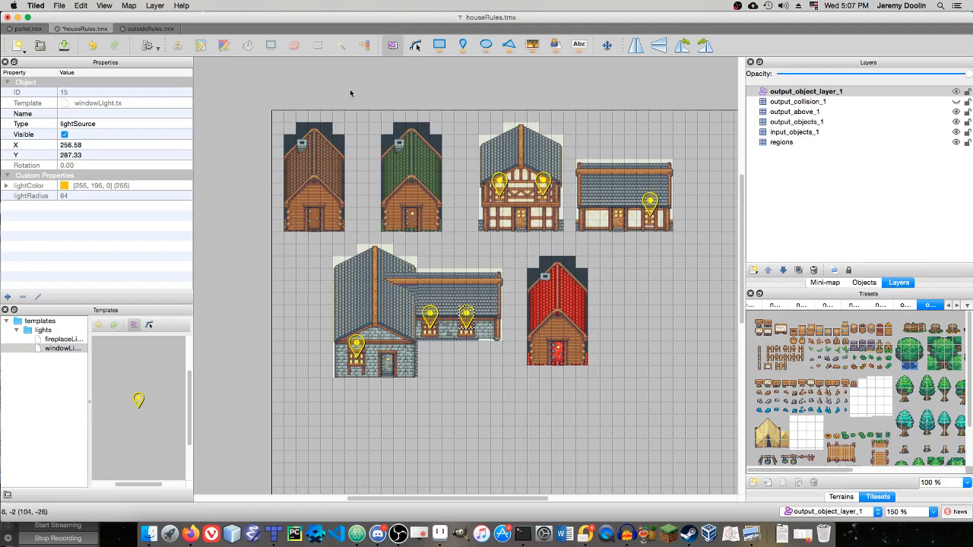
mouse_move(404, 101)
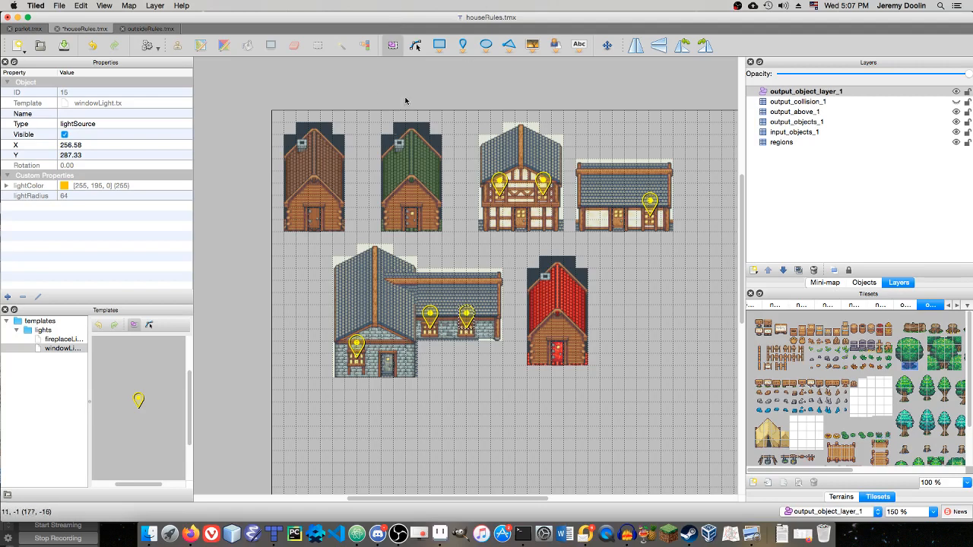
mouse_move(341, 45)
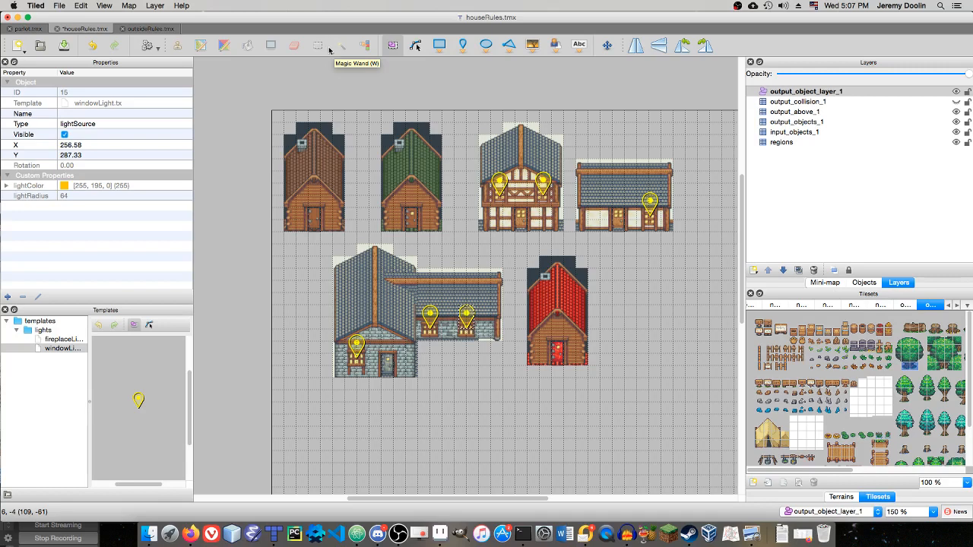
mouse_move(316, 17)
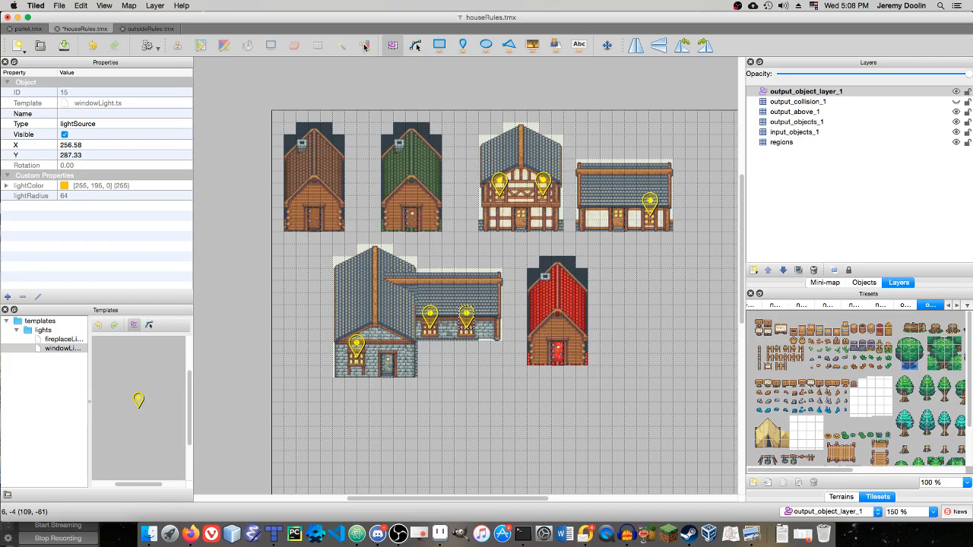
mouse_move(374, 100)
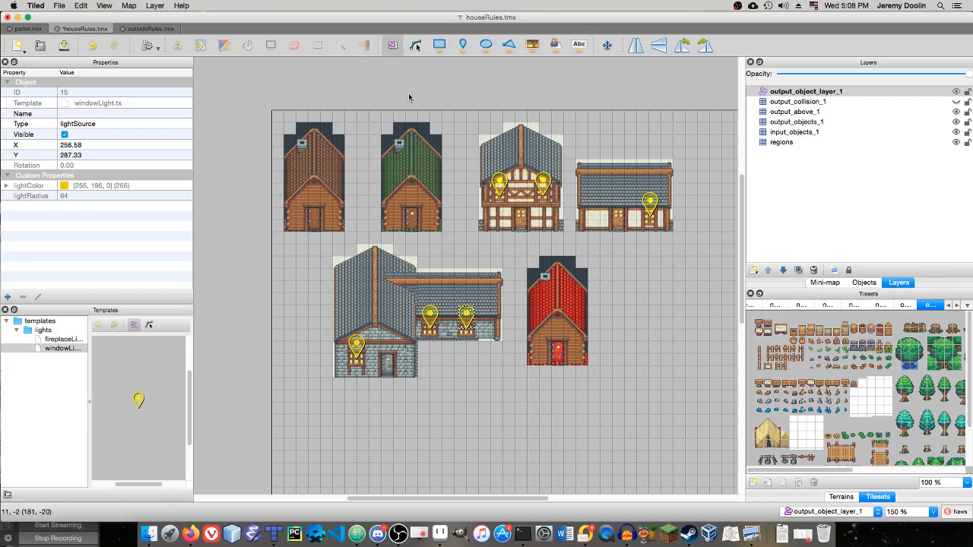
mouse_move(541, 161)
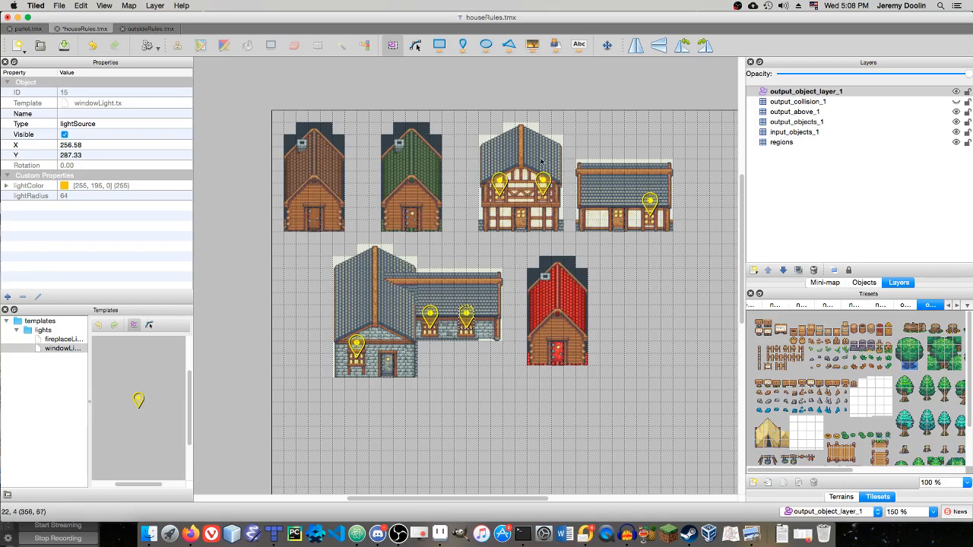
mouse_move(489, 128)
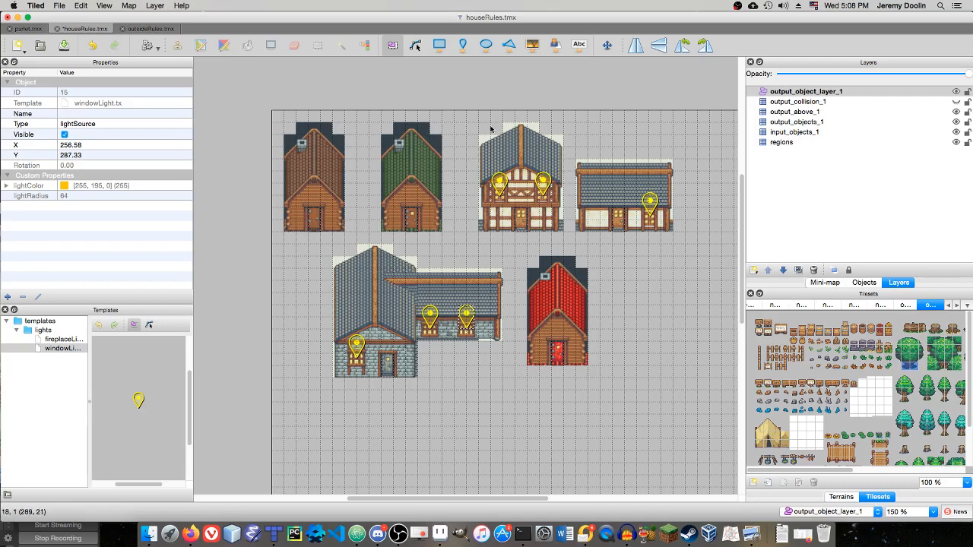
mouse_move(486, 119)
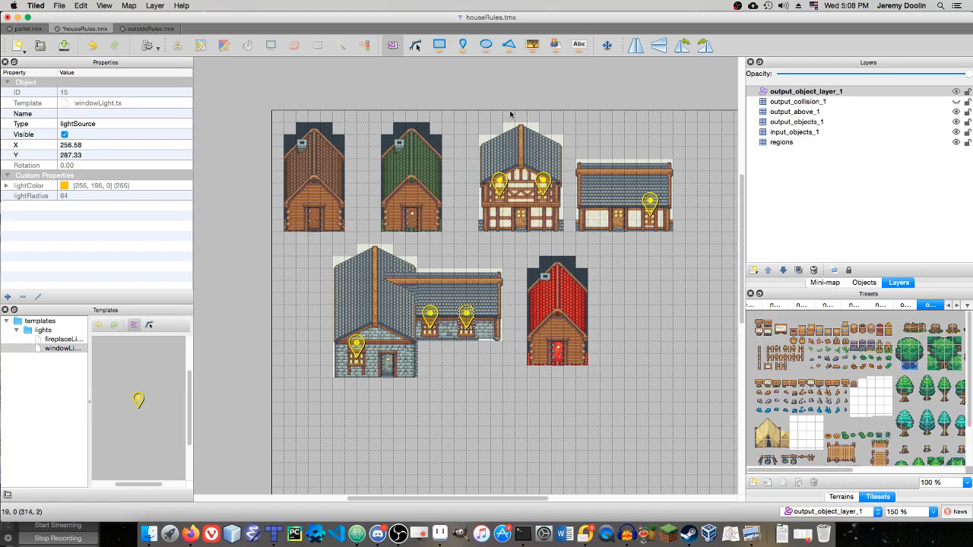
mouse_move(480, 98)
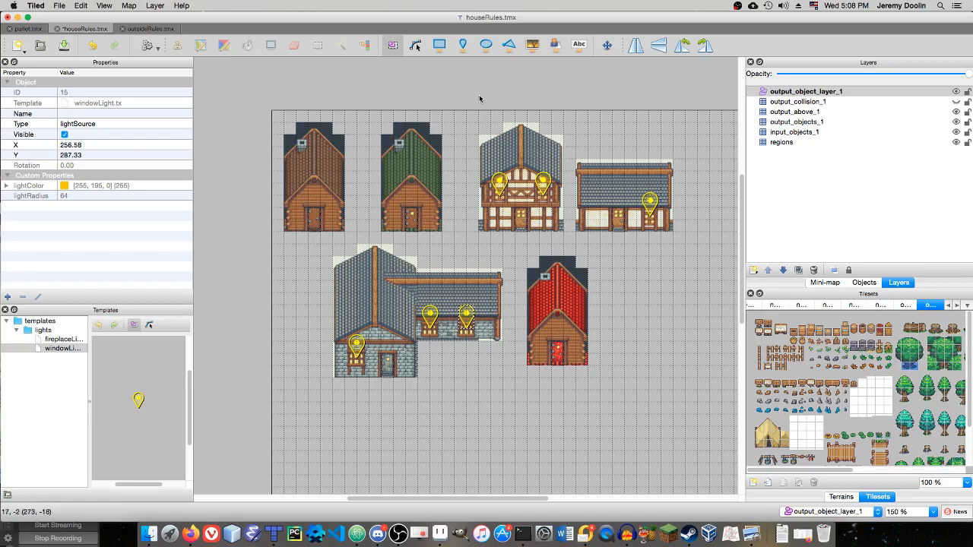
mouse_move(460, 98)
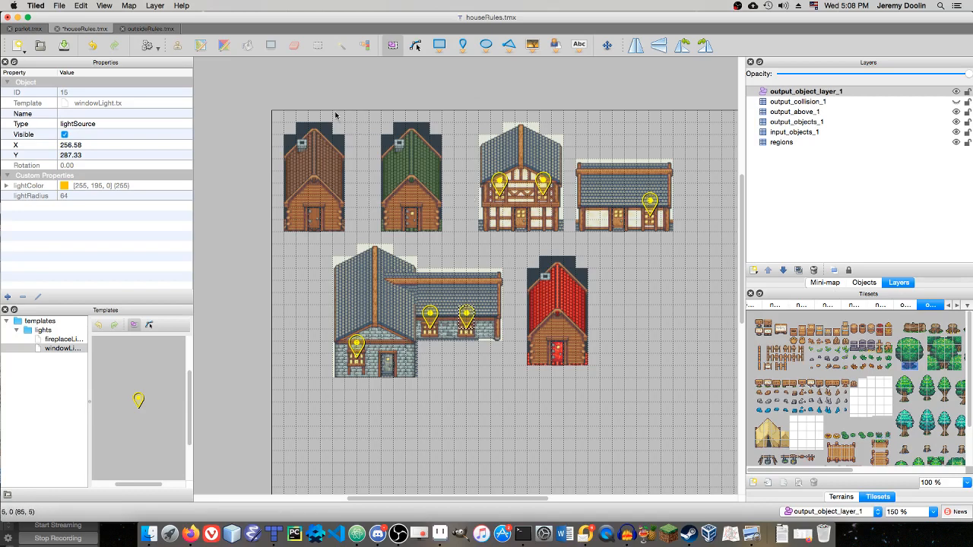
mouse_move(341, 109)
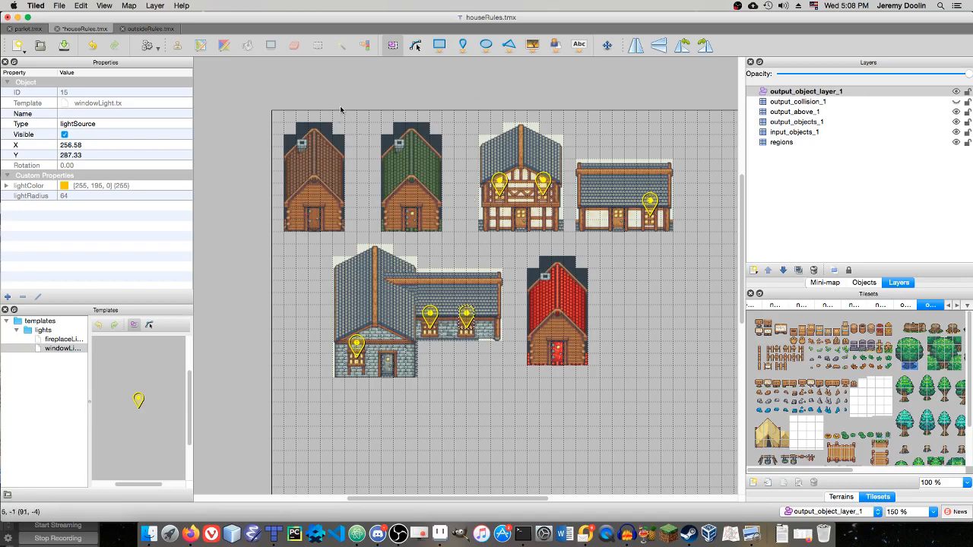
mouse_move(289, 109)
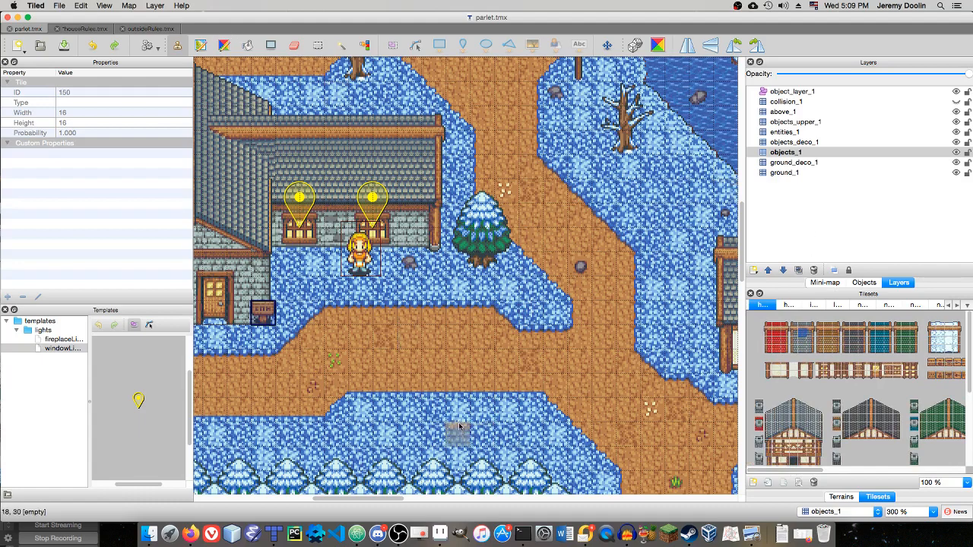
Stamp the house with glowing lamp onto the lower snowy area of parlet.tmx
click(455, 414)
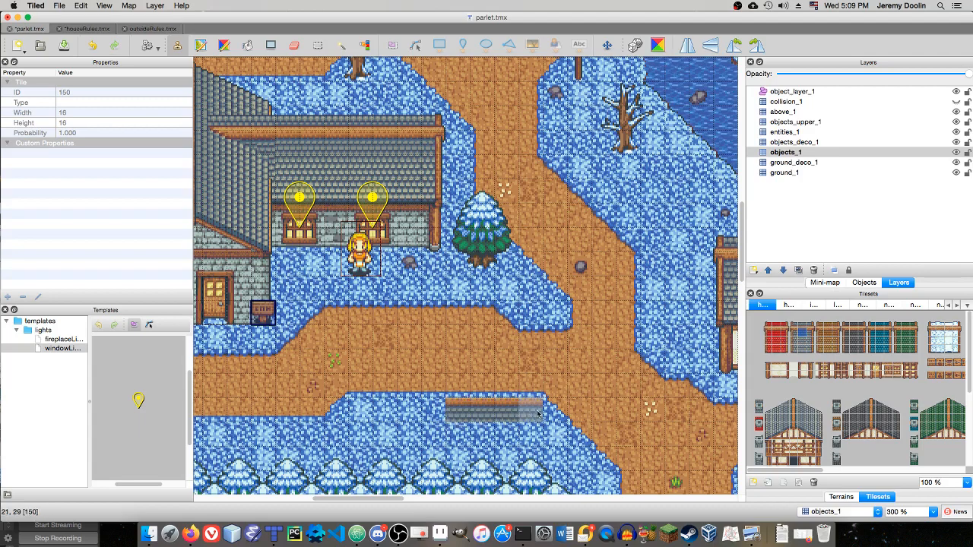
click(544, 350)
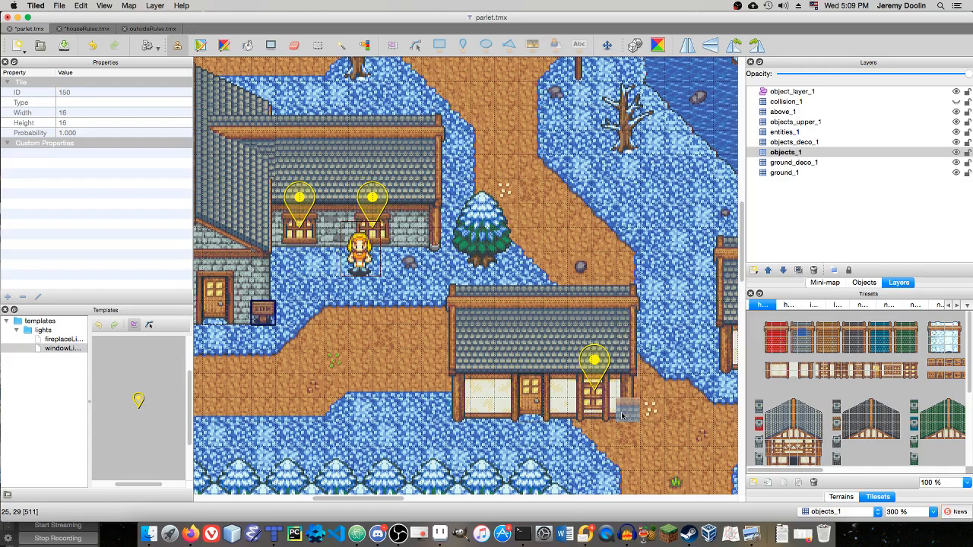
click(59, 6)
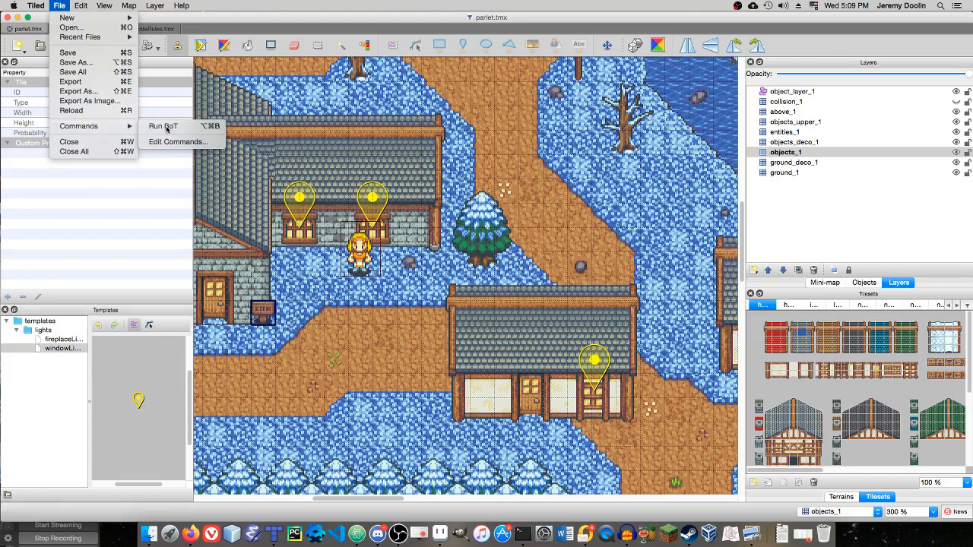
Save the town map with the newly placed house
click(162, 126)
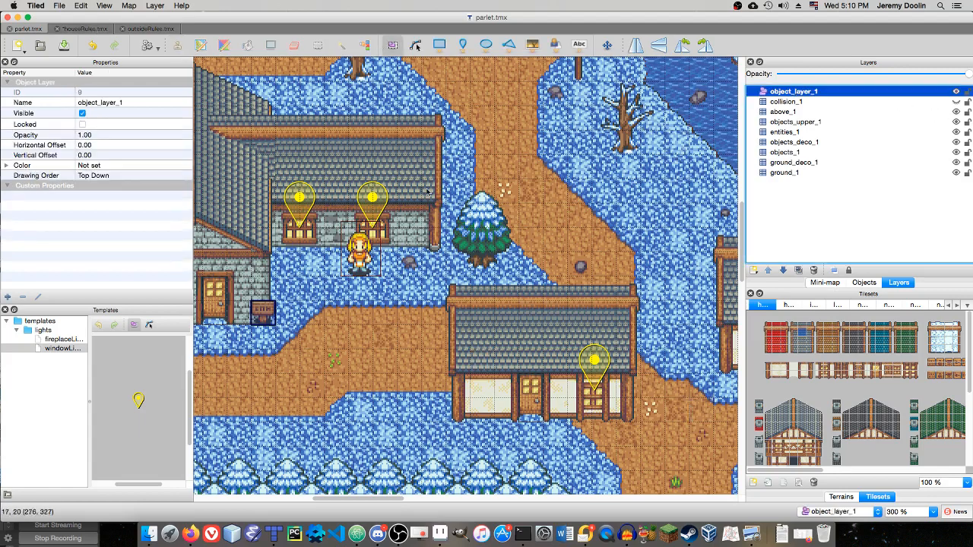
On object_layer_1, give the door object a map_id of south_house
click(532, 398)
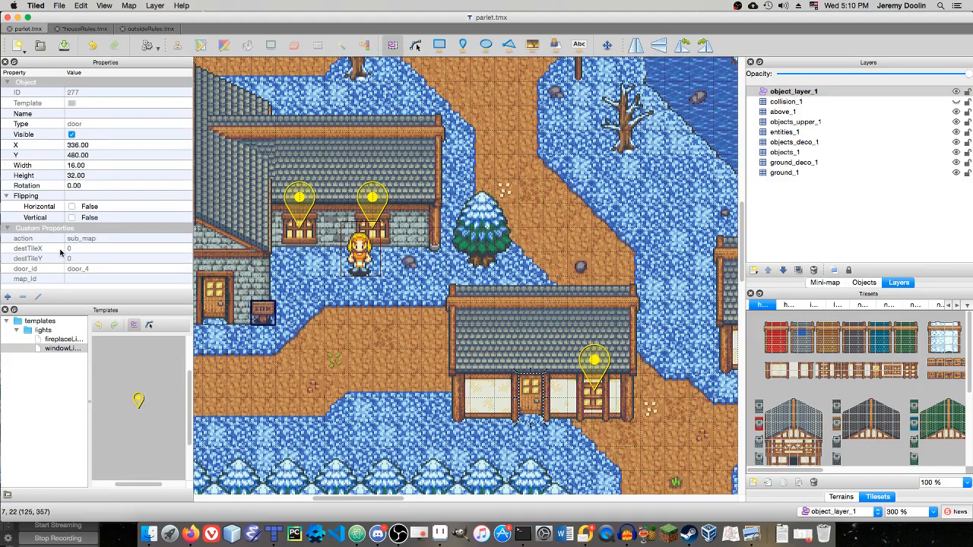
click(44, 228)
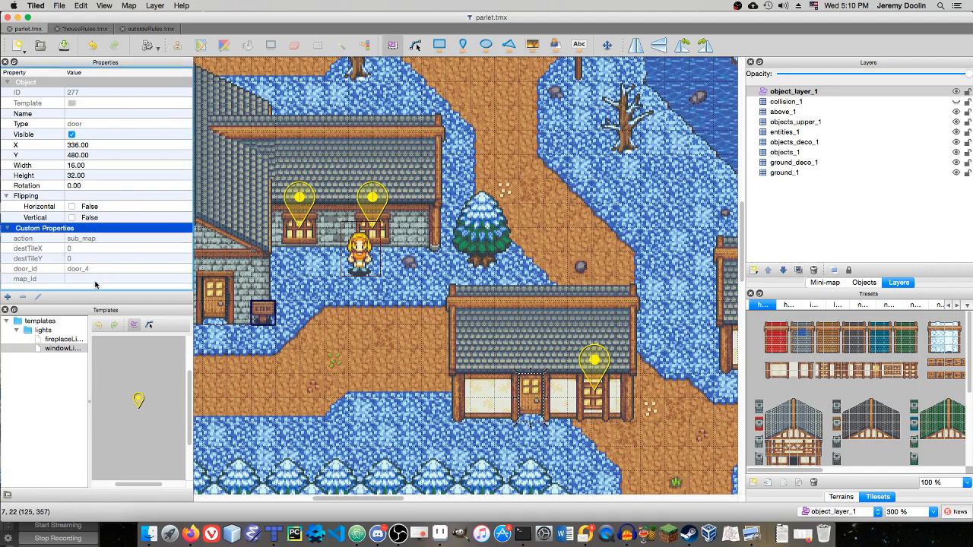
click(122, 278)
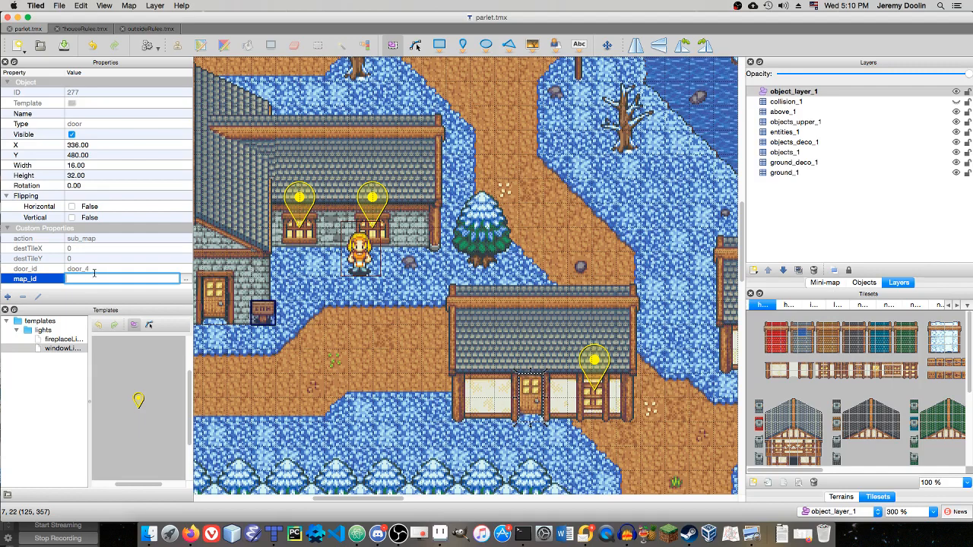
text(south_house)
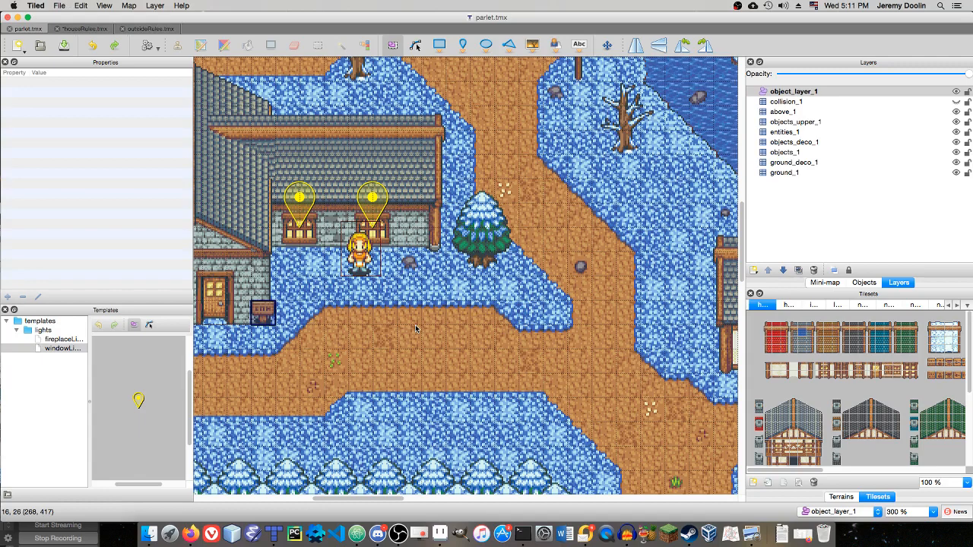
mouse_move(553, 328)
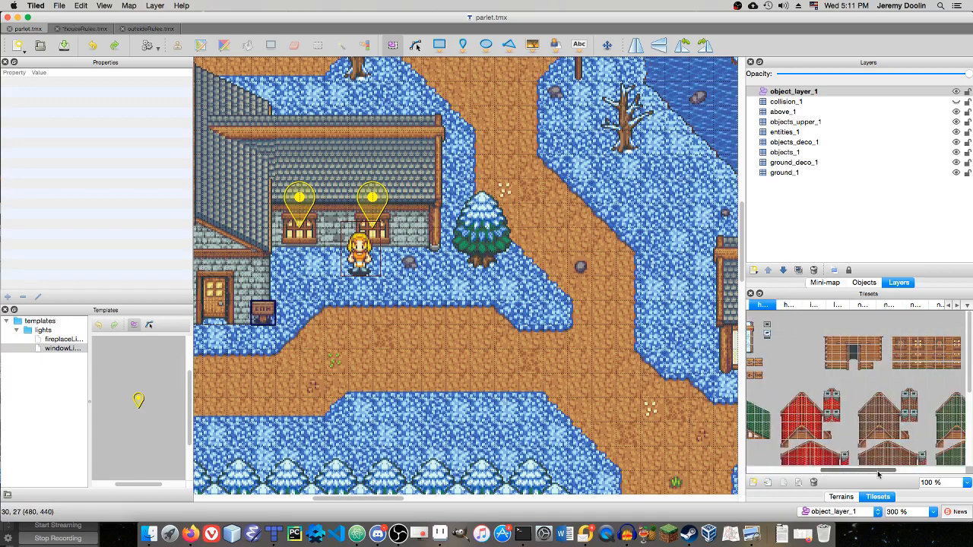
Pick a tile from the tileset for reworking the lower snowy area
click(875, 428)
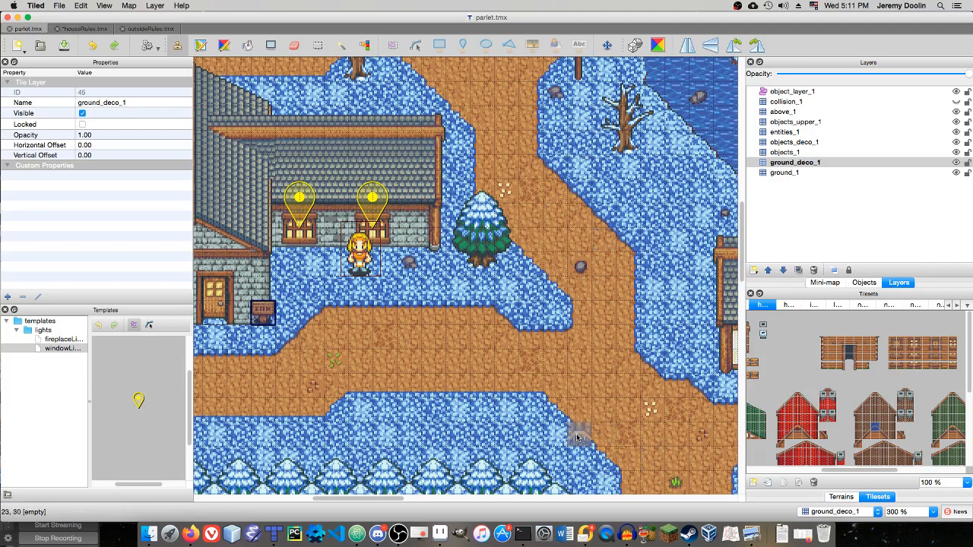
mouse_move(577, 444)
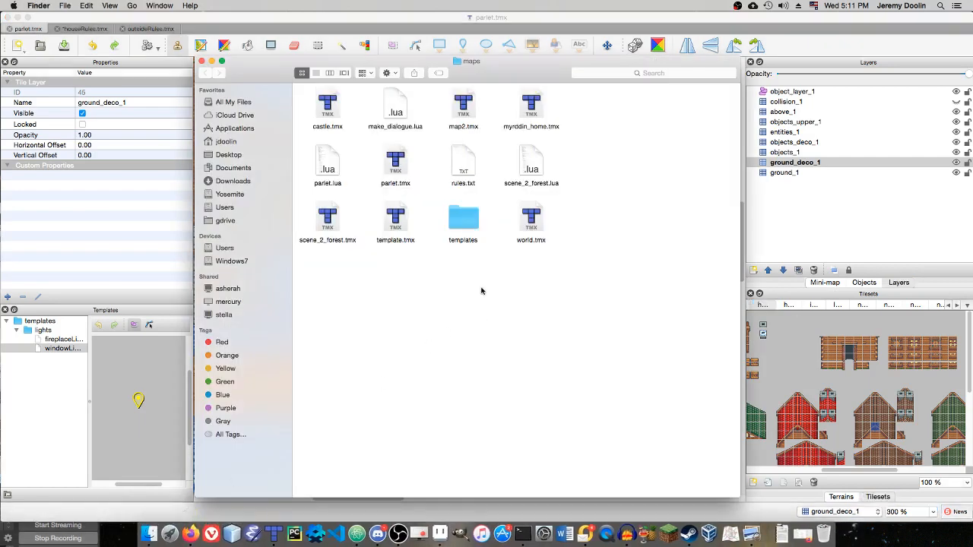
mouse_move(482, 285)
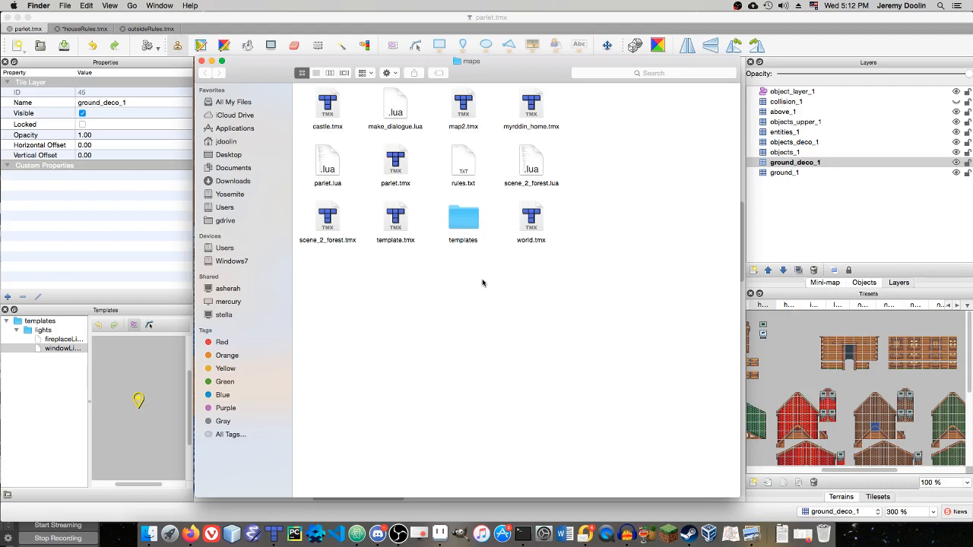
mouse_move(462, 157)
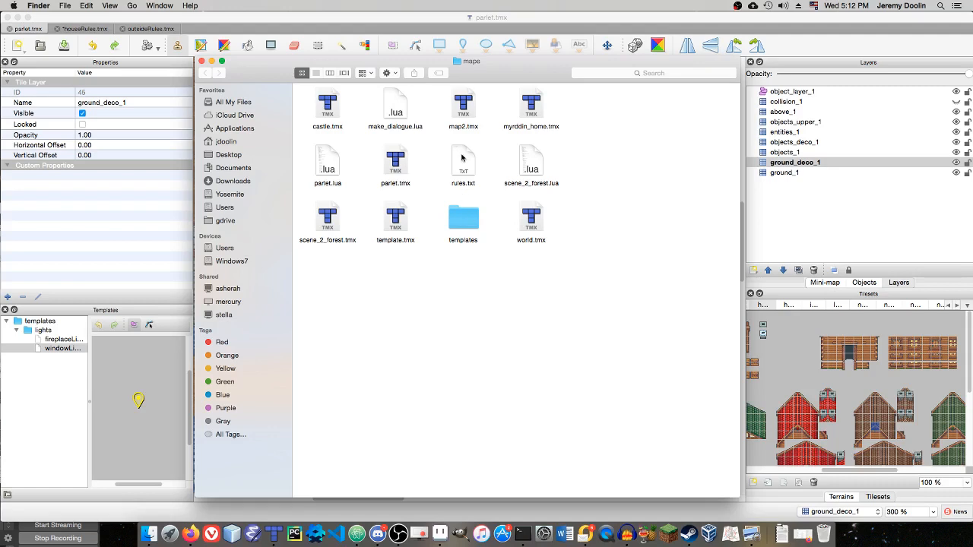
Select rules.txt in the game's maps folder in Finder
click(462, 160)
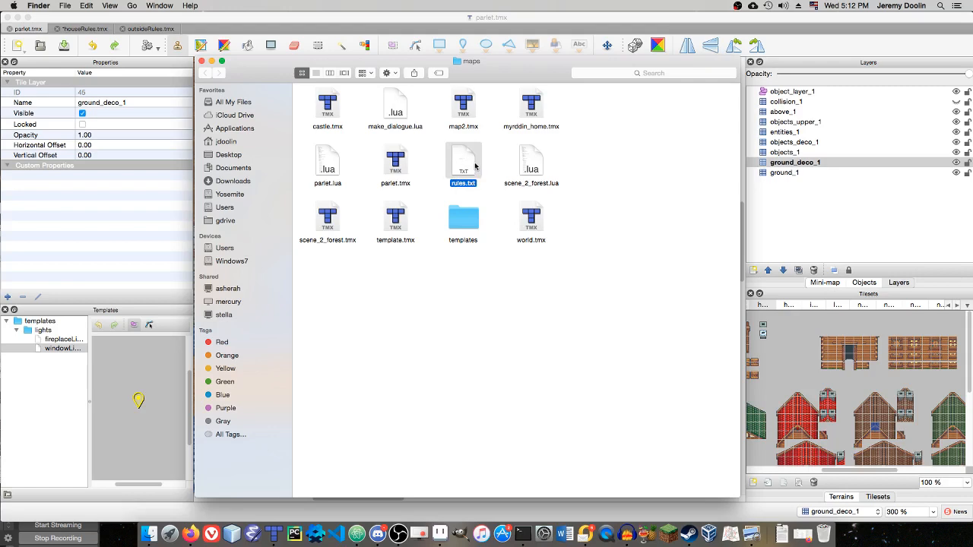
mouse_move(465, 160)
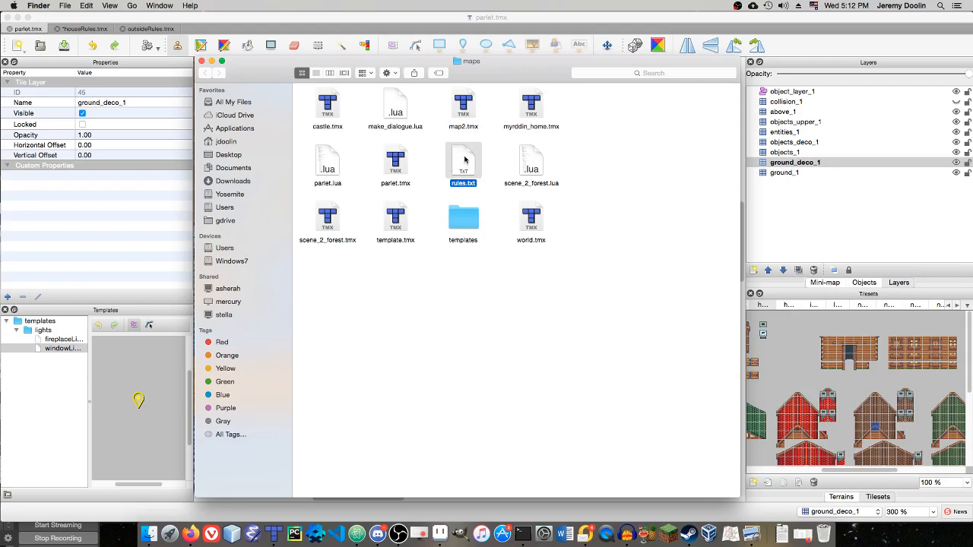
mouse_move(581, 140)
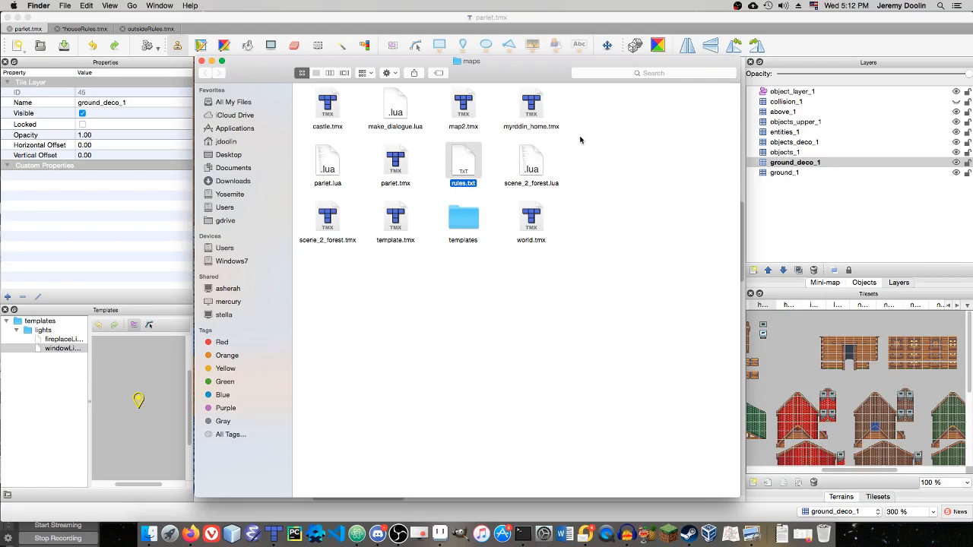
mouse_move(464, 170)
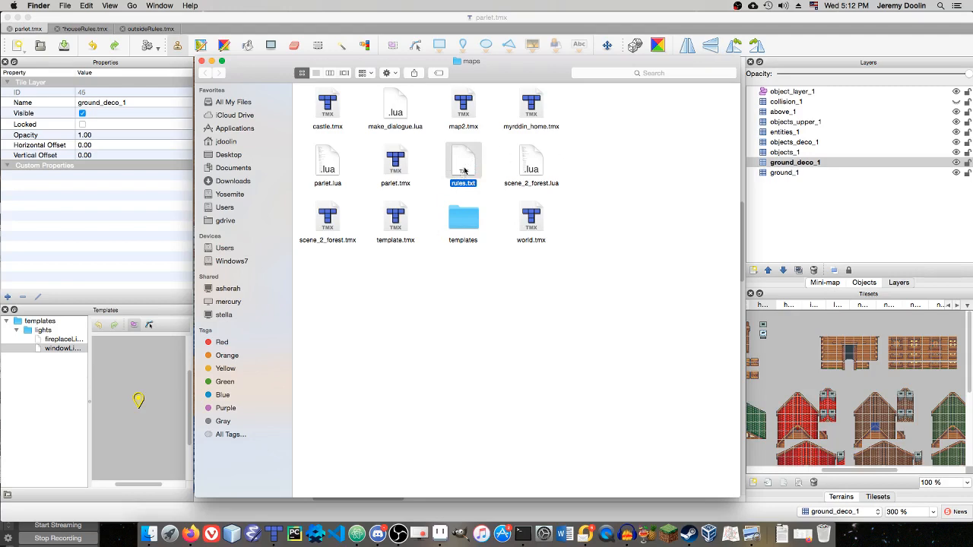
Open rules.txt and try an example someRules.tmx entry, then remove it again
double_click(462, 164)
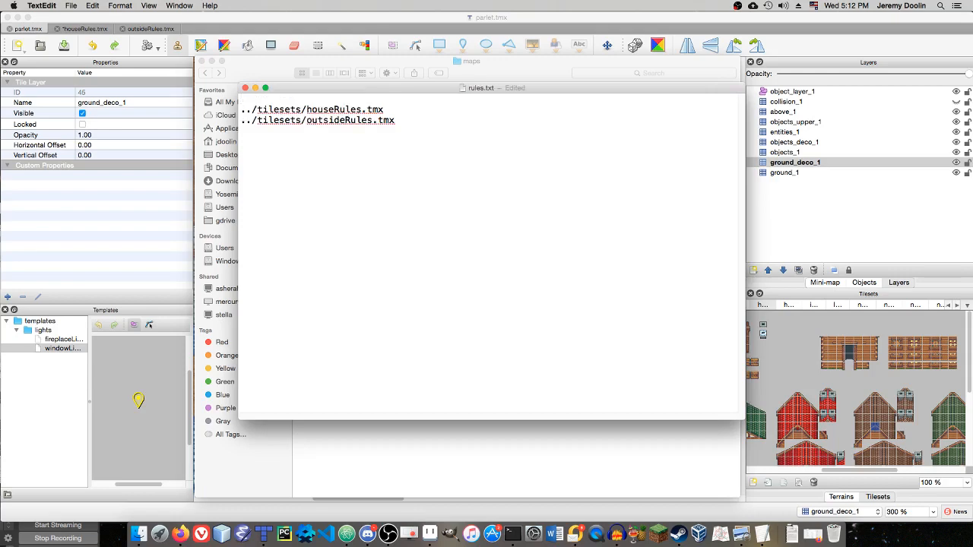
text(someRule)
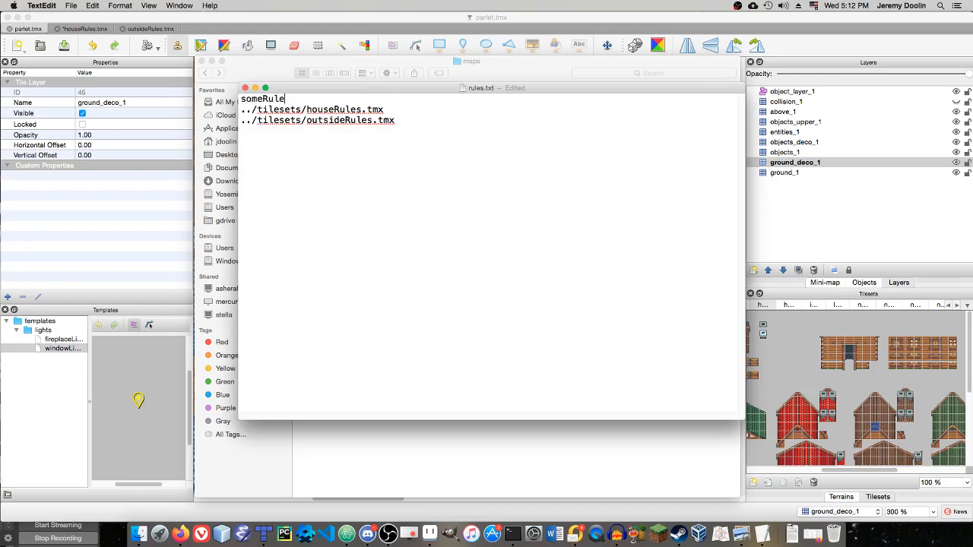
text(s.tmx)
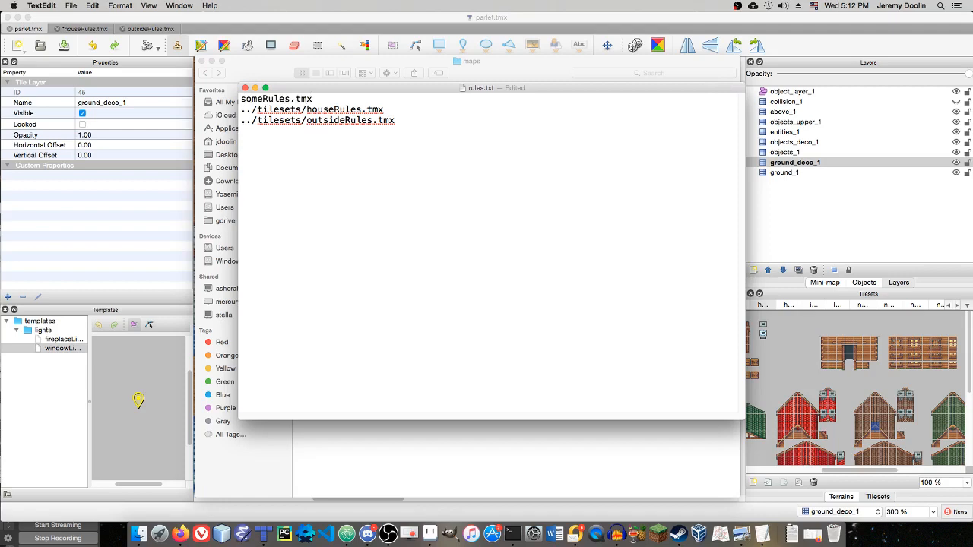
key(backspace)
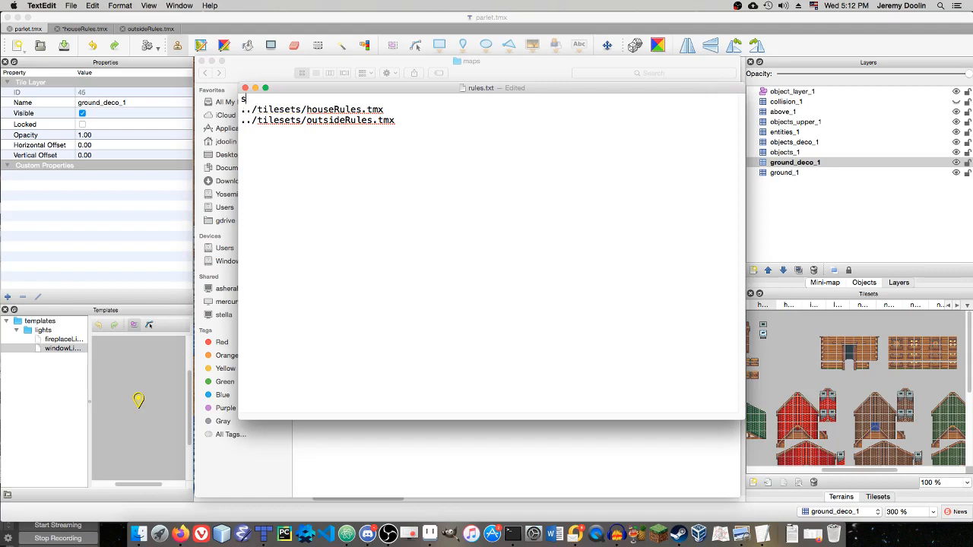
key(backspace)
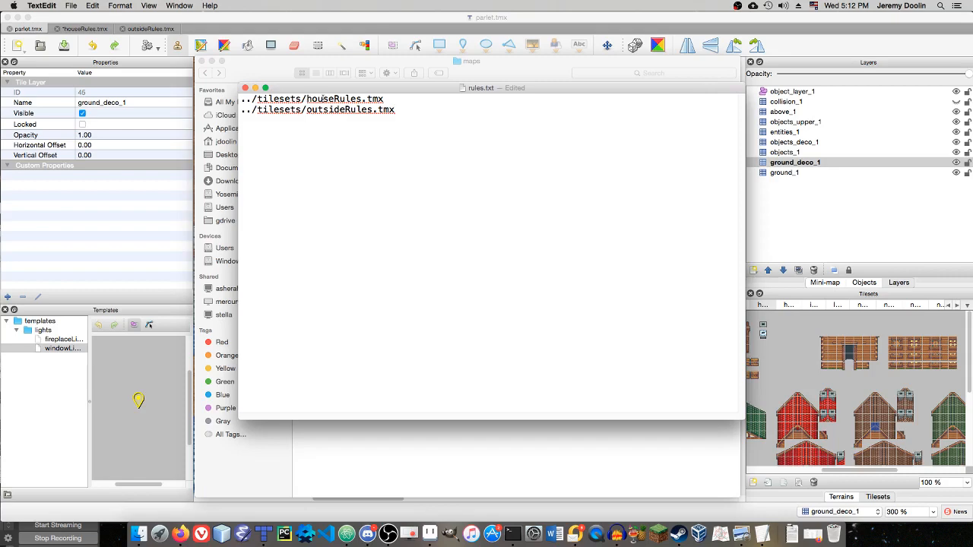
Add a ../tilese...tmx path line, then delete the insideRules line leaving houseRules and outsideRules
click(395, 109)
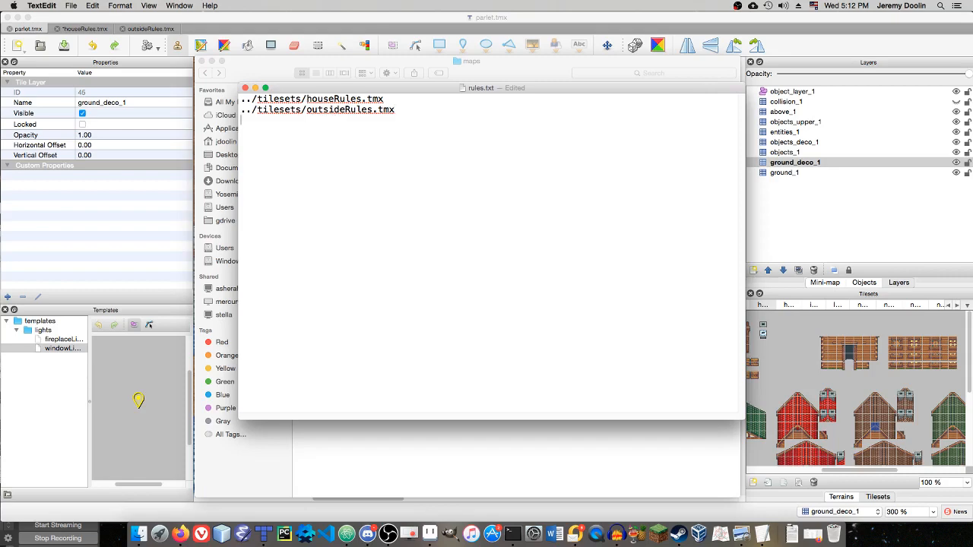
text(../tilesets/insideRules)
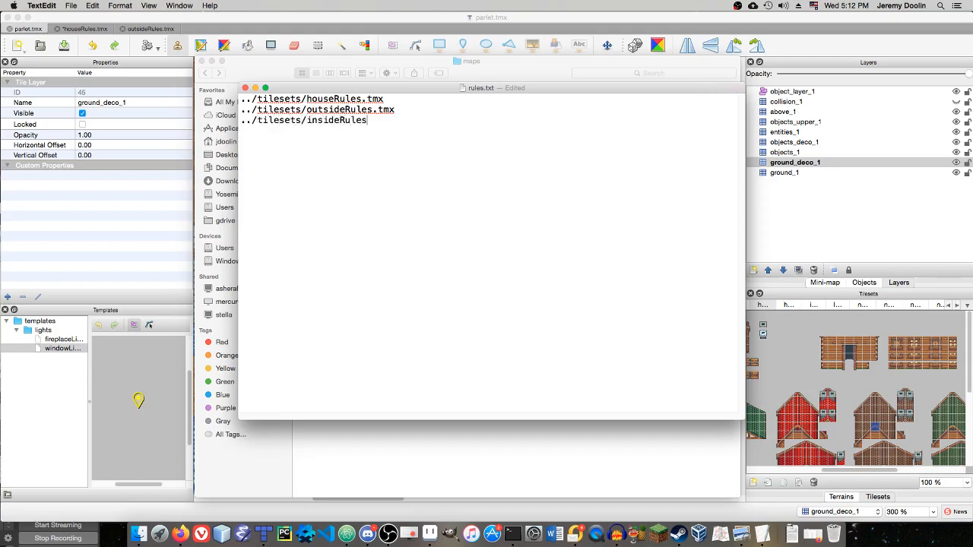
text(.tmx)
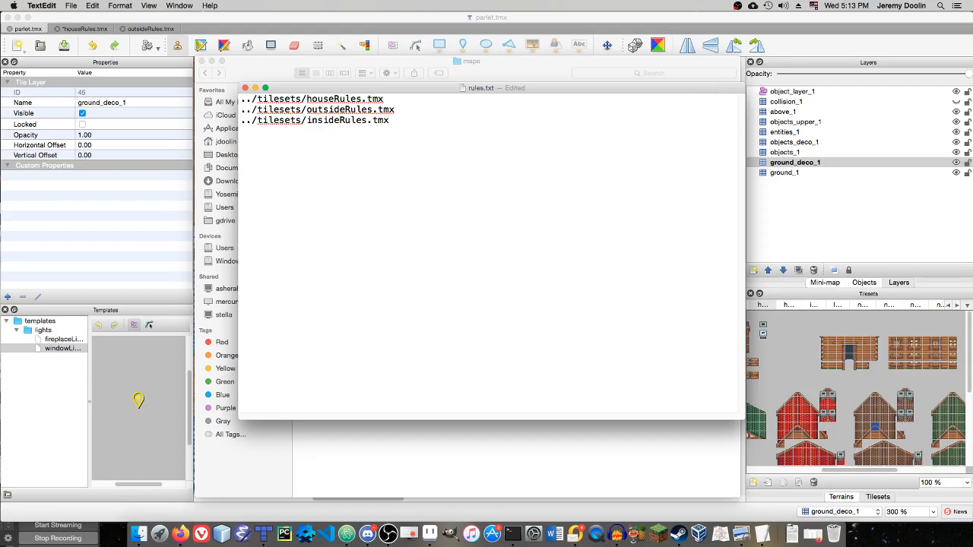
click(389, 120)
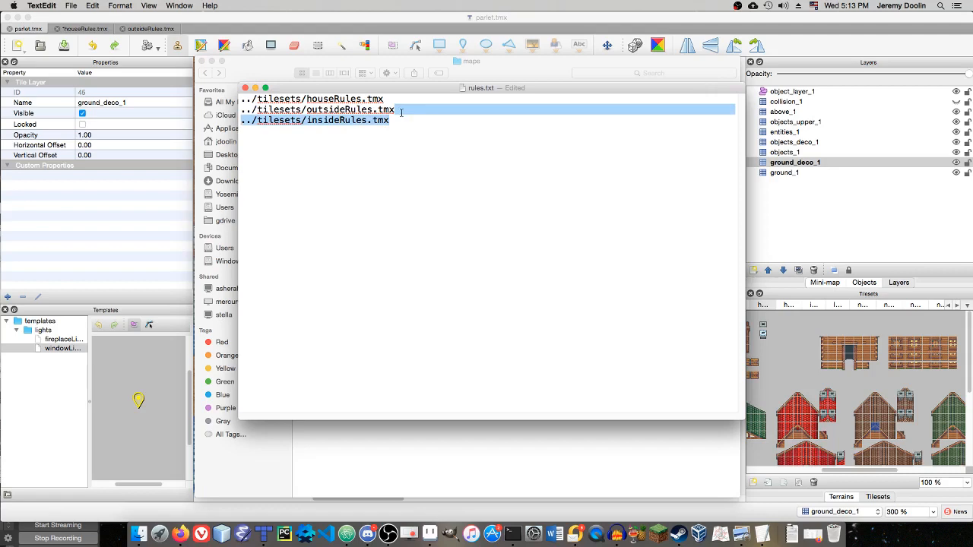
key(Backspace)
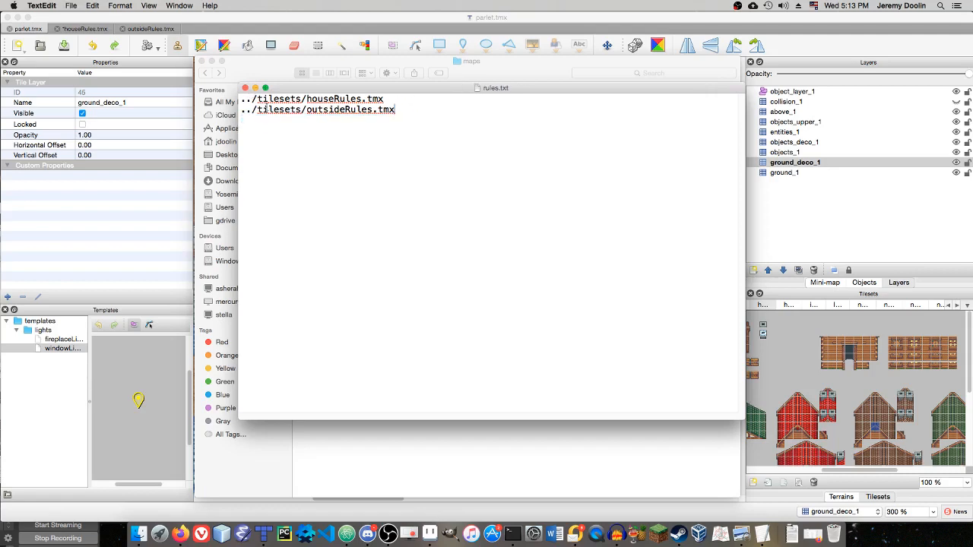
click(414, 166)
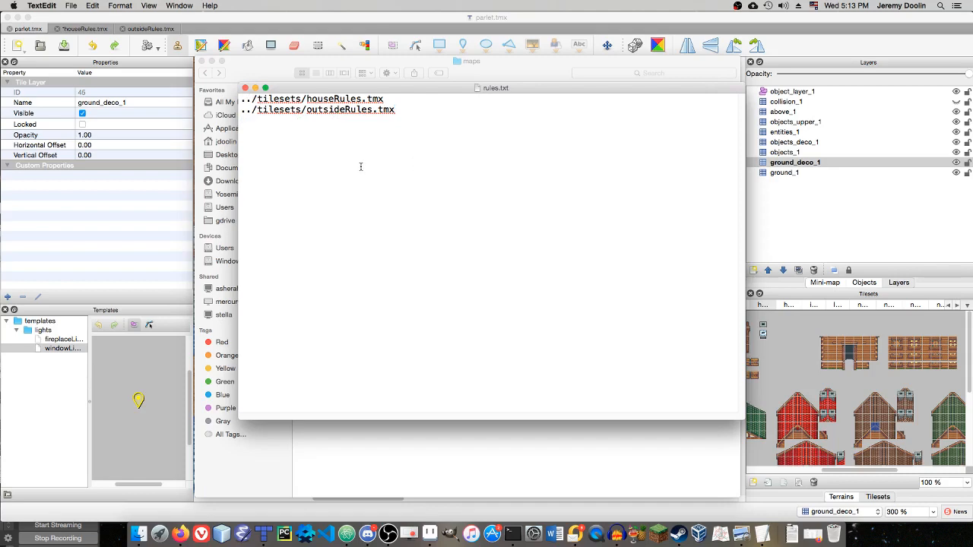
mouse_move(479, 195)
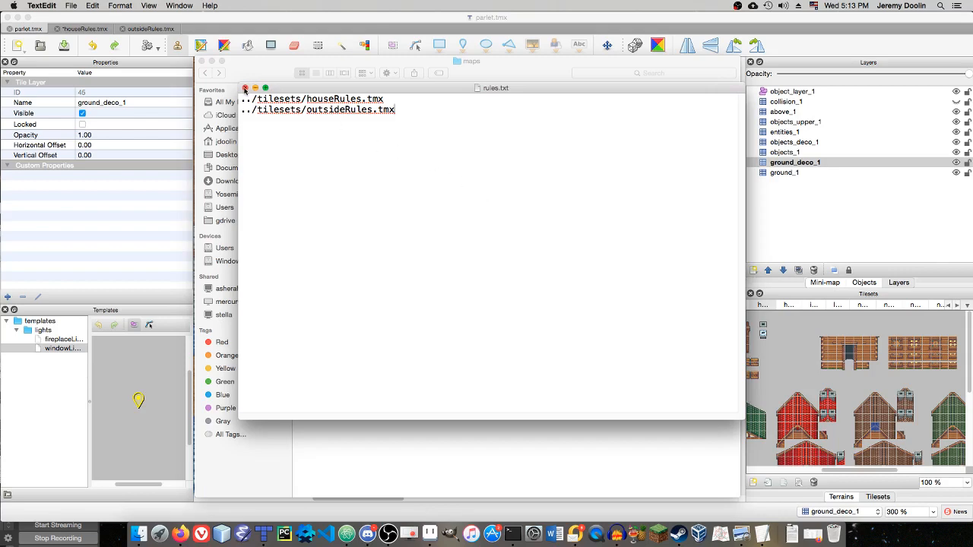
Close rules.txt and switch to the houseRules.tmx rule map in Tiled
click(245, 86)
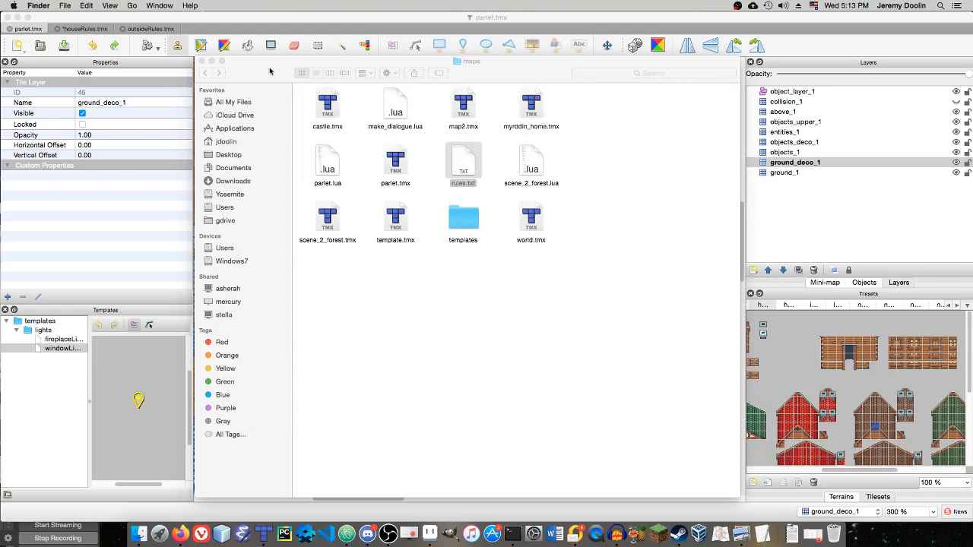
click(462, 166)
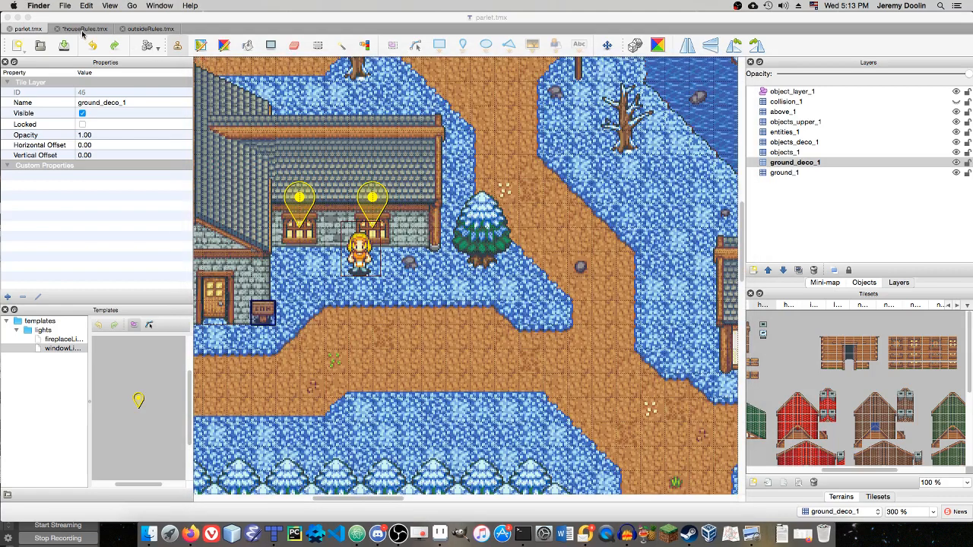
click(82, 28)
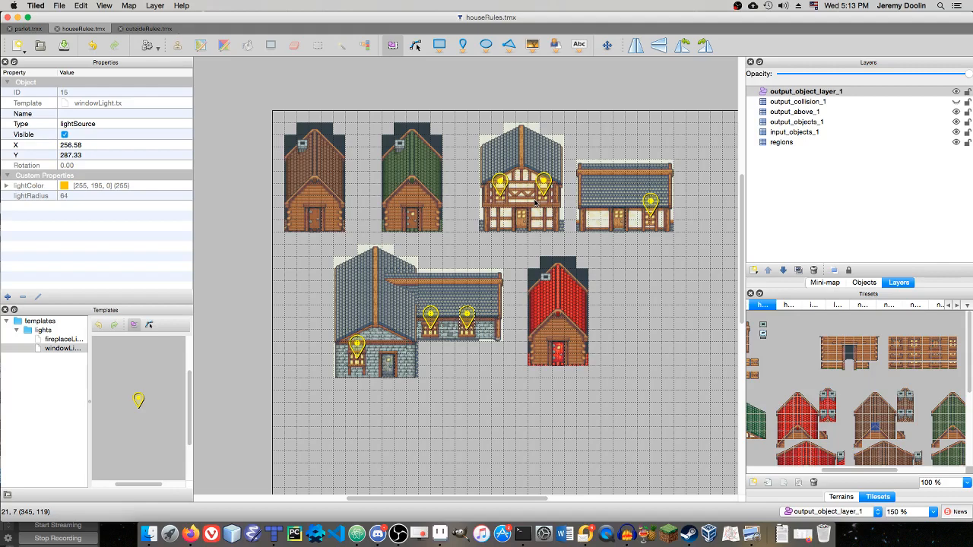
mouse_move(505, 509)
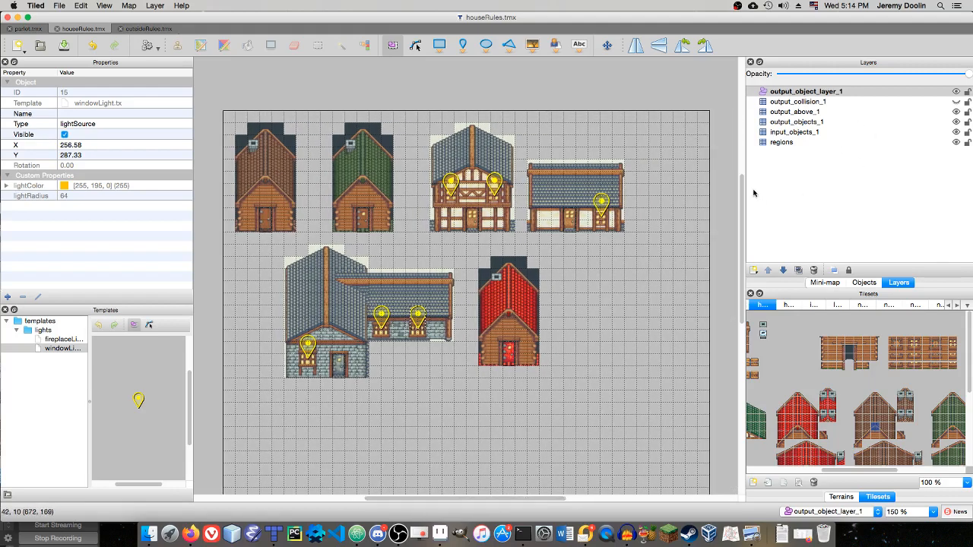
scroll(down, 3)
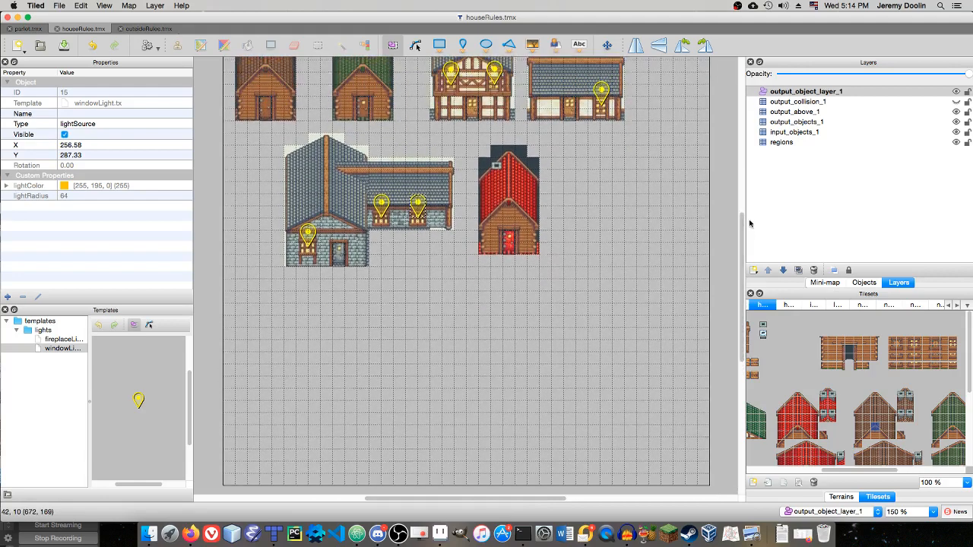
mouse_move(735, 201)
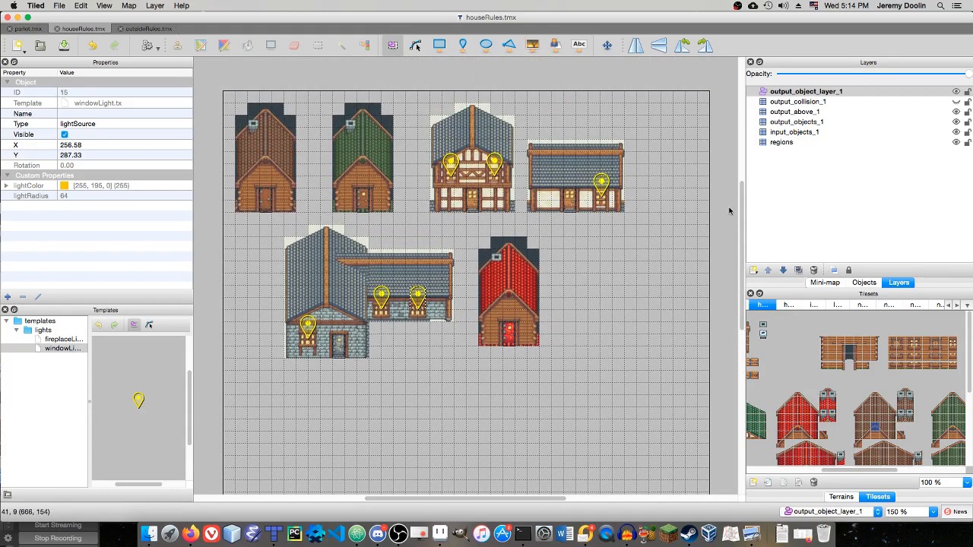
mouse_move(637, 228)
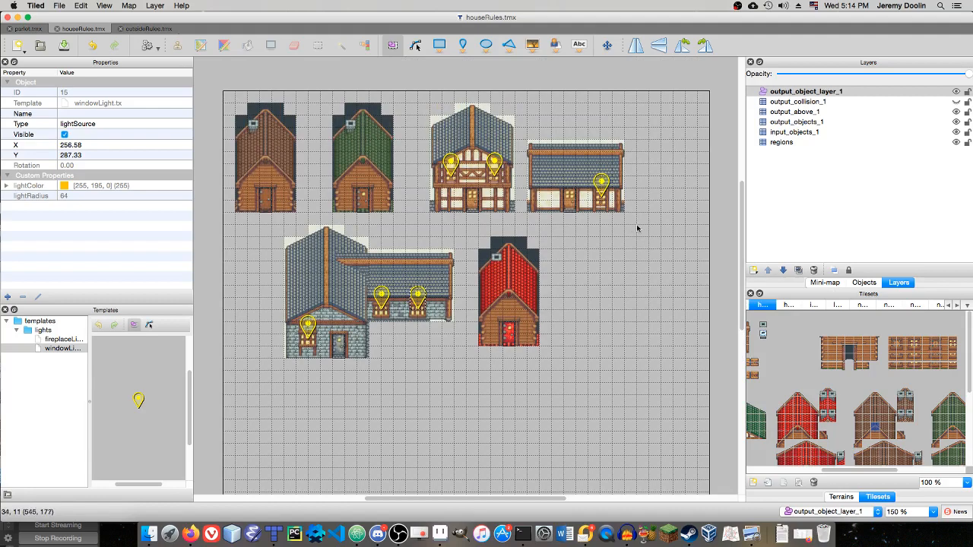
mouse_move(635, 225)
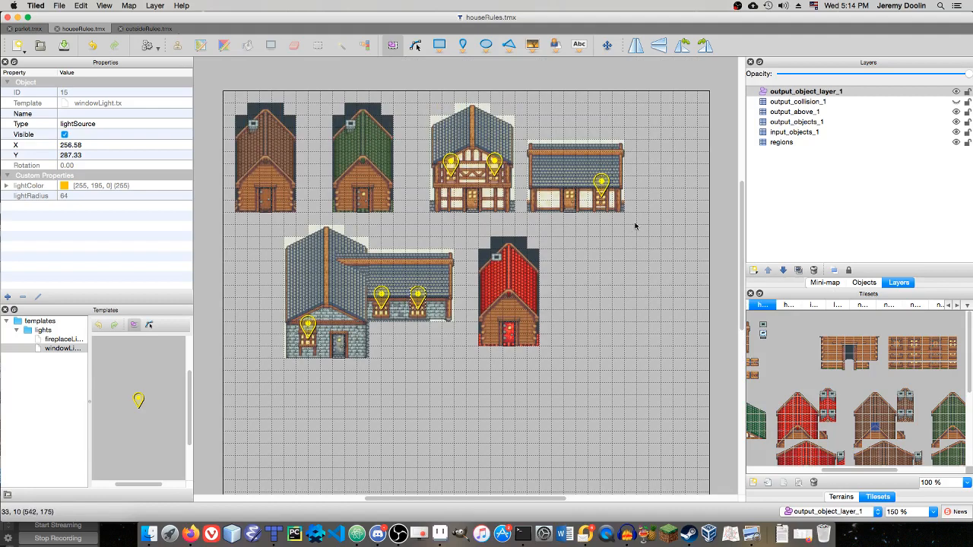
mouse_move(648, 255)
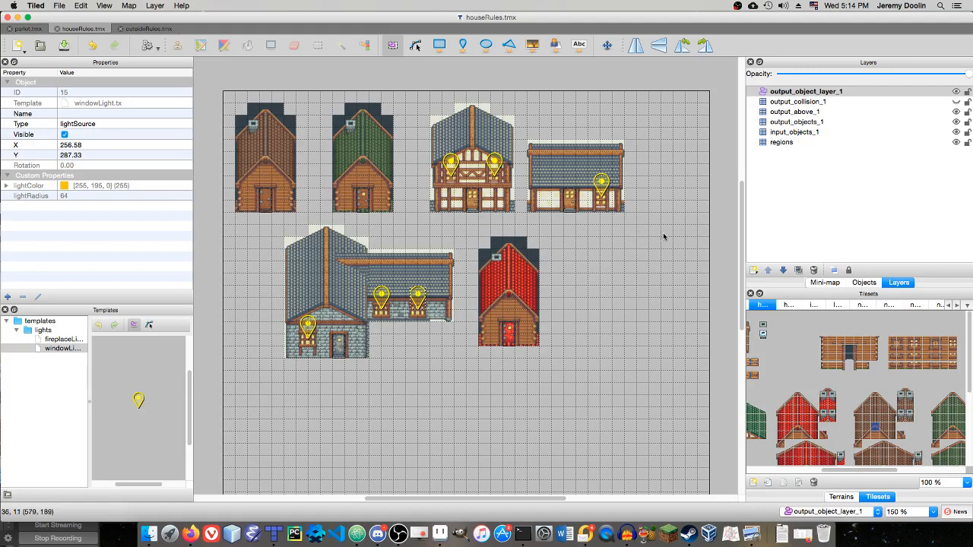
mouse_move(435, 161)
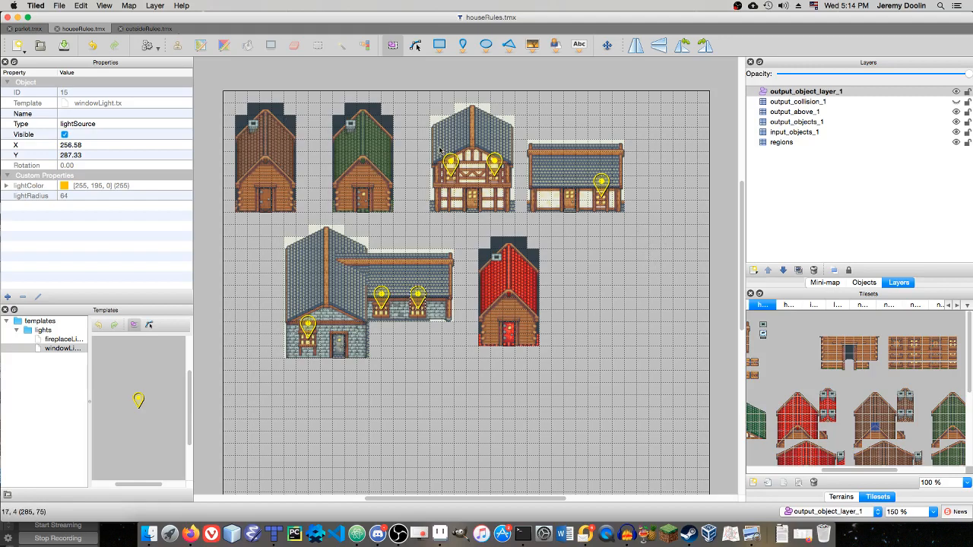
mouse_move(442, 150)
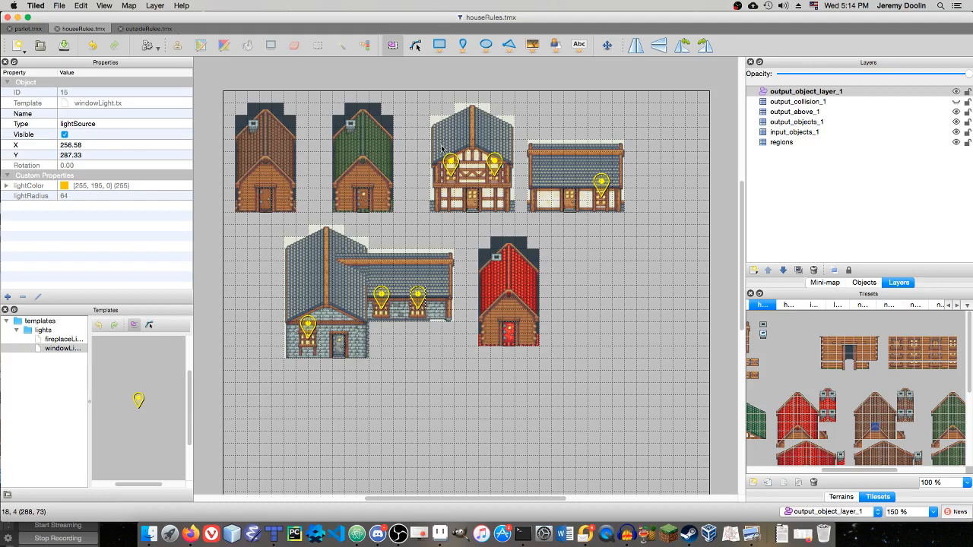
mouse_move(331, 146)
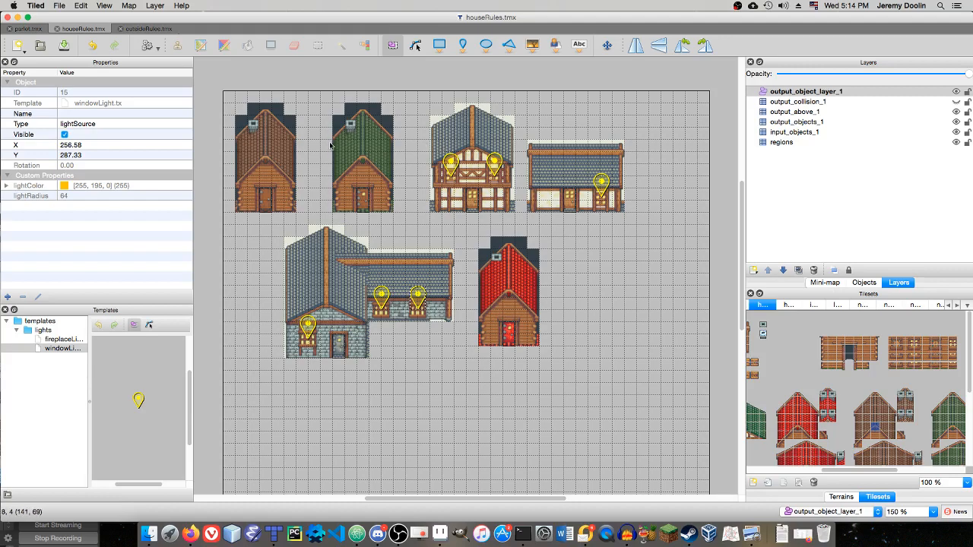
mouse_move(413, 149)
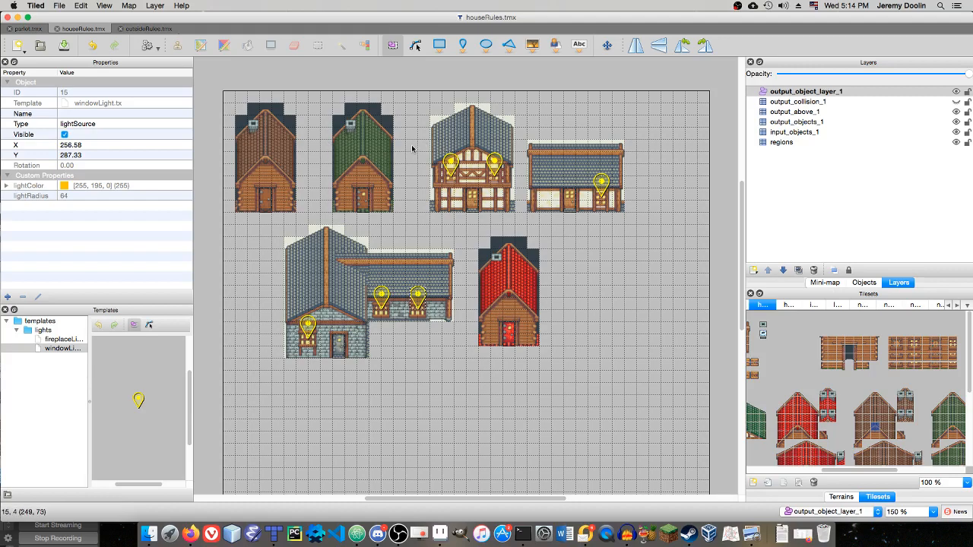
mouse_move(549, 135)
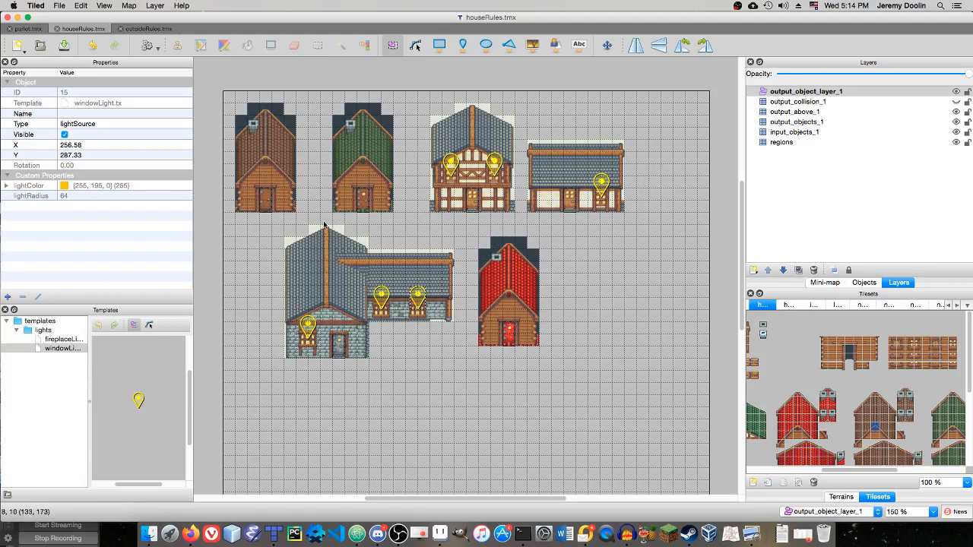
mouse_move(428, 212)
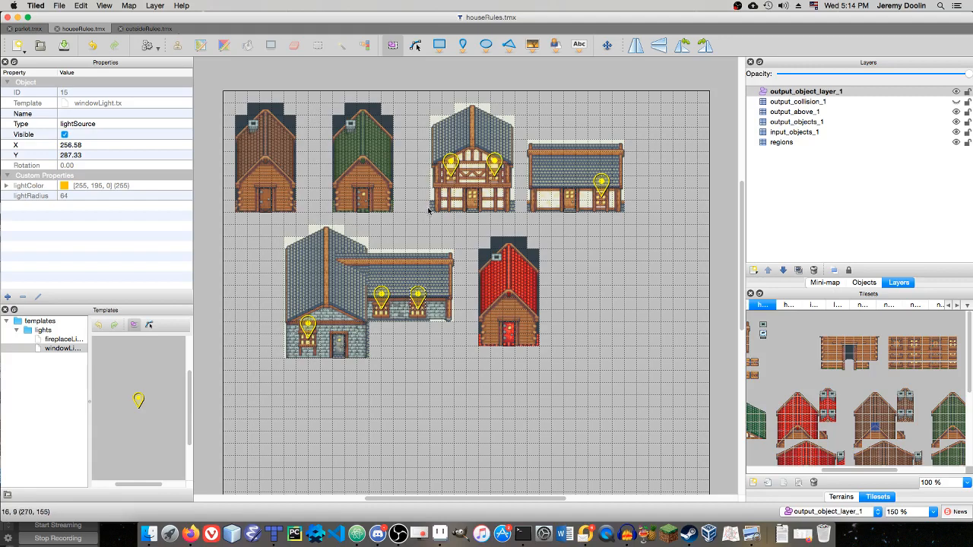
mouse_move(406, 212)
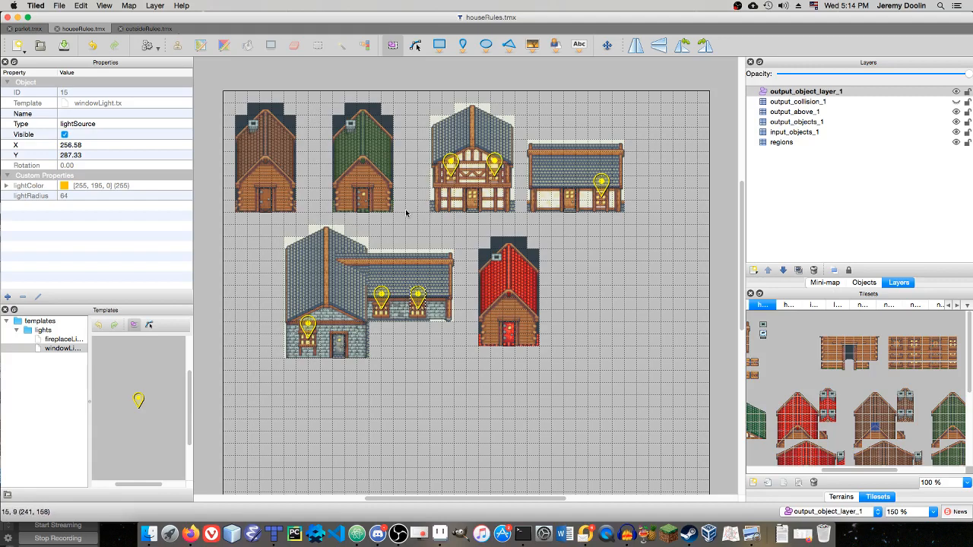
mouse_move(340, 229)
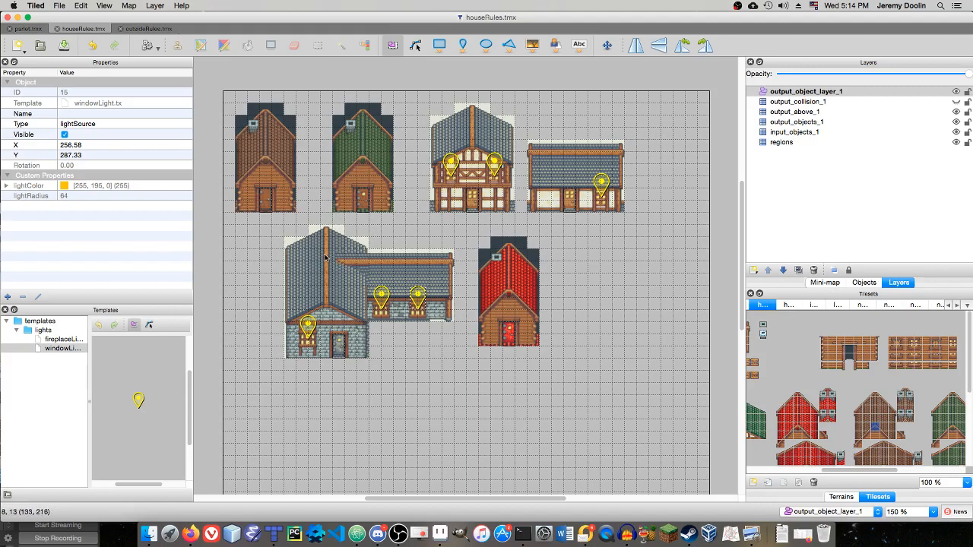
mouse_move(325, 255)
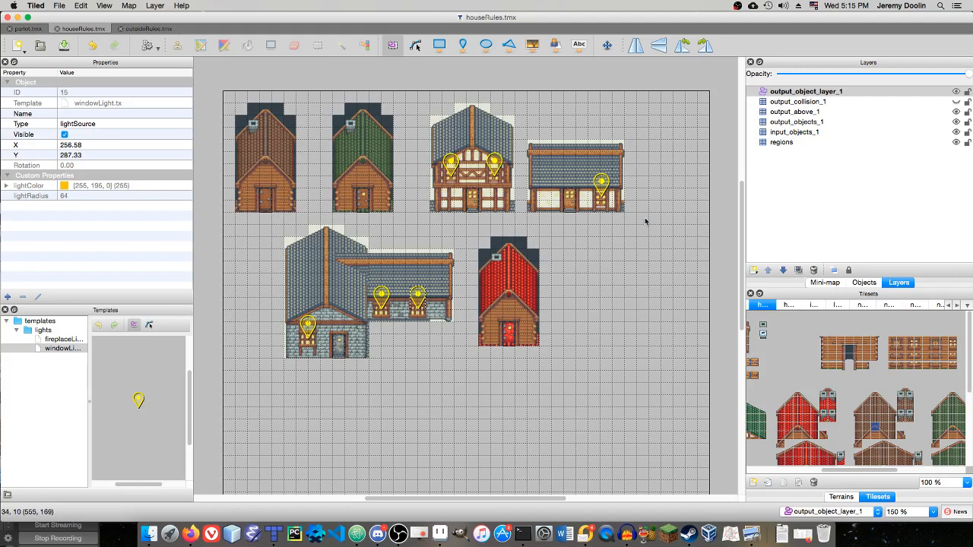
mouse_move(614, 253)
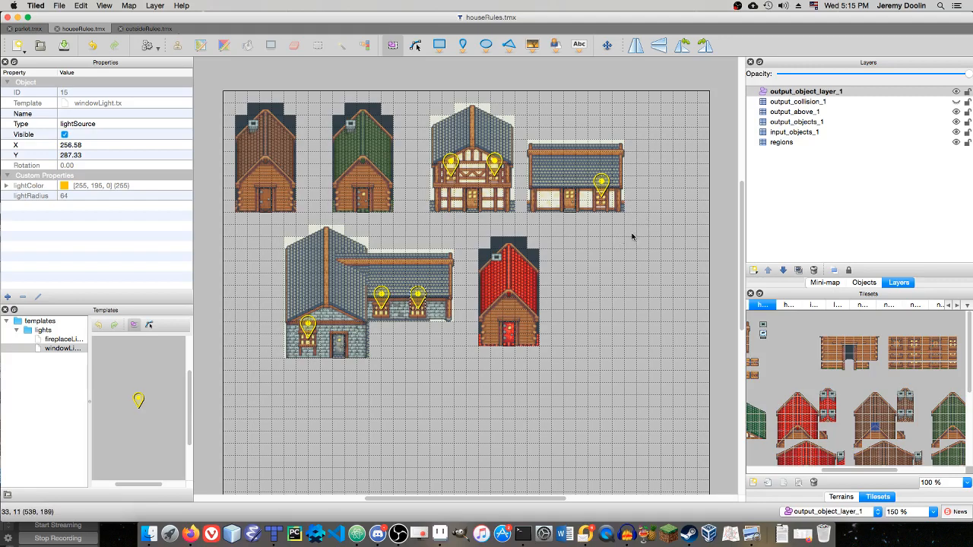
mouse_move(635, 235)
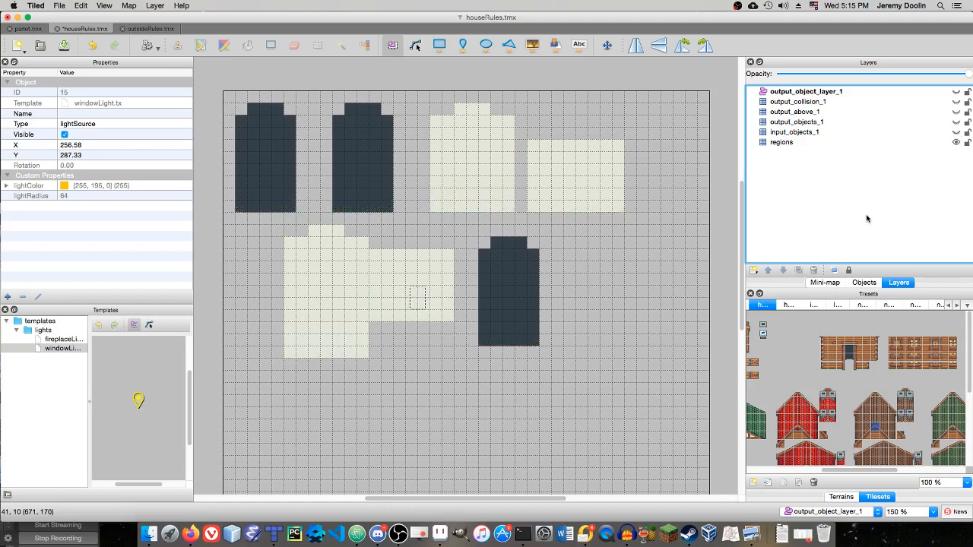
mouse_move(780, 220)
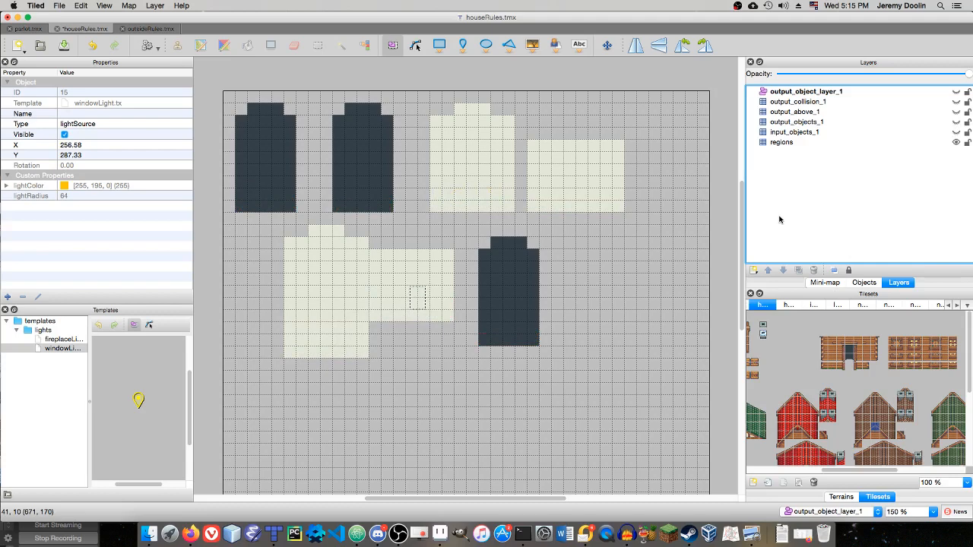
Make the regions layer of houseRules.tmx the active layer
click(782, 143)
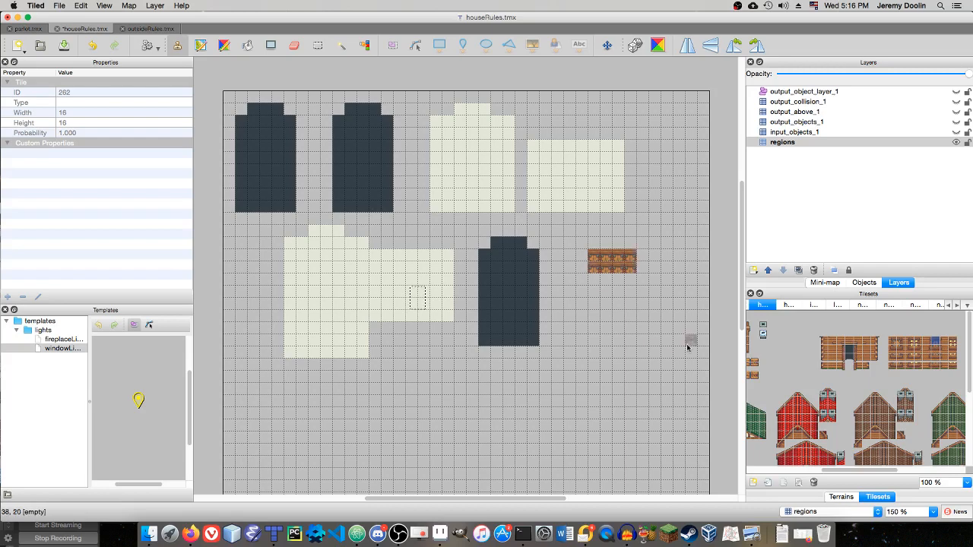
mouse_move(678, 429)
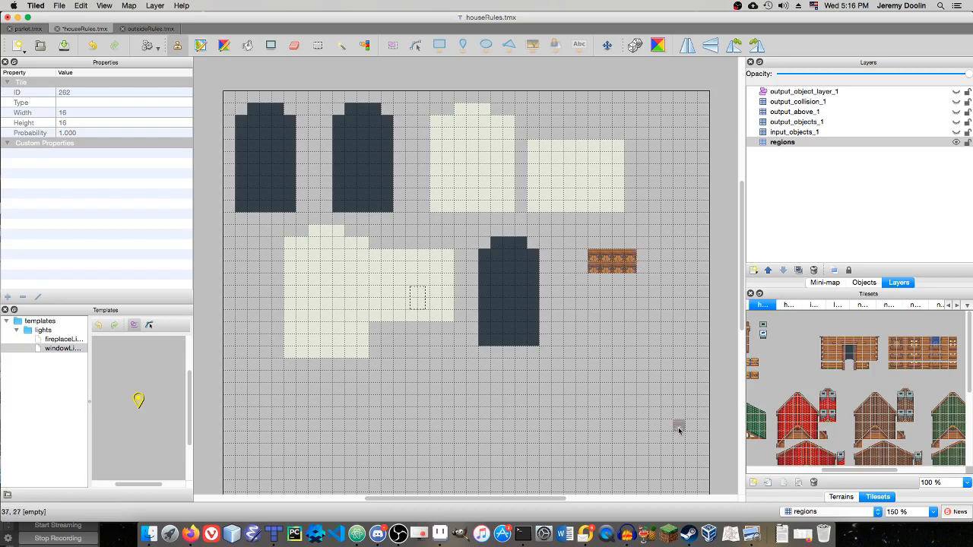
mouse_move(615, 367)
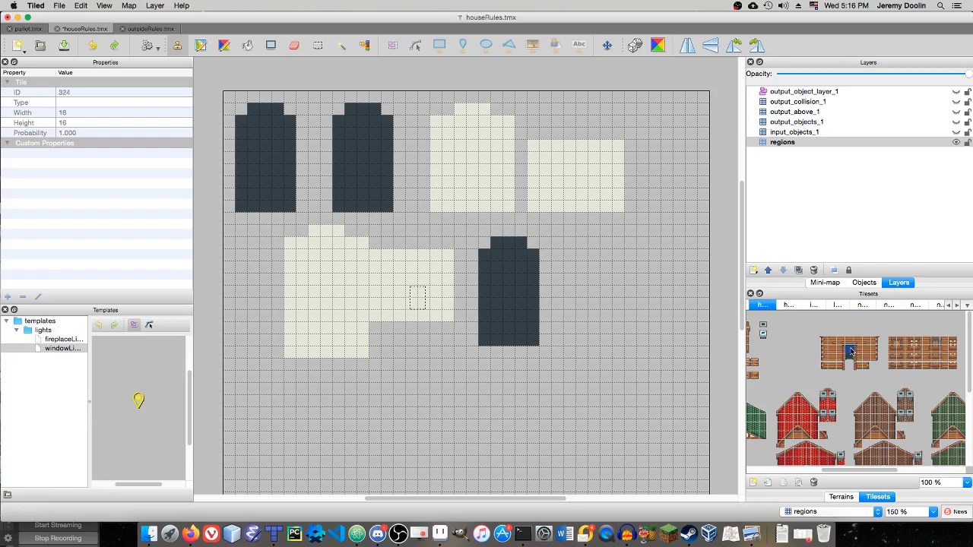
Pick the tile used to paint the base row of the house regions
click(593, 243)
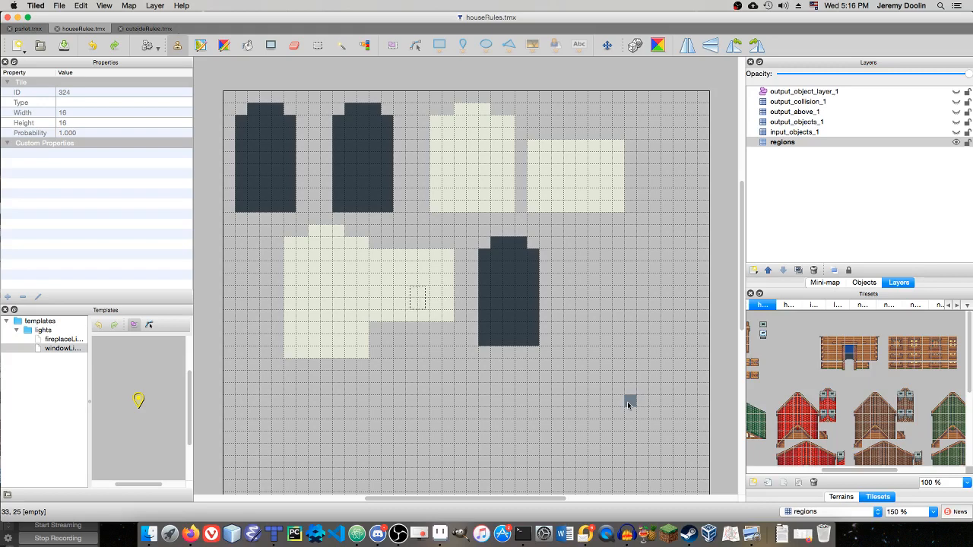
mouse_move(711, 295)
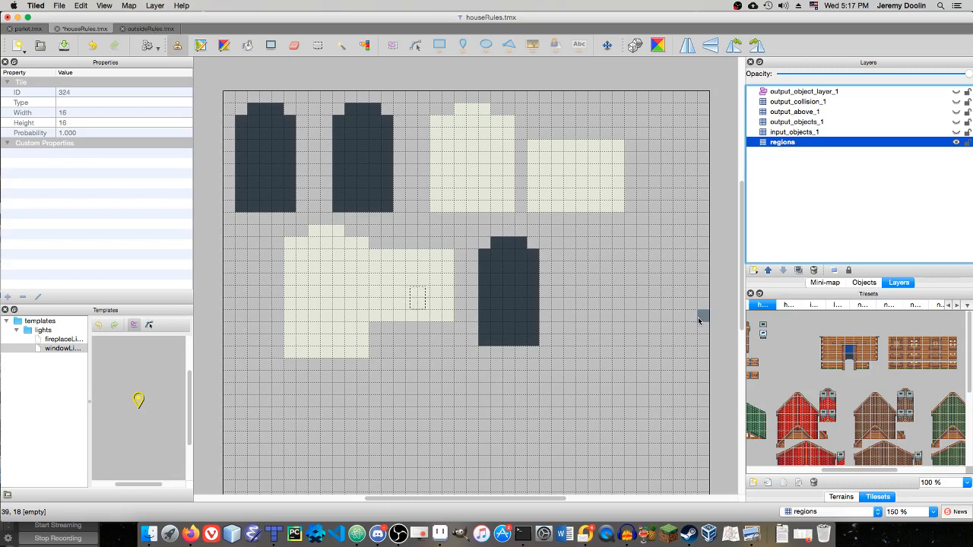
mouse_move(307, 131)
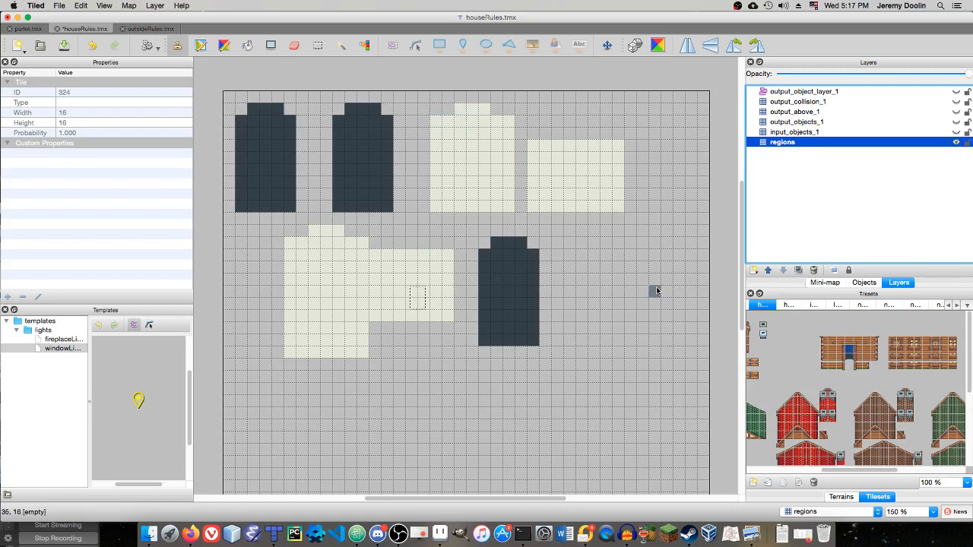
mouse_move(632, 292)
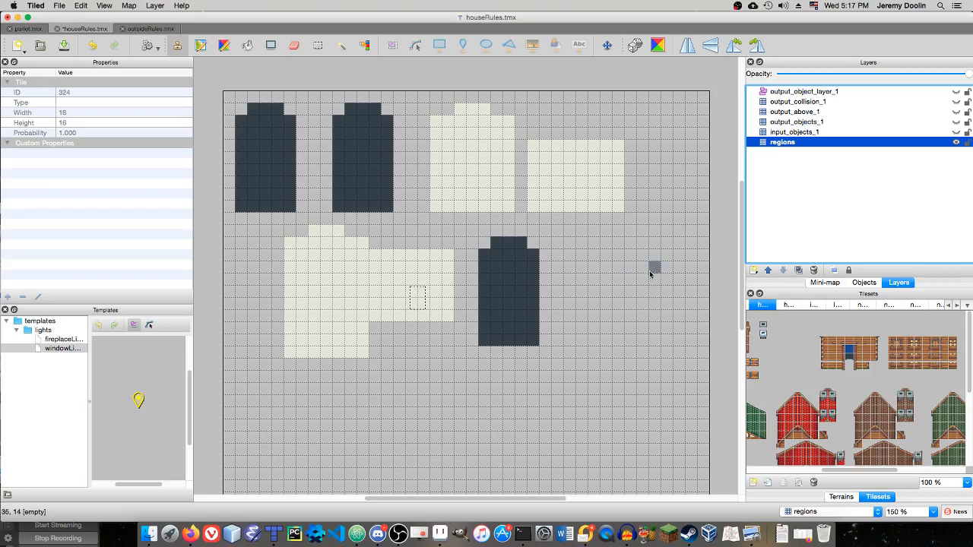
mouse_move(638, 271)
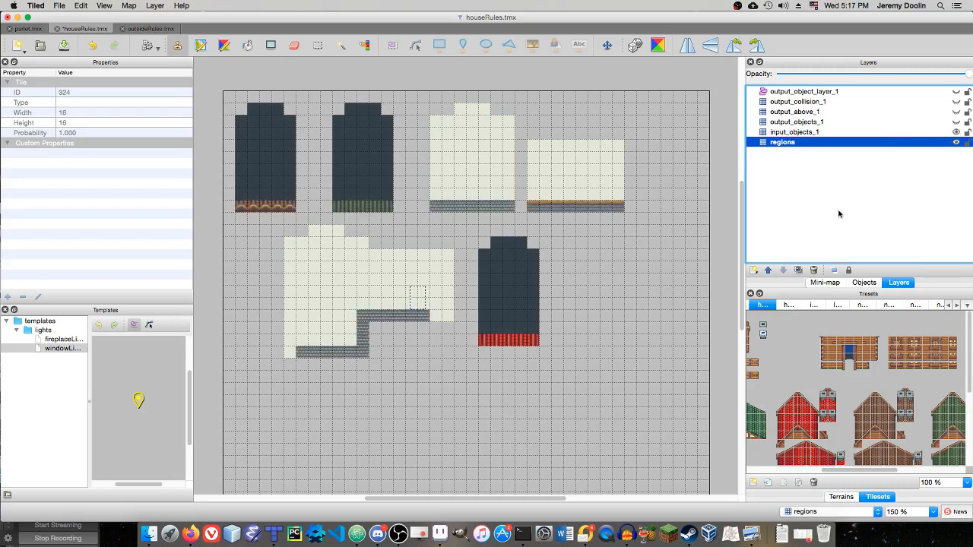
mouse_move(802, 208)
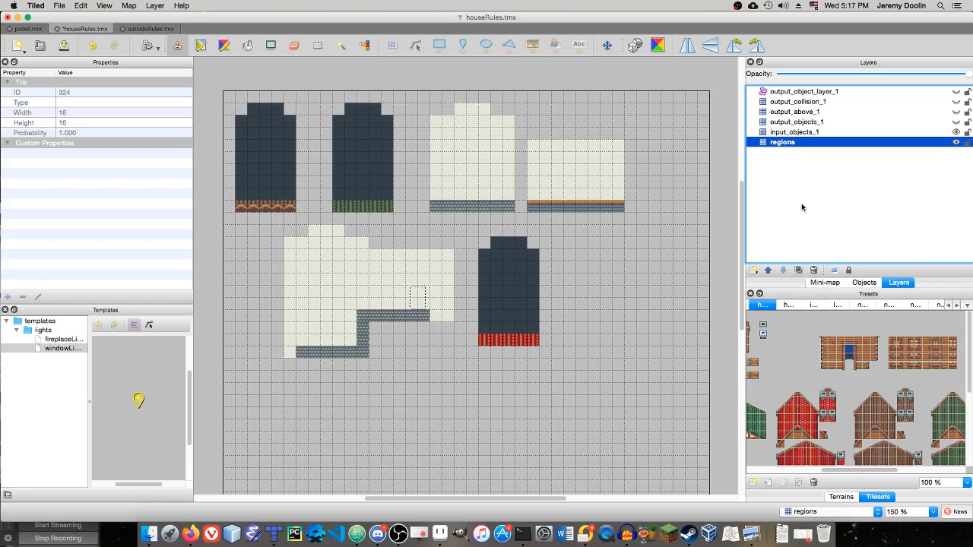
mouse_move(764, 207)
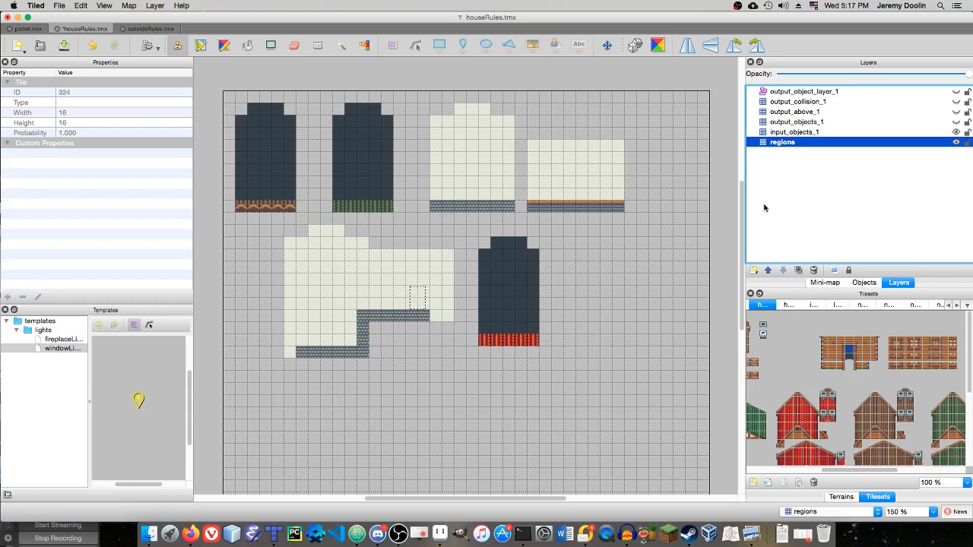
mouse_move(811, 343)
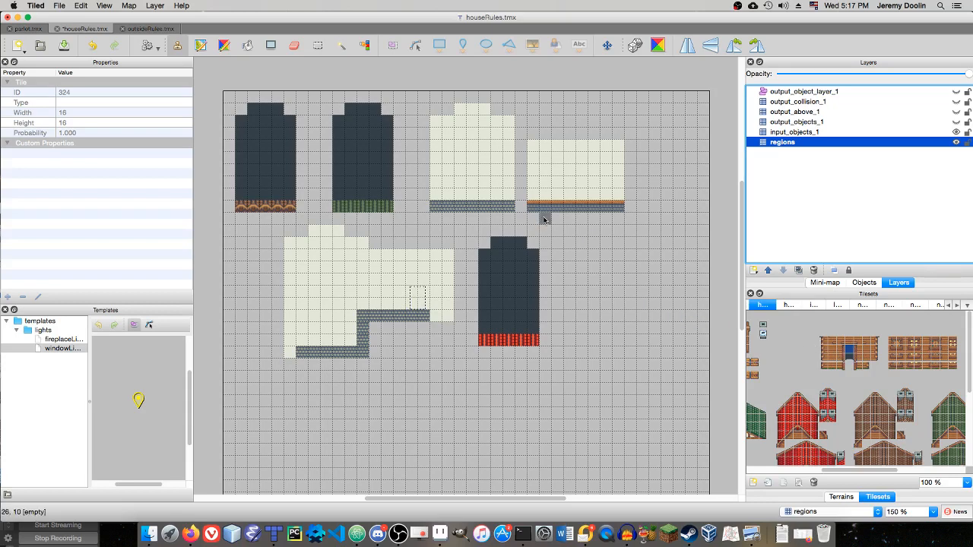
mouse_move(627, 241)
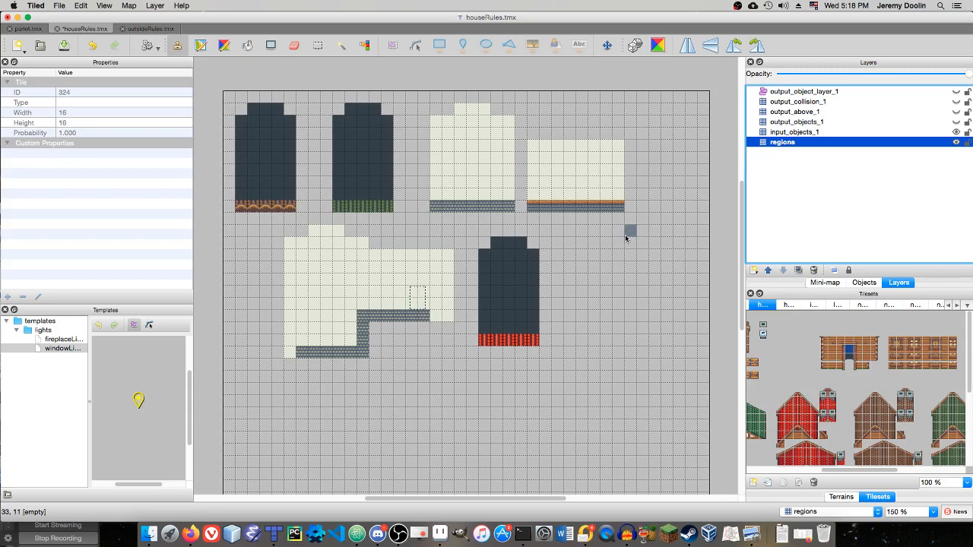
Select input_objects_1, check the town map's objects layer, and return to houseRules.tmx
click(793, 131)
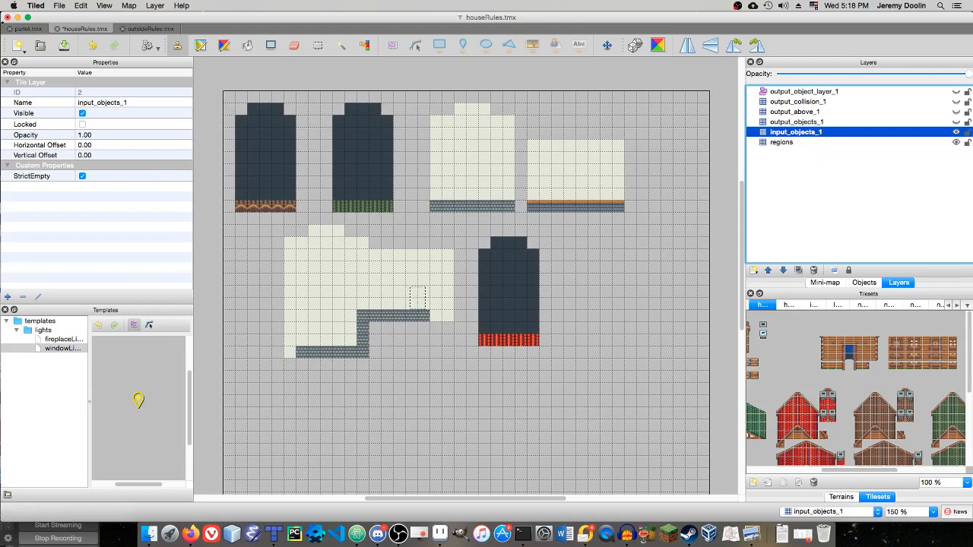
click(27, 27)
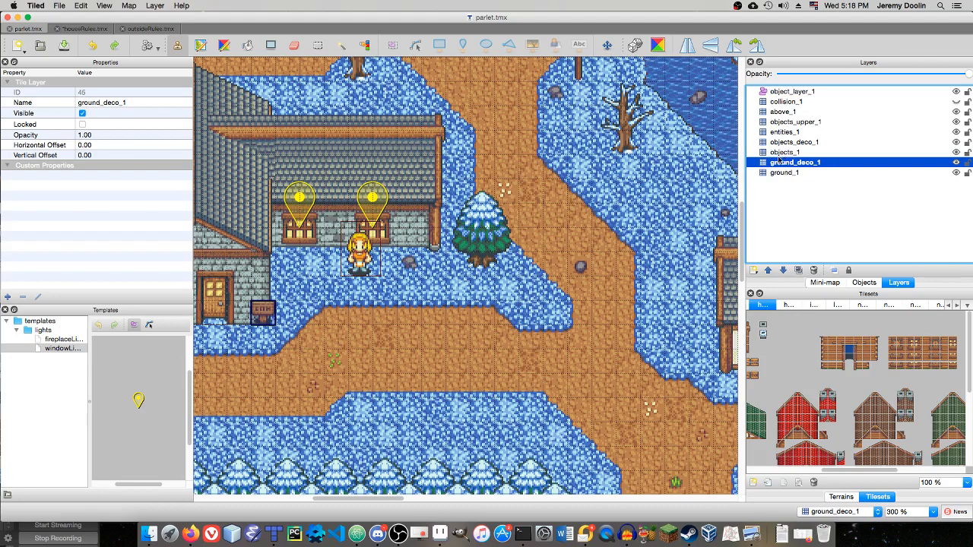
click(786, 152)
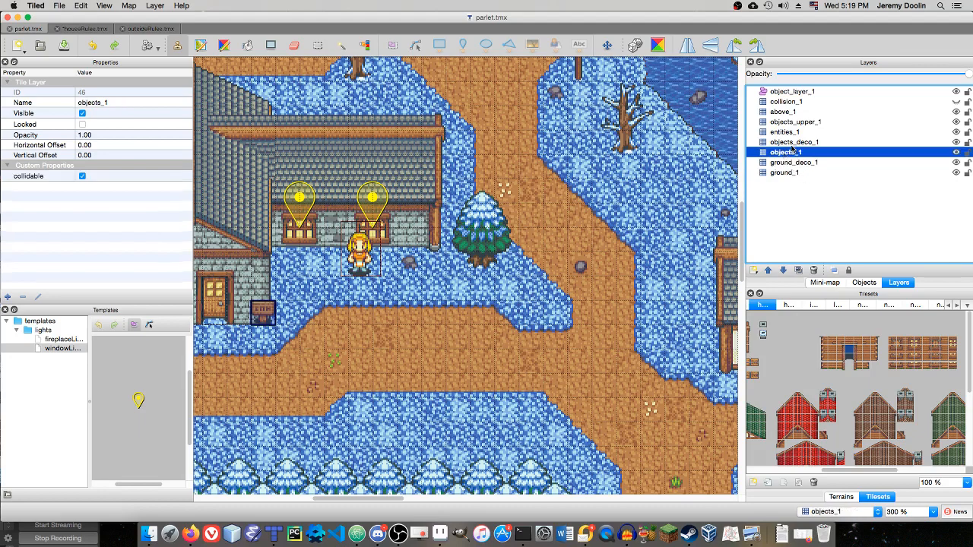
click(83, 27)
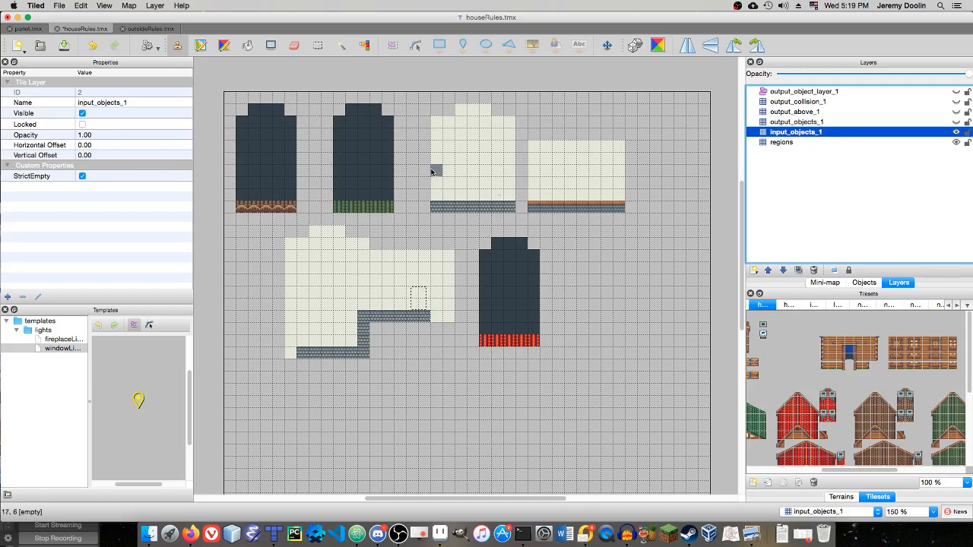
mouse_move(459, 182)
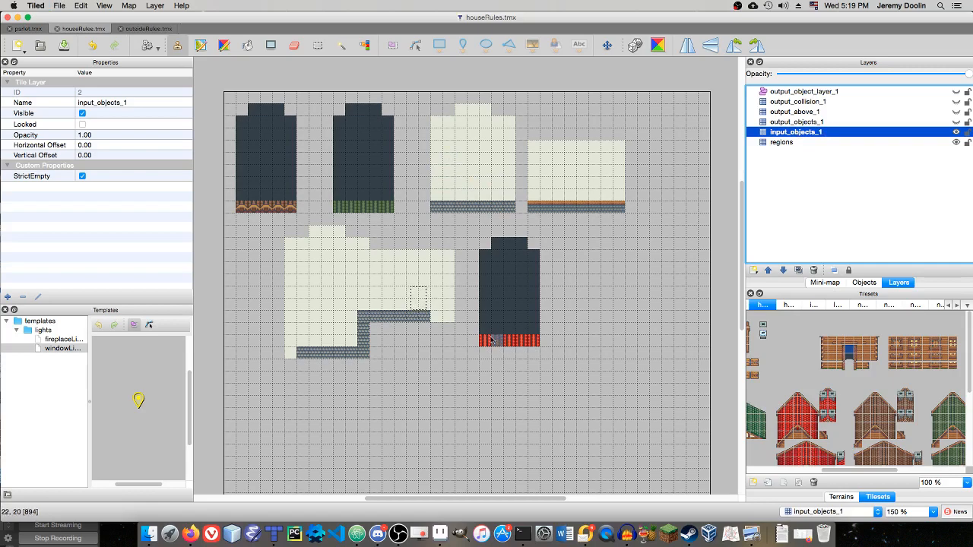
Place a red house tile on the town map's objects layer below the tree, then undo it
click(27, 27)
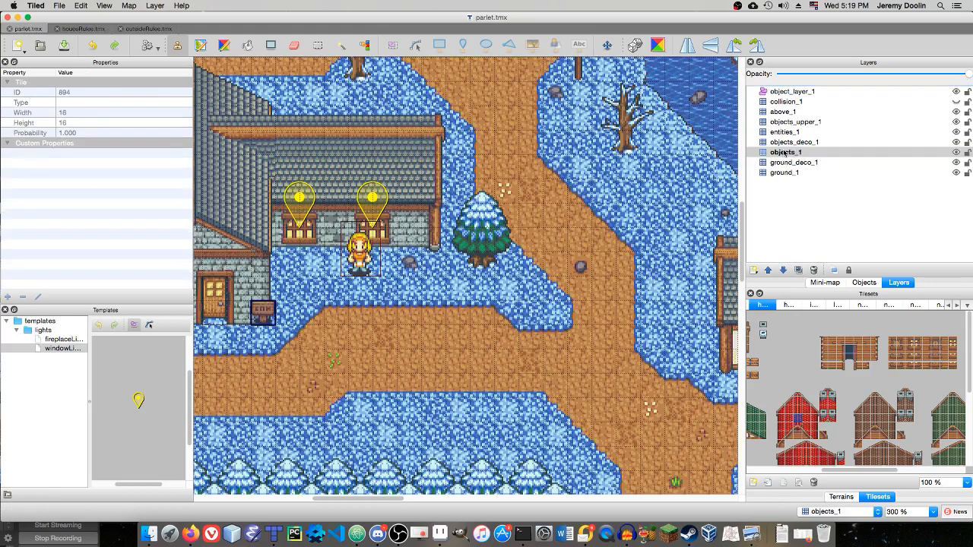
click(785, 152)
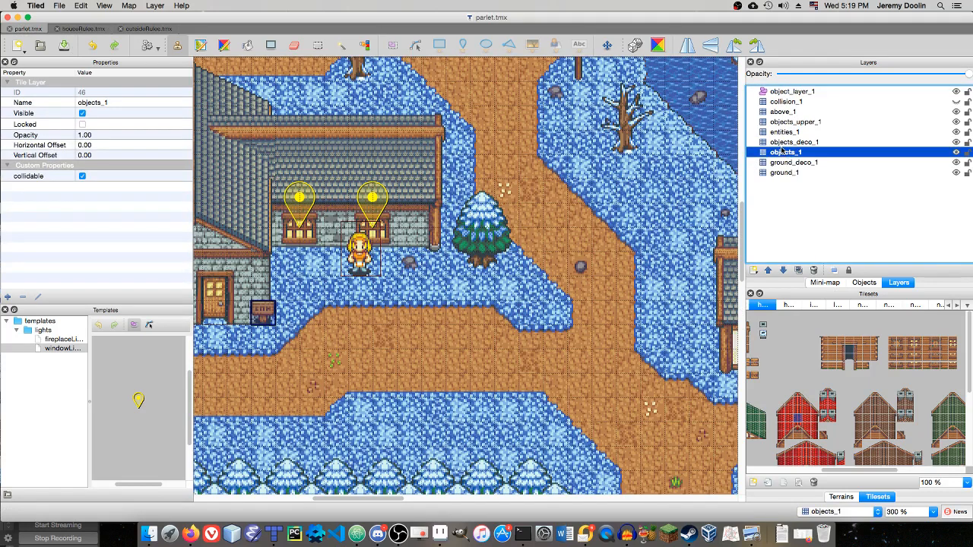
click(651, 337)
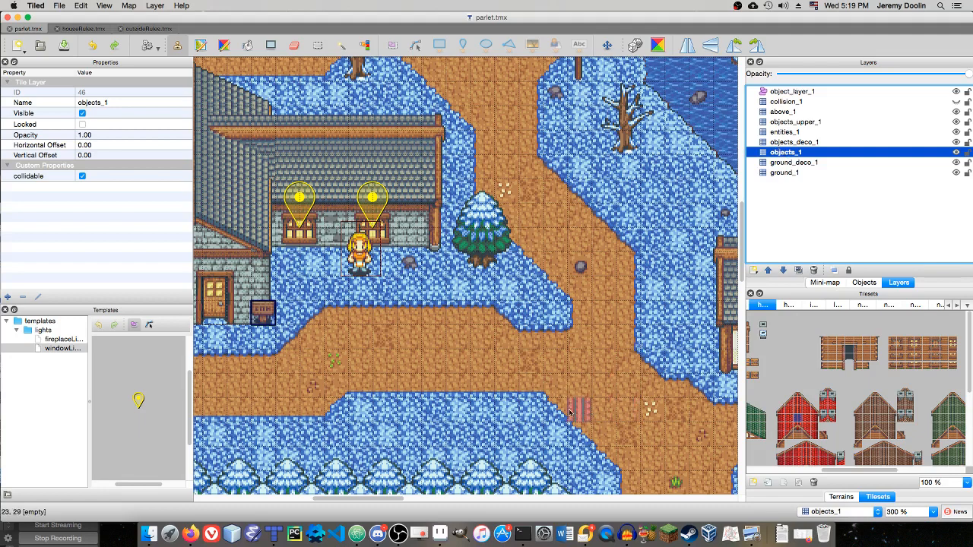
click(590, 410)
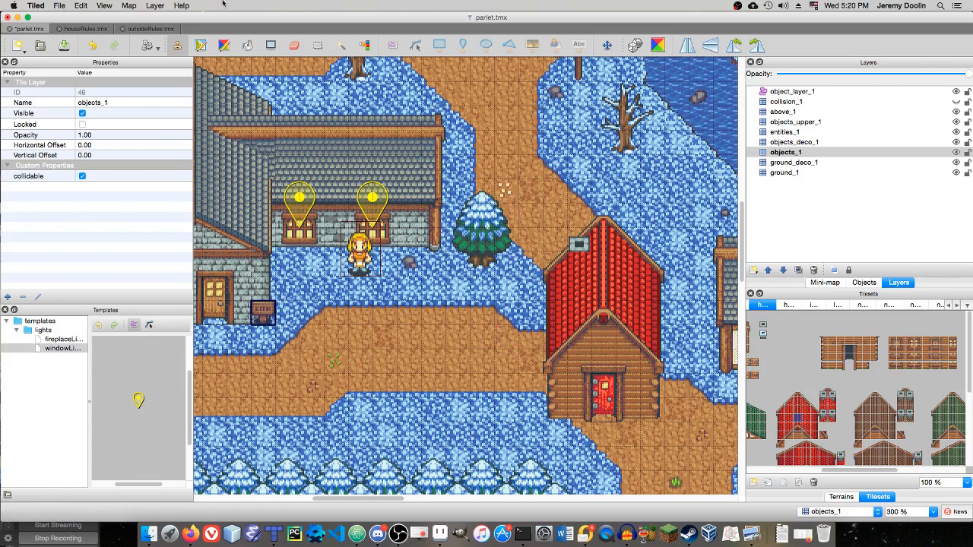
click(128, 6)
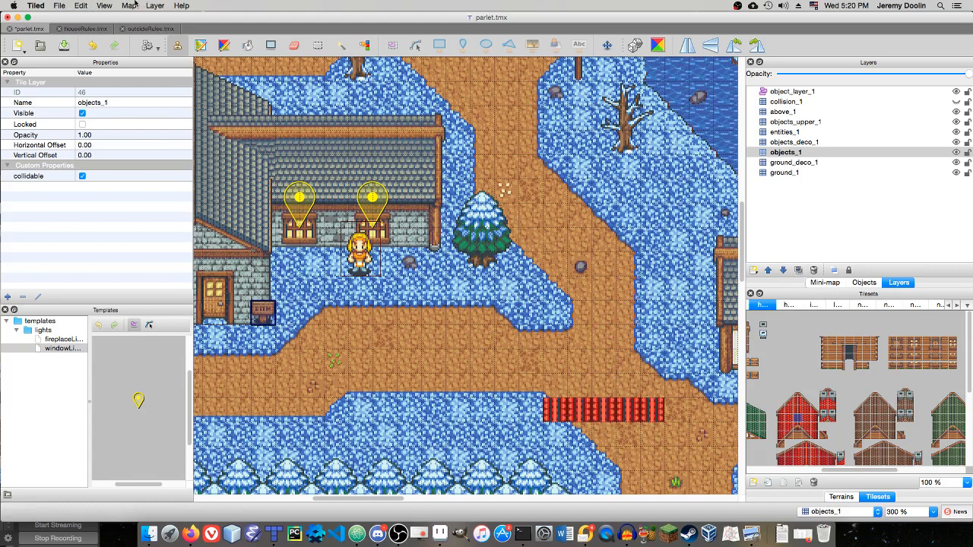
click(128, 6)
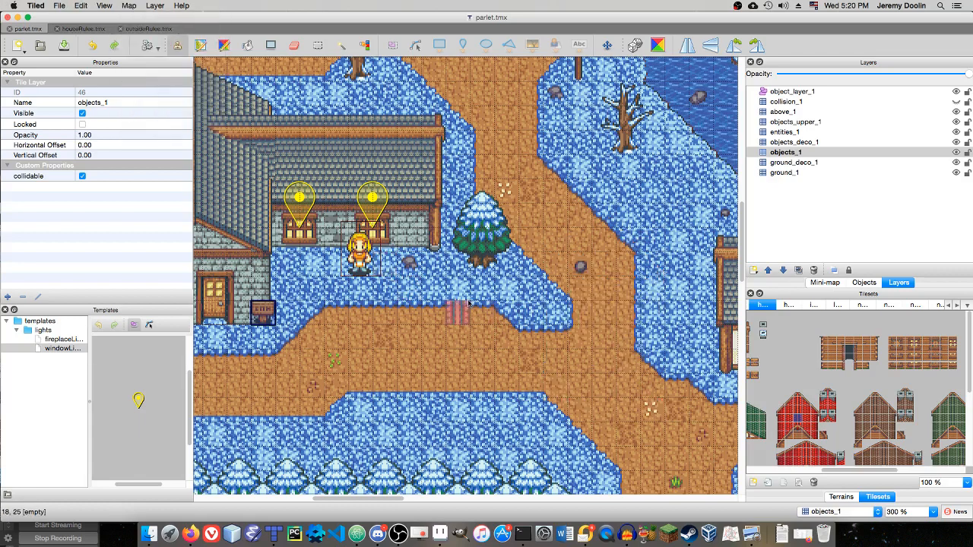
click(82, 28)
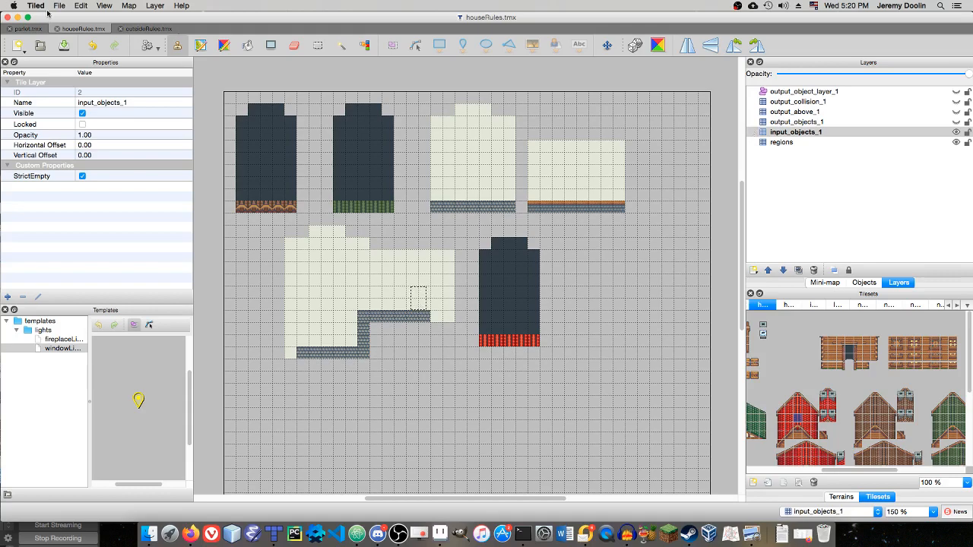
click(27, 28)
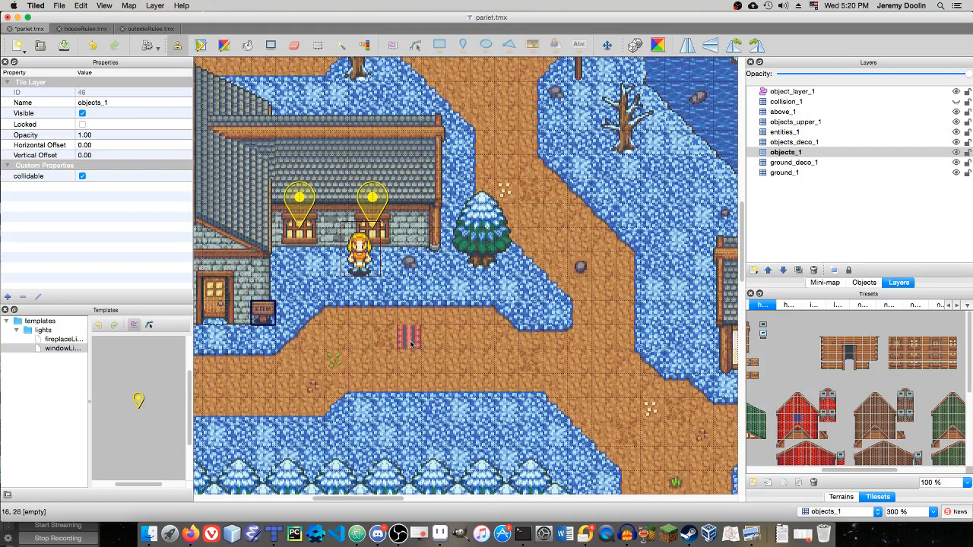
drag(403, 336, 510, 335)
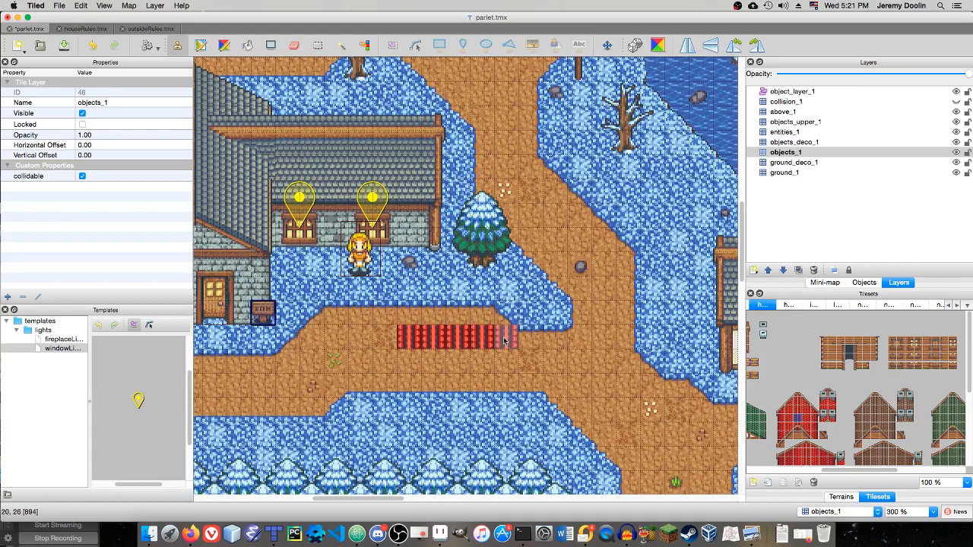
click(509, 336)
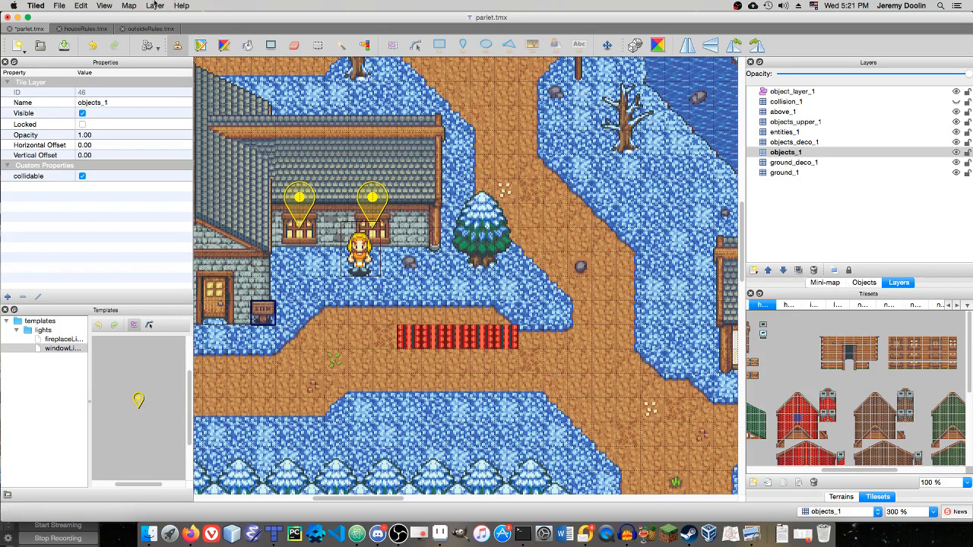
click(128, 6)
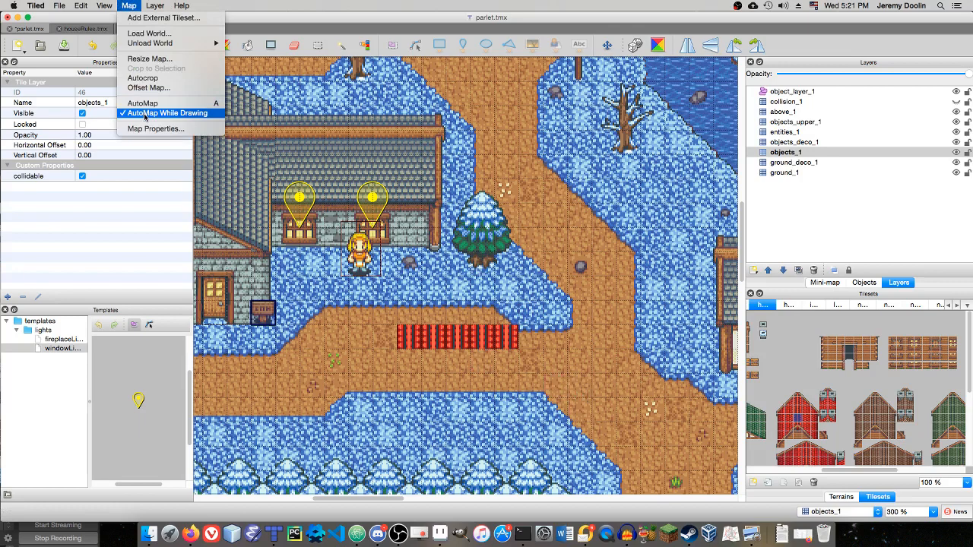
click(162, 113)
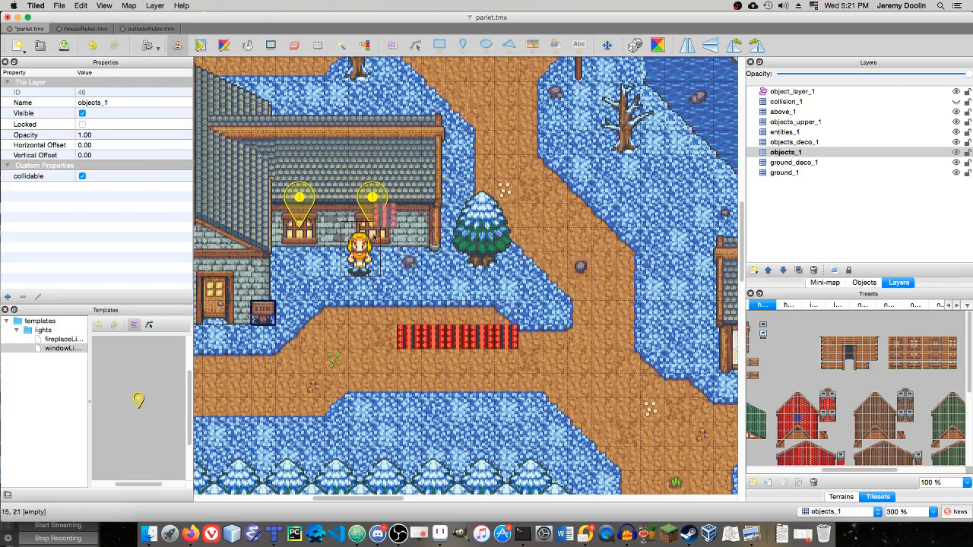
click(82, 27)
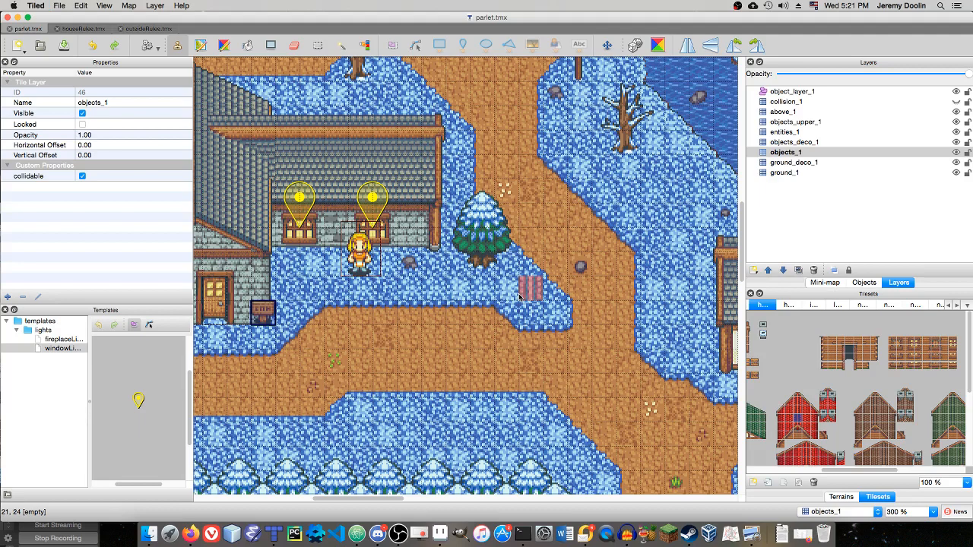
Flip between parfeit.tmx and houseRules.tmx, ending on the house rules map
click(79, 27)
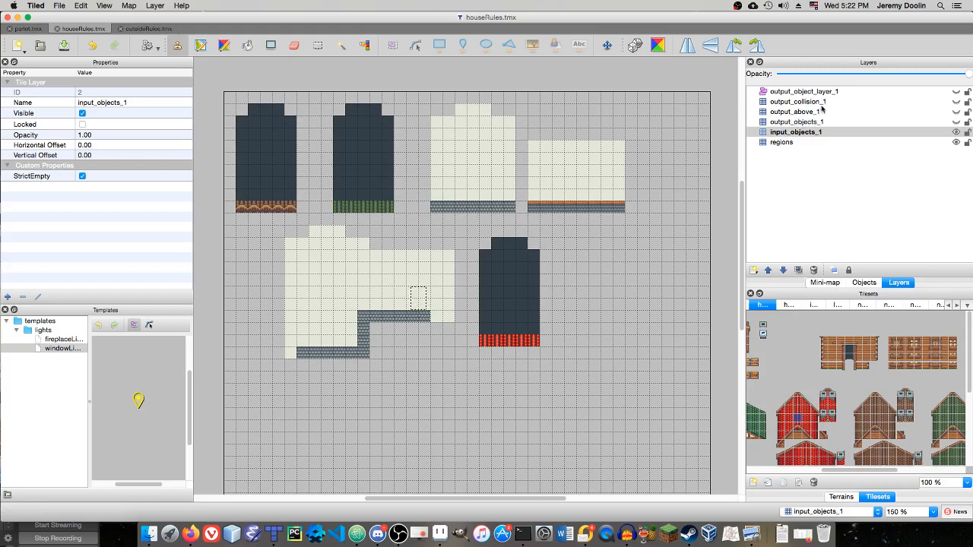
click(25, 28)
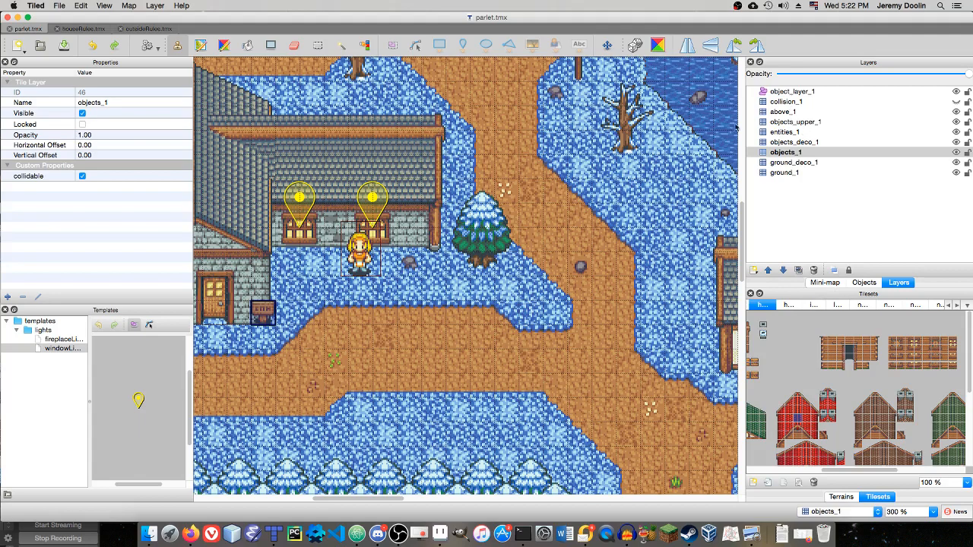
click(79, 27)
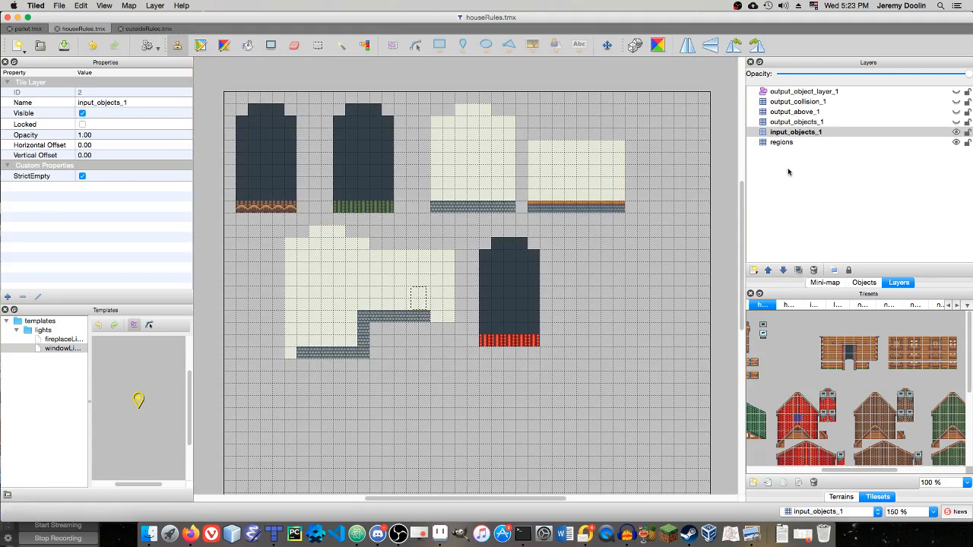
Show output_objects_1 and the other house output layers over the block outlines
click(795, 122)
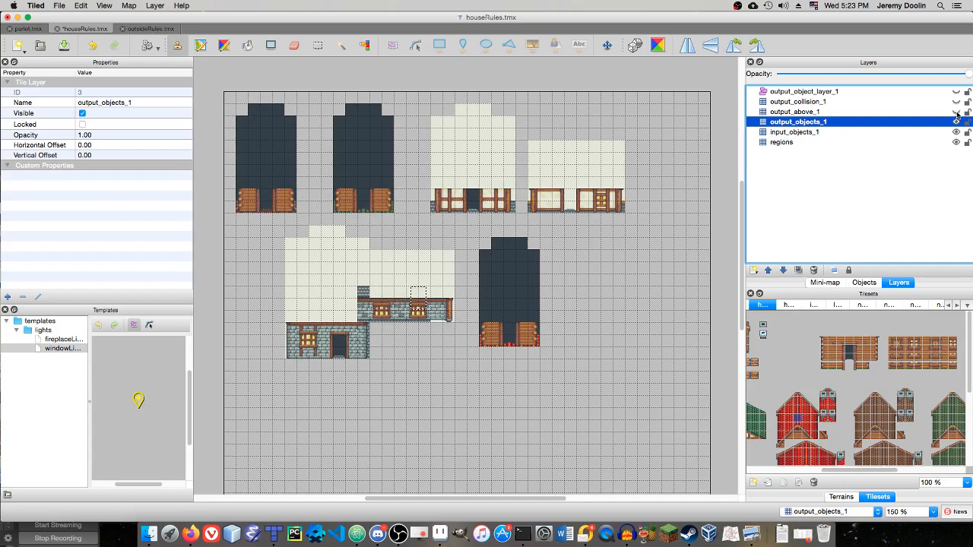
click(956, 112)
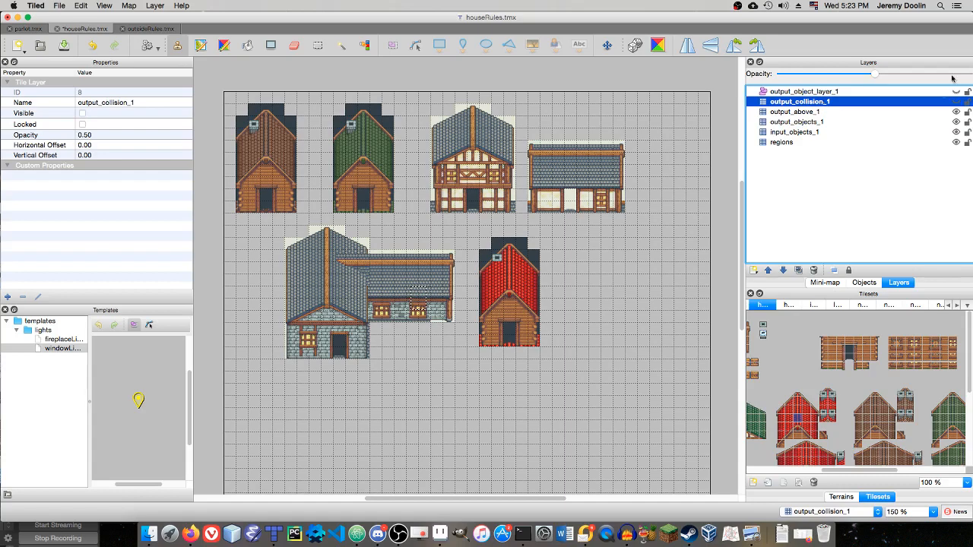
mouse_move(908, 114)
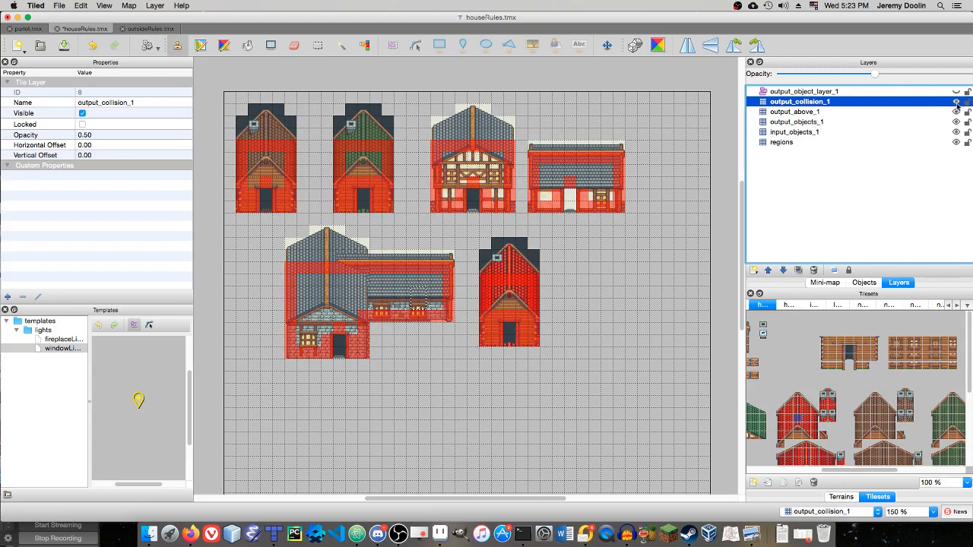
Switch back to the parfeit.tmx town map
click(25, 27)
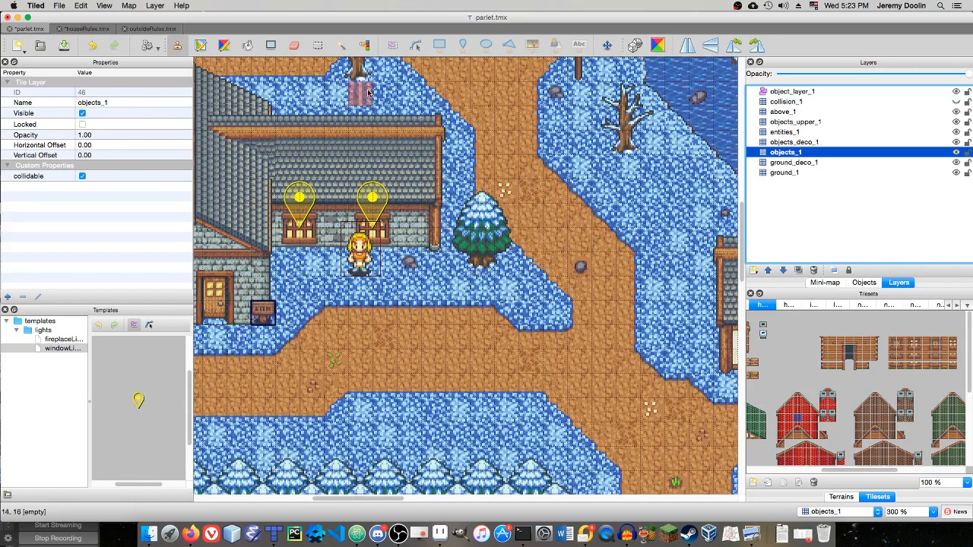
Switch to the houseRules.tmx rule map
click(82, 27)
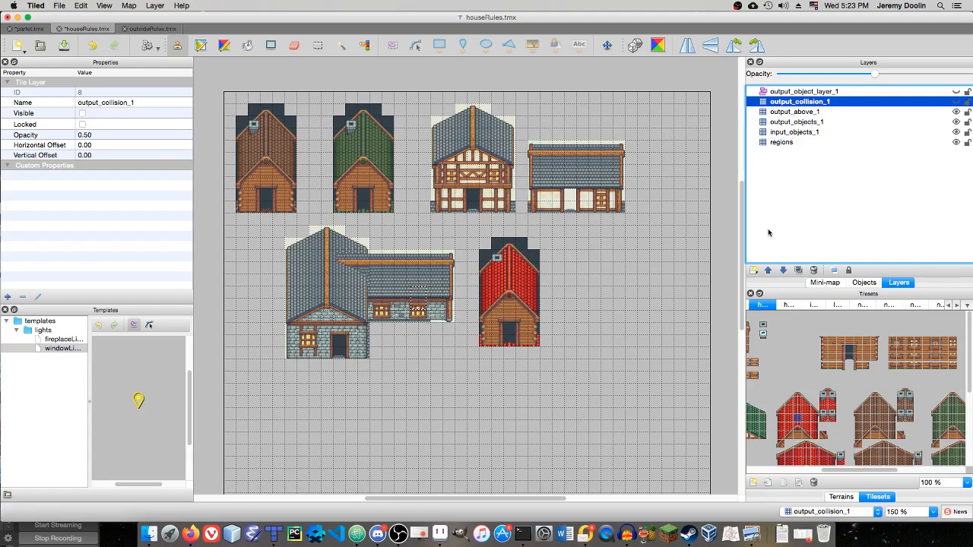
Show output_object_layer_1 so the lamp objects appear on the houses
click(956, 100)
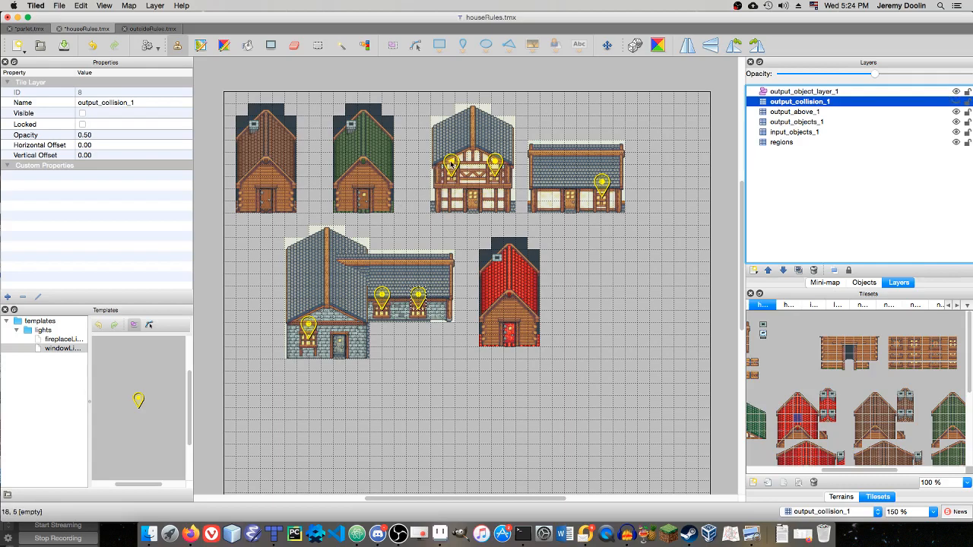
mouse_move(450, 161)
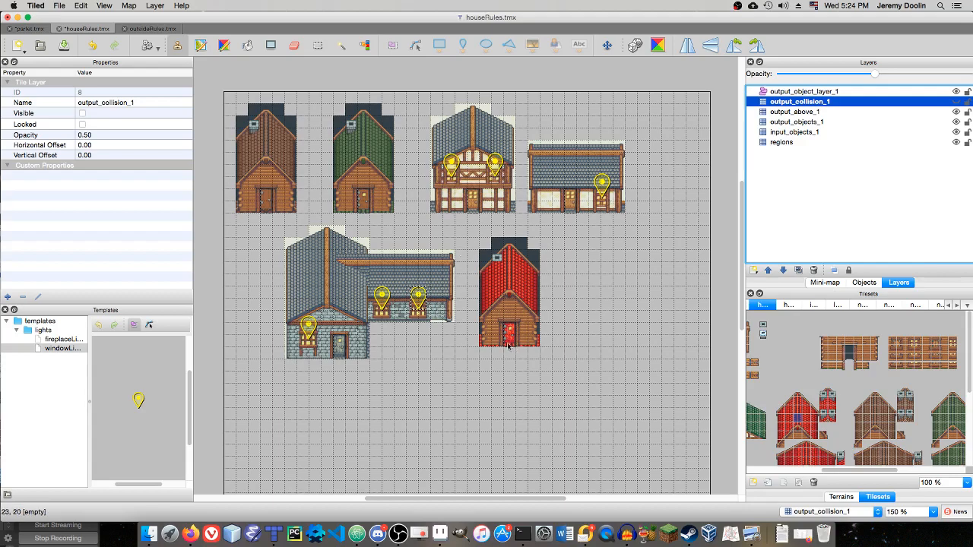
mouse_move(471, 322)
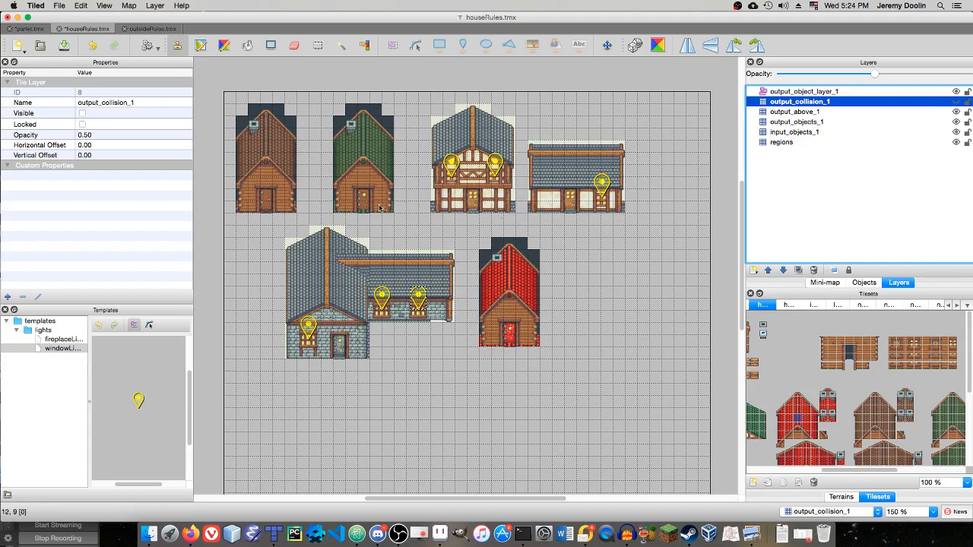
mouse_move(377, 207)
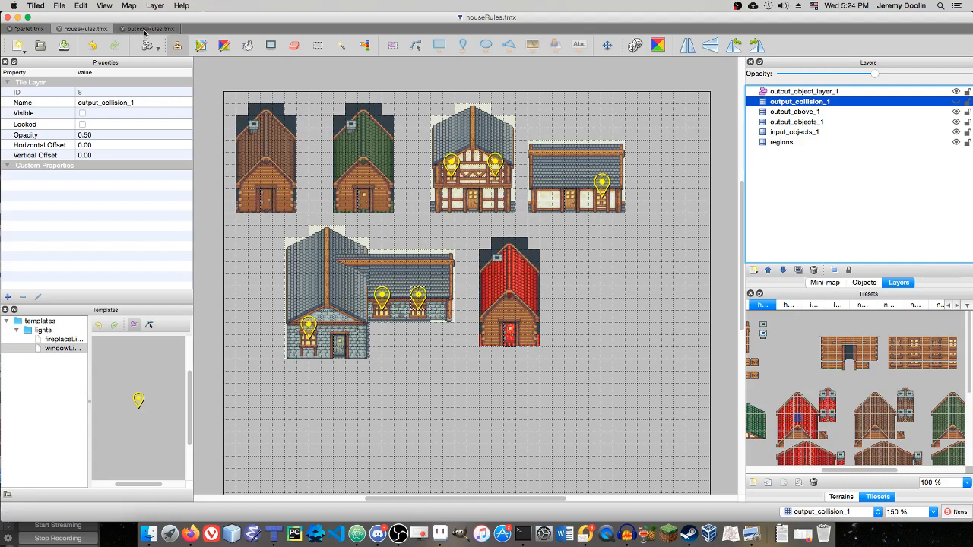
Switch to outsideRules.tmx and pick a tile from the tileset to paint with
click(149, 27)
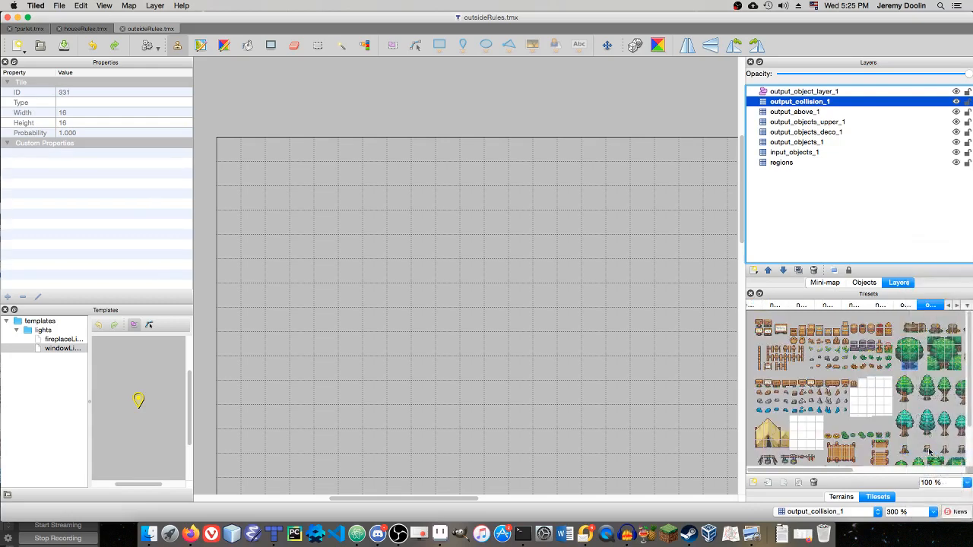
mouse_move(824, 405)
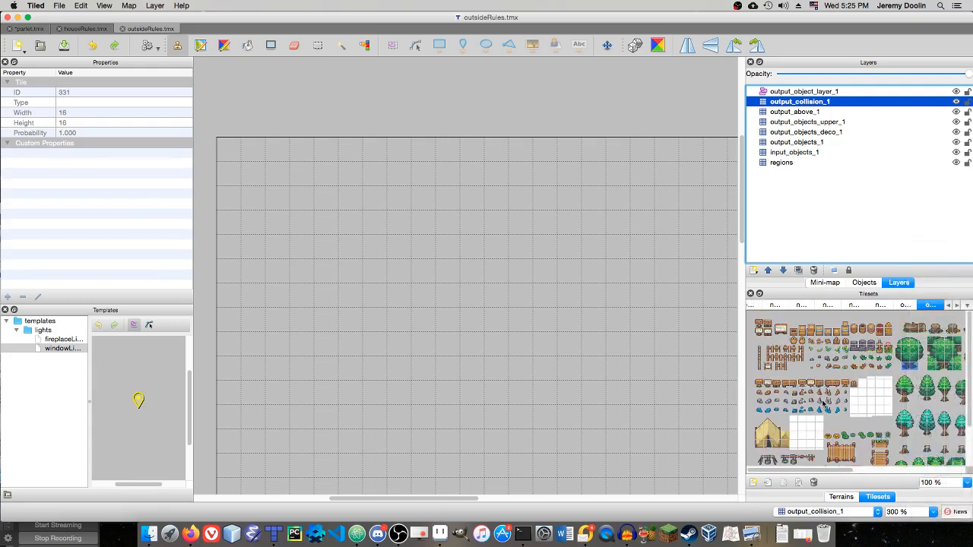
mouse_move(845, 393)
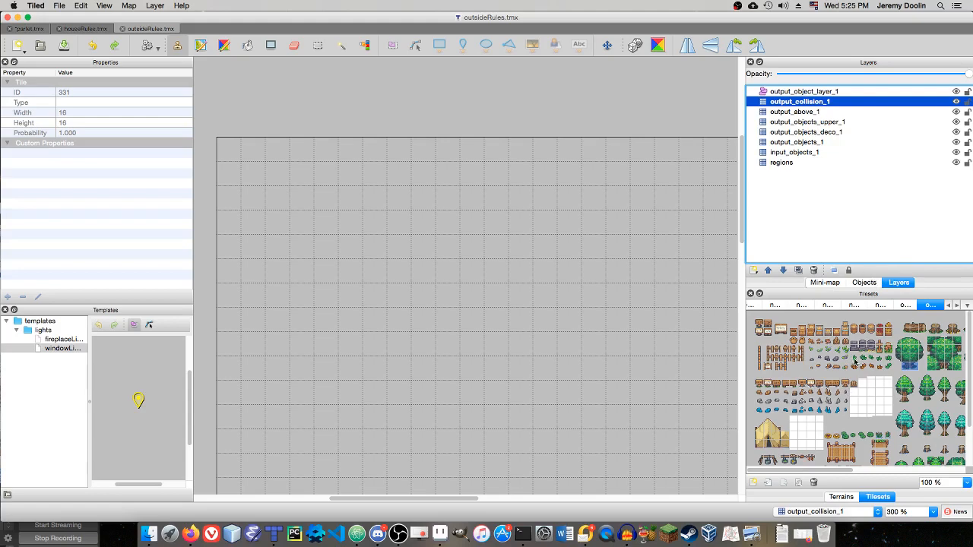
click(863, 346)
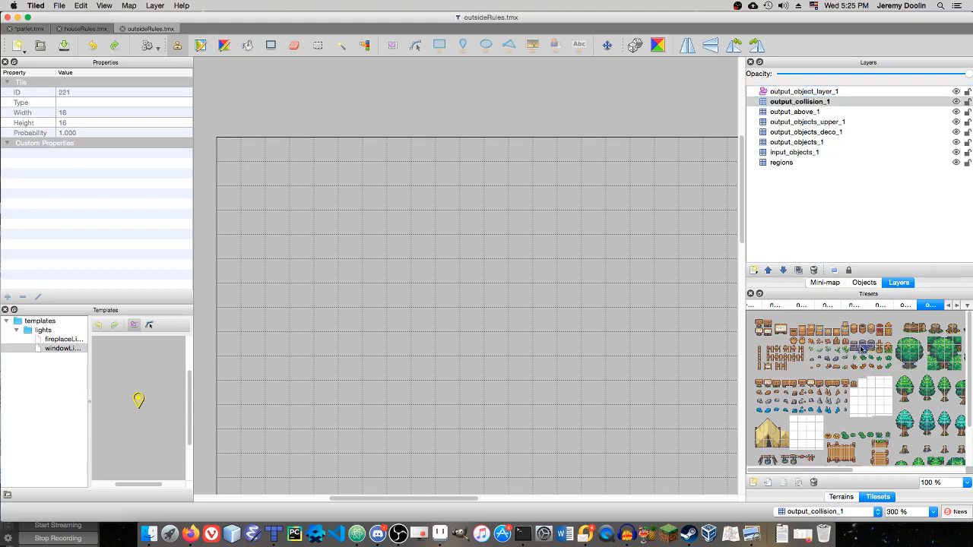
click(864, 343)
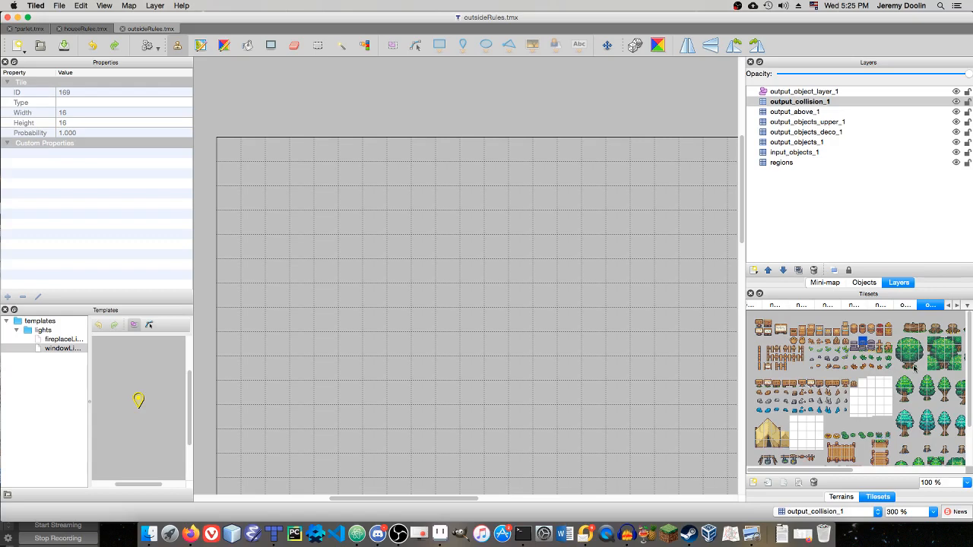
mouse_move(912, 343)
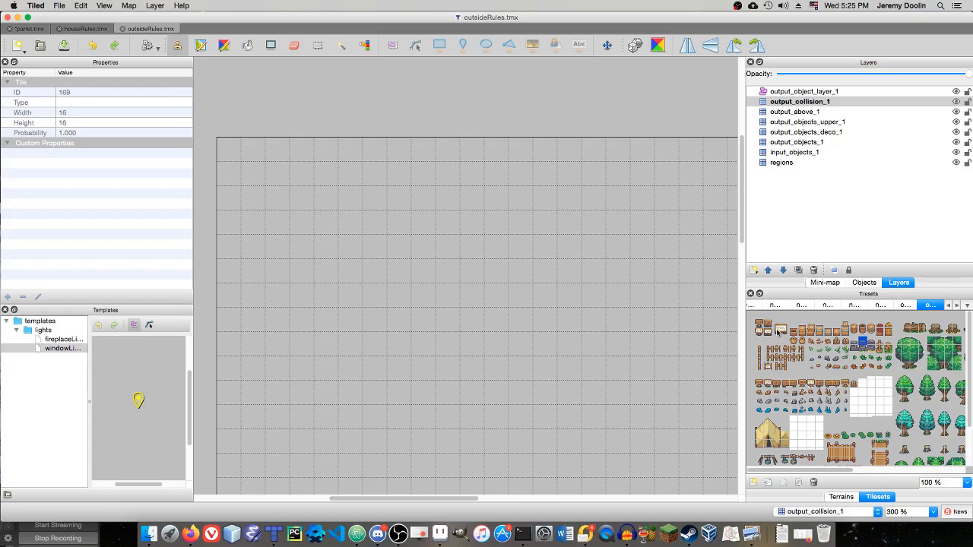
mouse_move(787, 365)
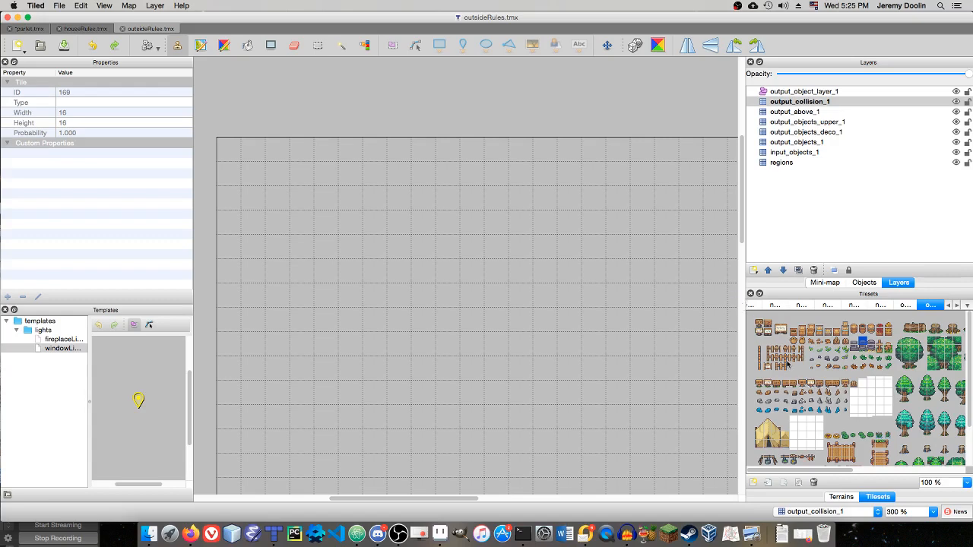
Paint the sign tile at cell (1,1) on input_objects_1 with its region cell marked
click(781, 162)
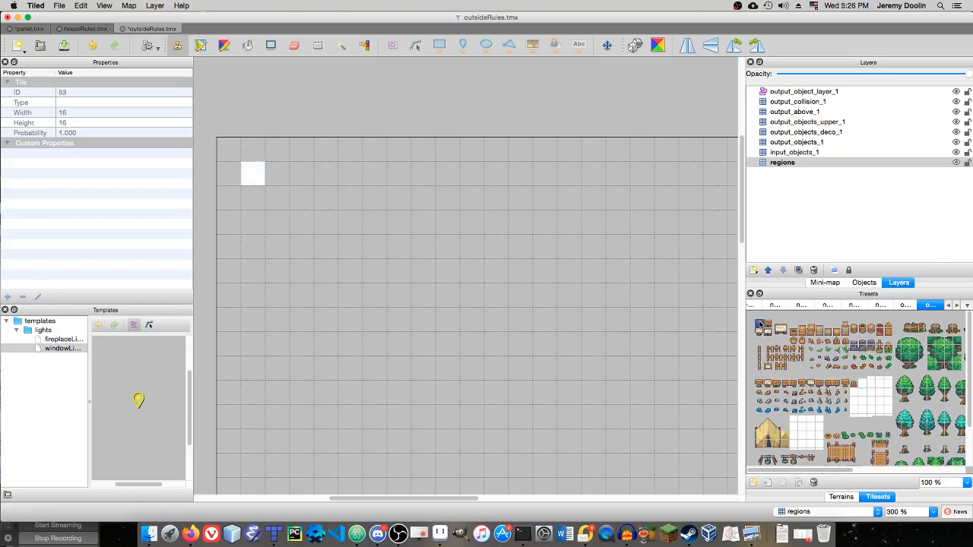
click(793, 152)
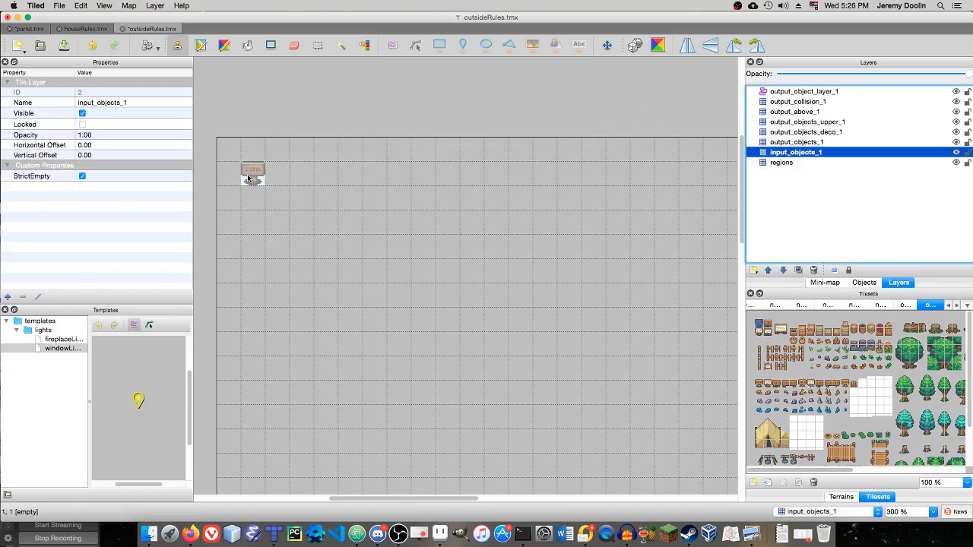
click(471, 271)
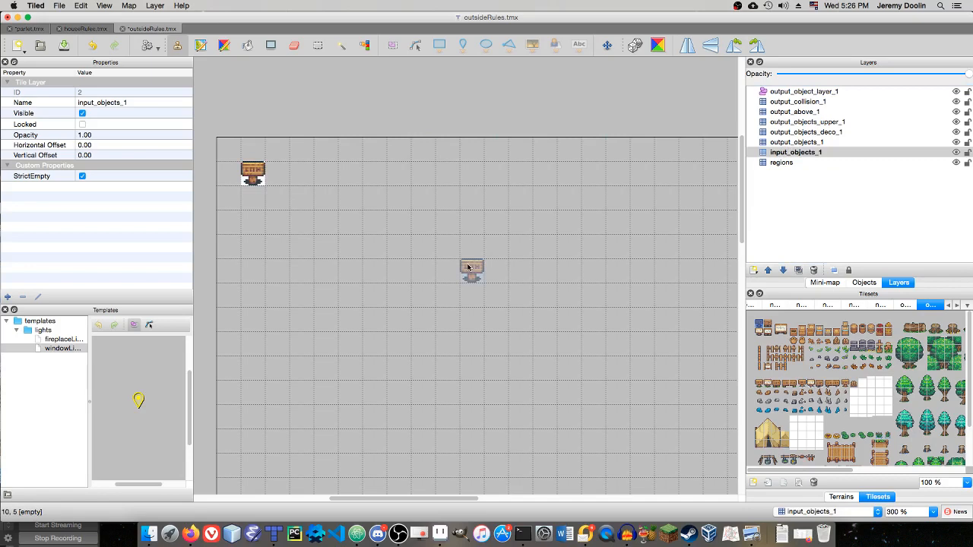
drag(471, 267, 520, 171)
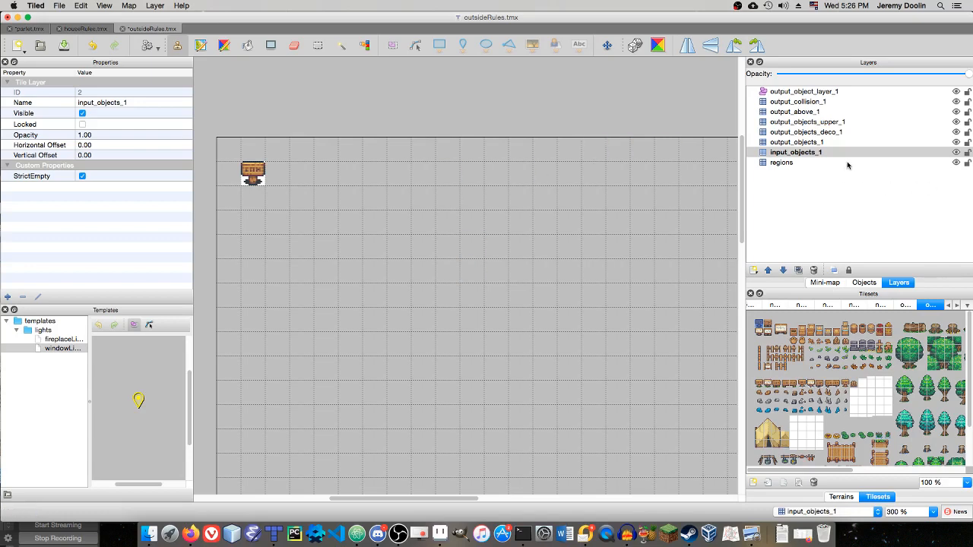
Cover the sign with a red tile on output_collision_1 and set that layer's opacity to 0.40
click(797, 143)
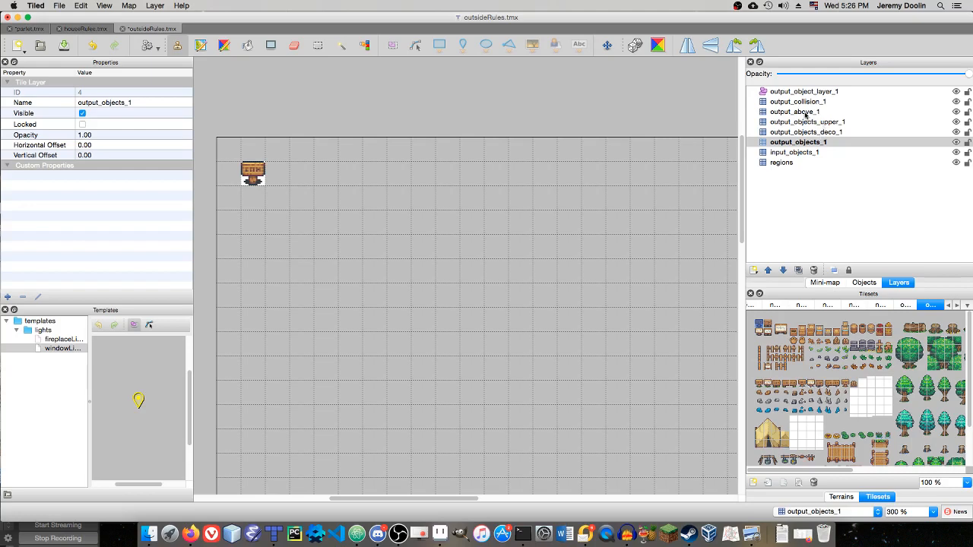
mouse_move(809, 114)
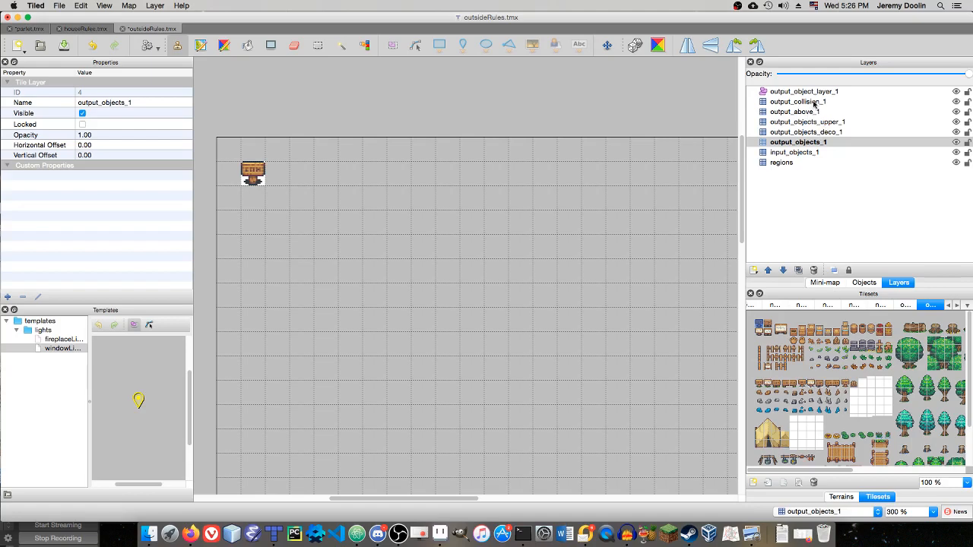
click(798, 100)
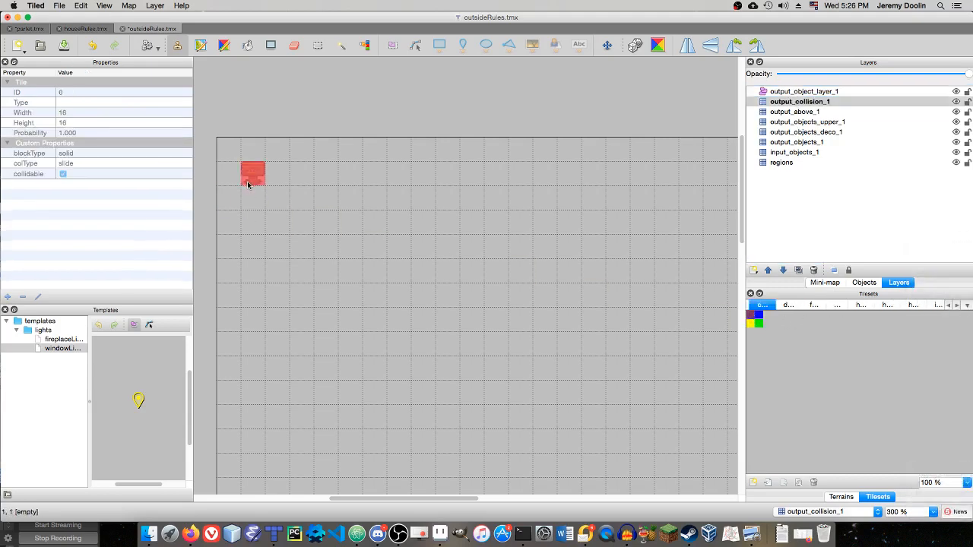
click(520, 319)
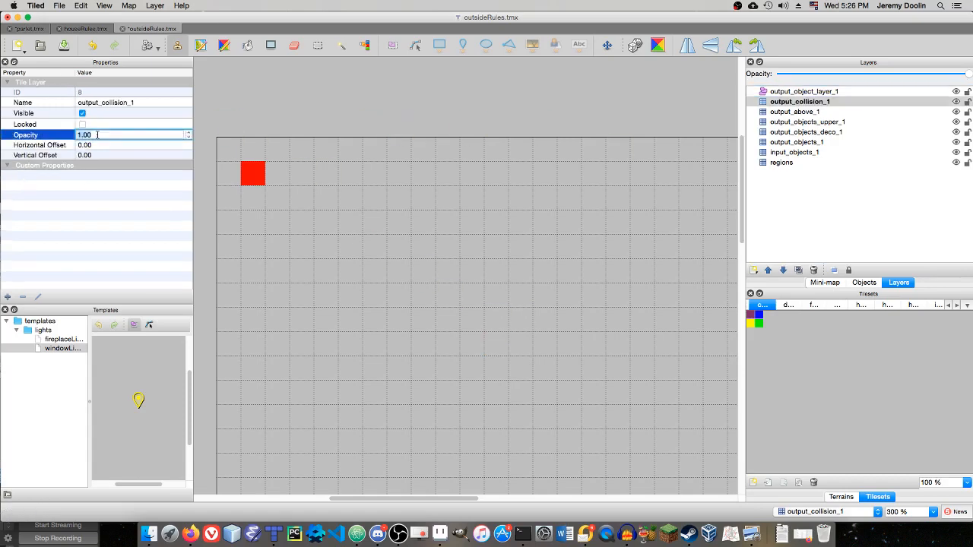
text(0.40)
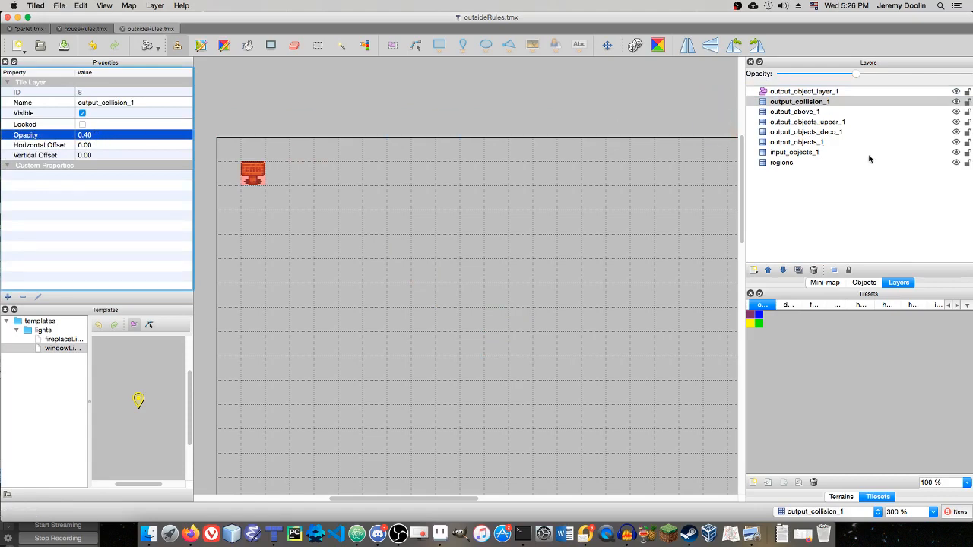
mouse_move(784, 119)
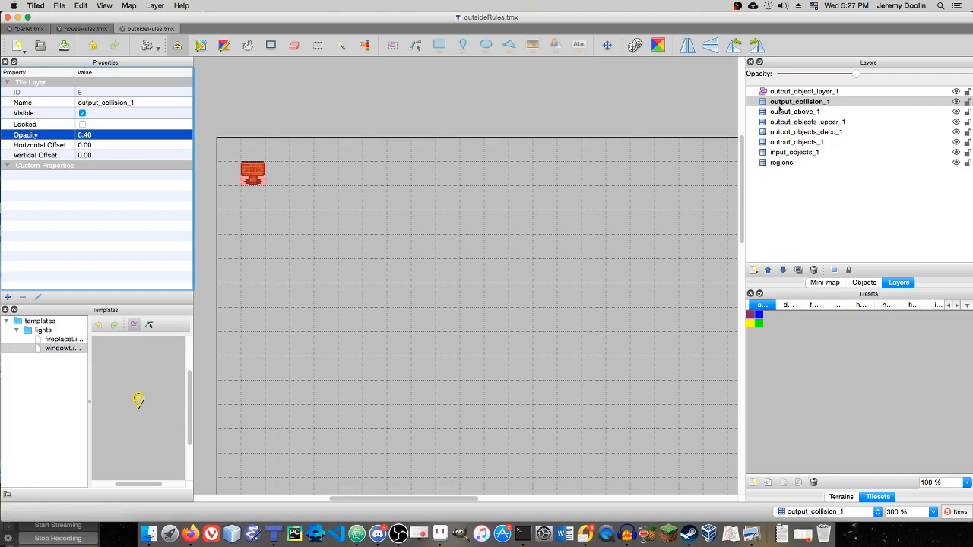
click(950, 304)
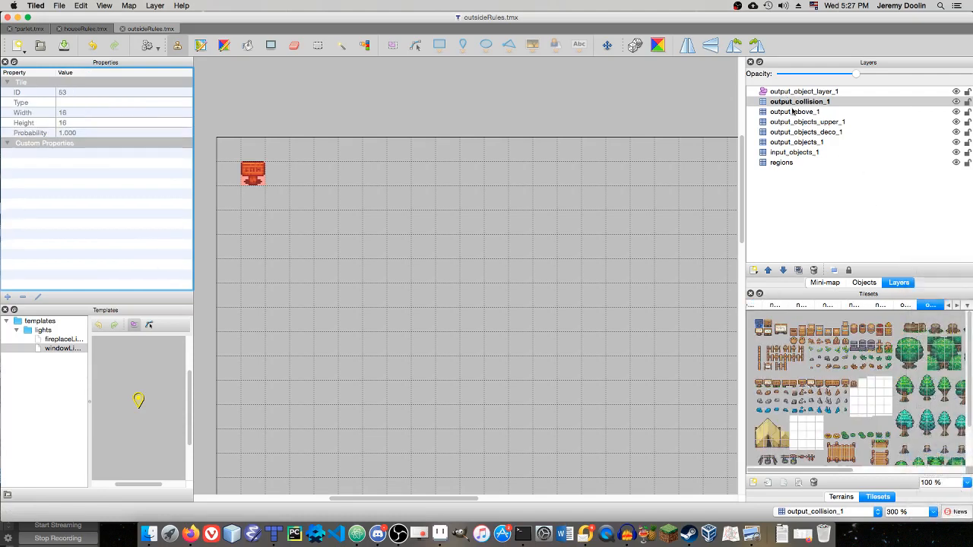
Draw a rectangle on output_object_layer_1 over the sign cell, typed 'sign' with a message property
click(802, 91)
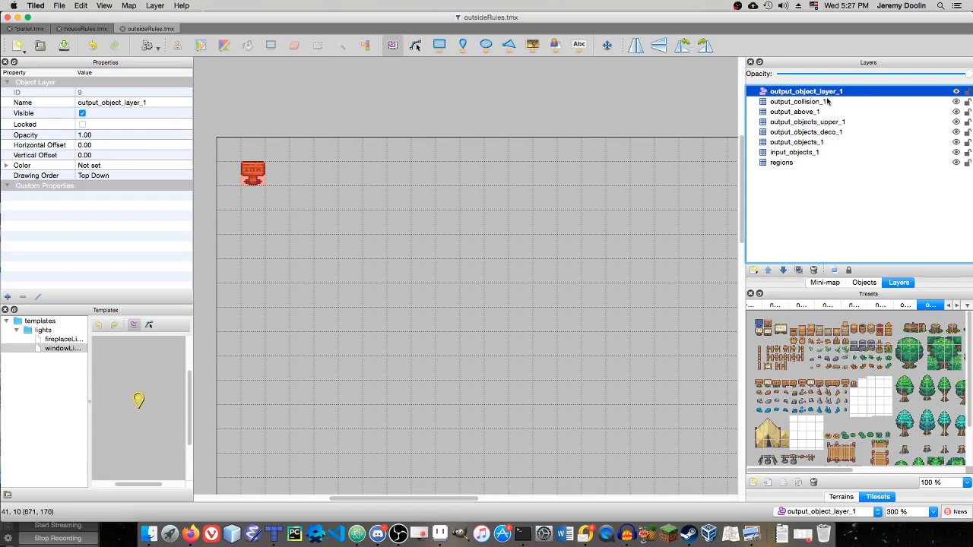
mouse_move(838, 122)
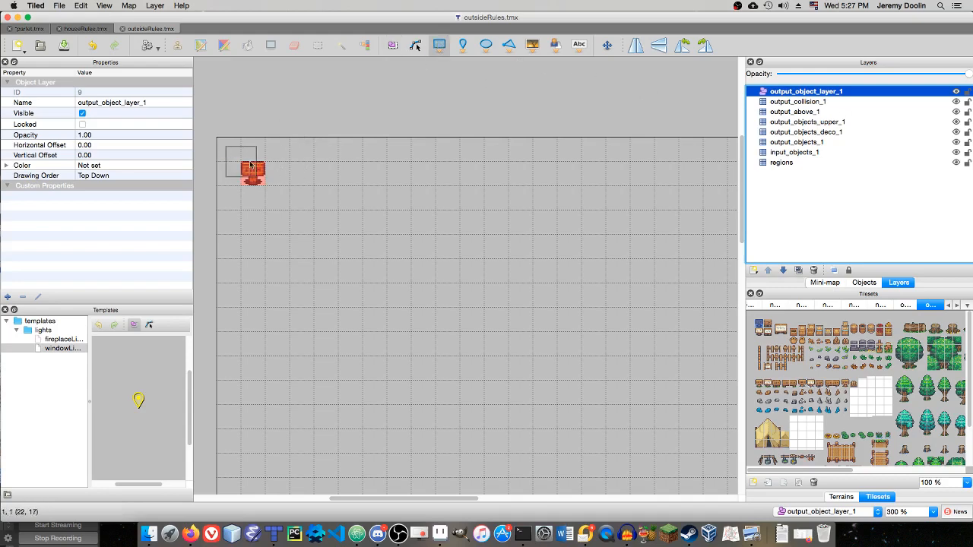
click(252, 170)
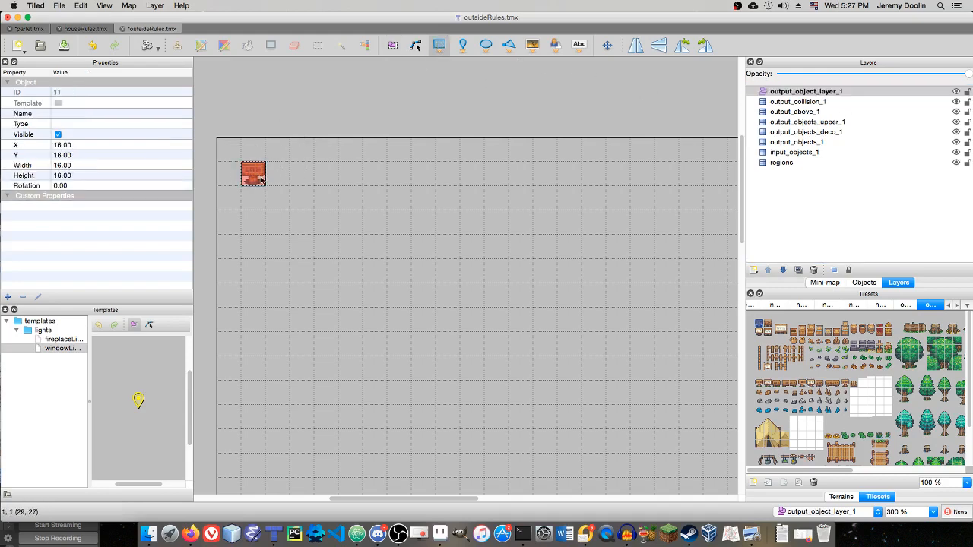
click(114, 123)
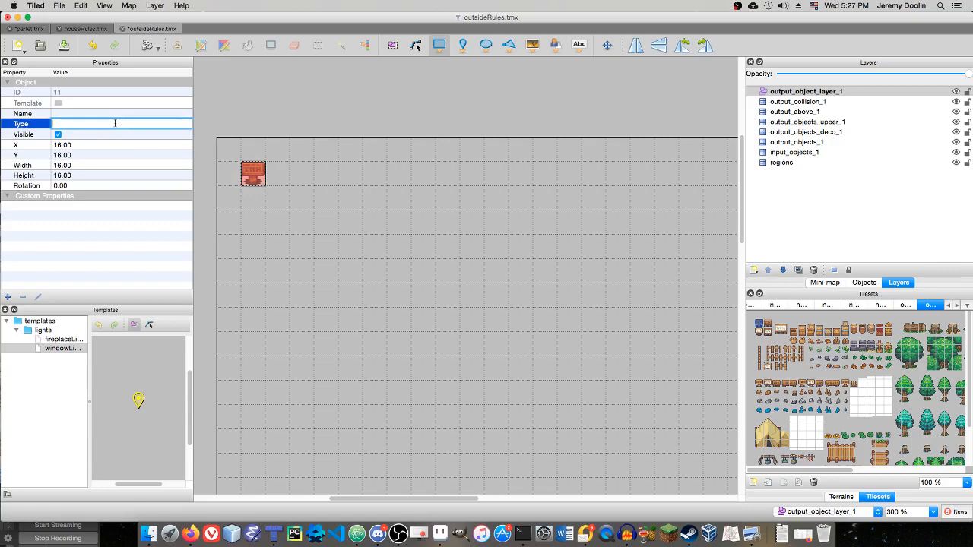
text(sign)
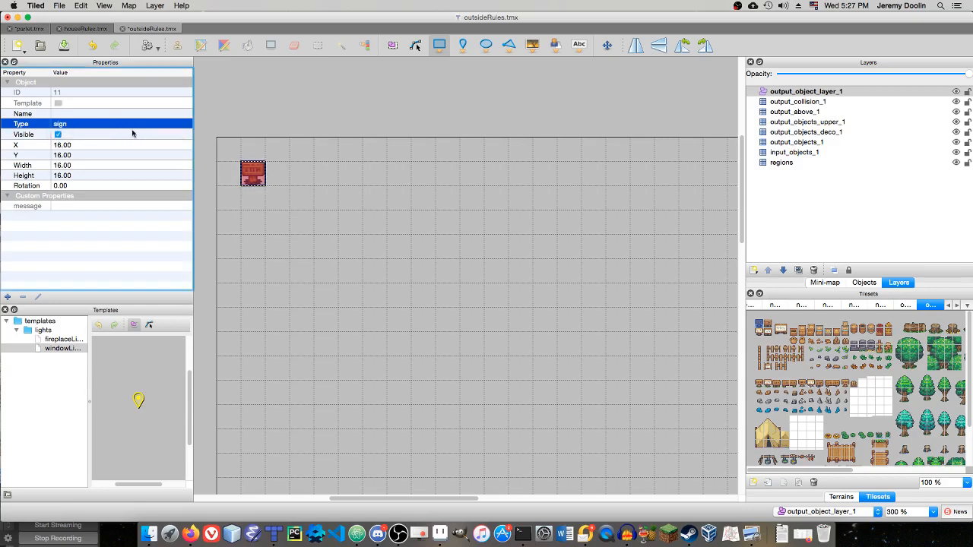
mouse_move(138, 219)
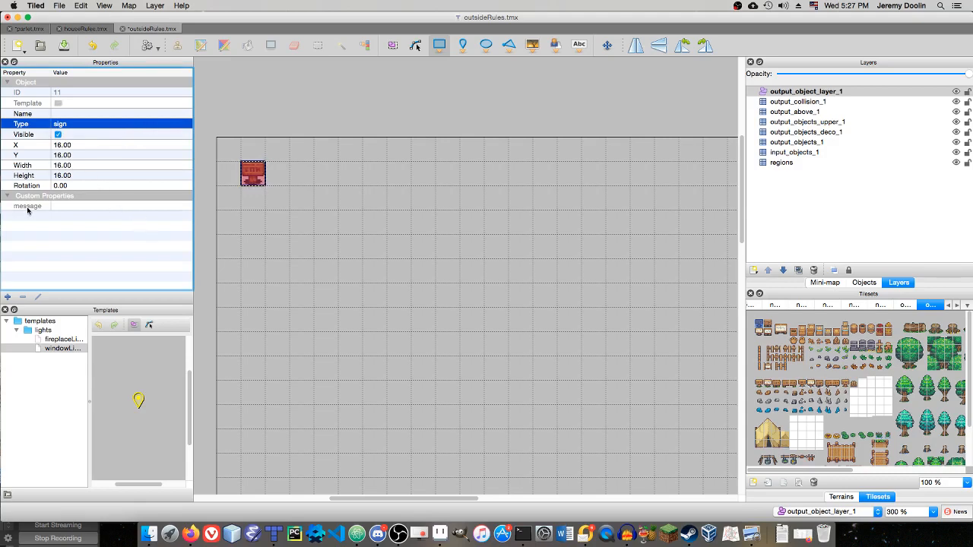
click(27, 206)
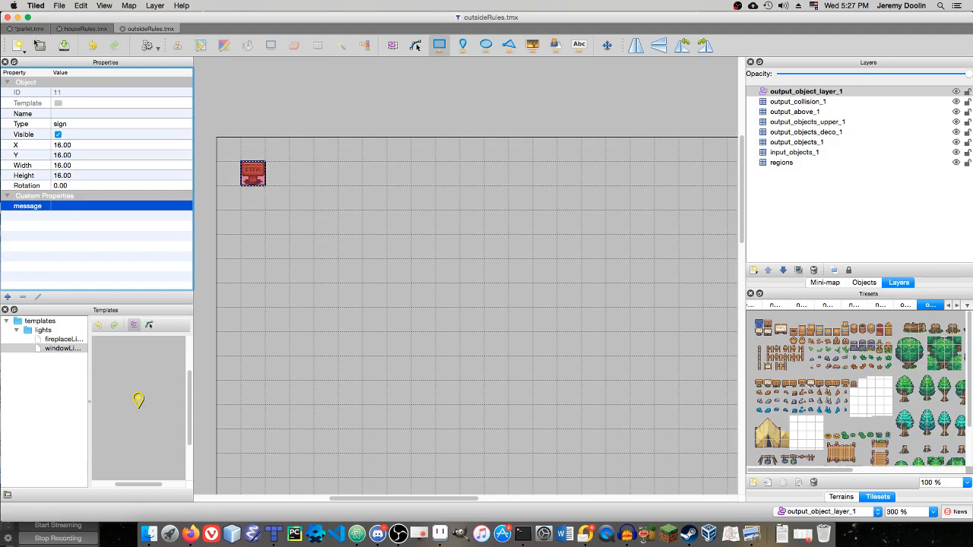
Stamp the sign tile beside the path on the town map's objects_1 layer
click(28, 27)
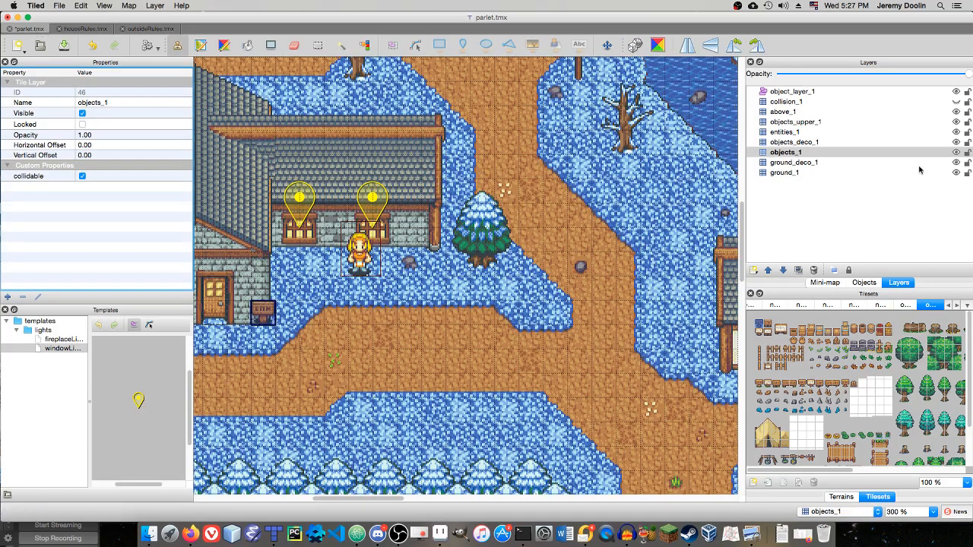
click(787, 152)
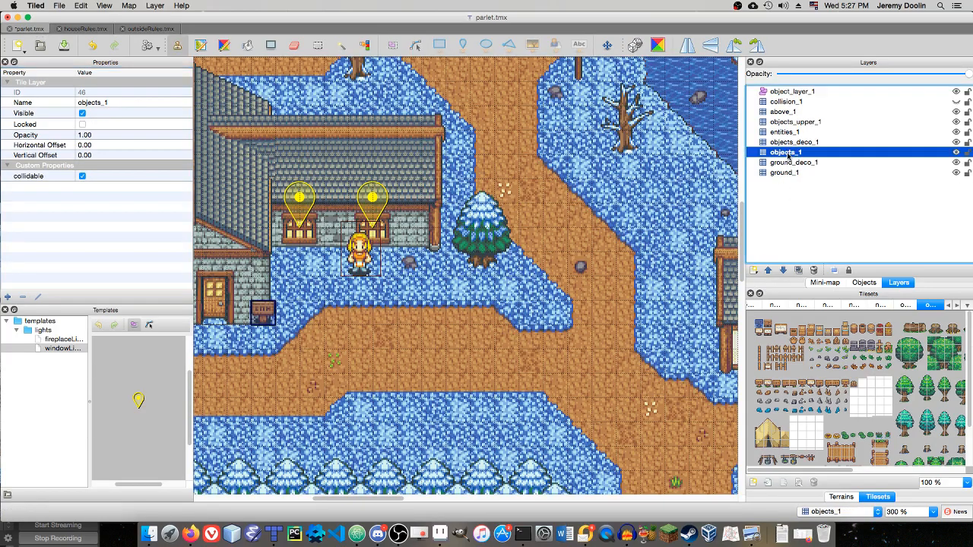
click(528, 311)
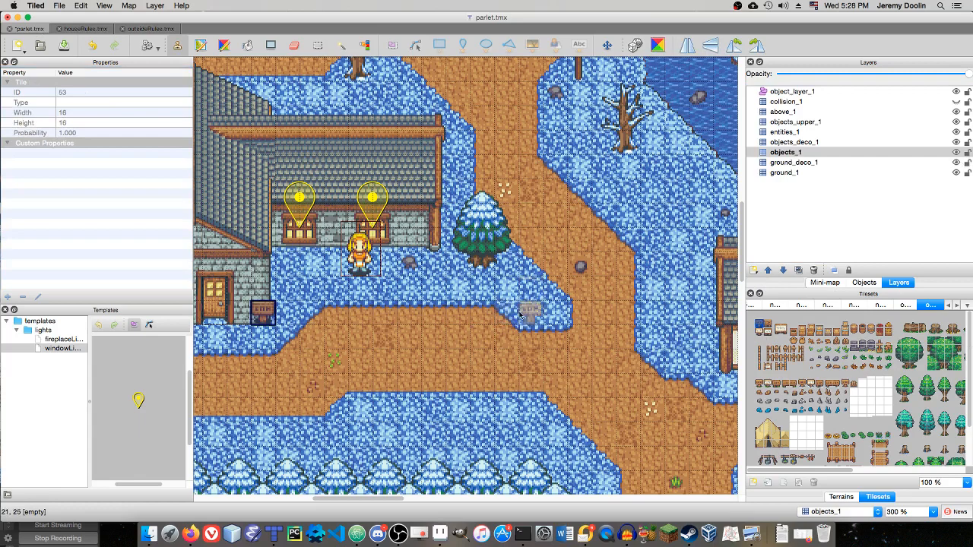
mouse_move(251, 58)
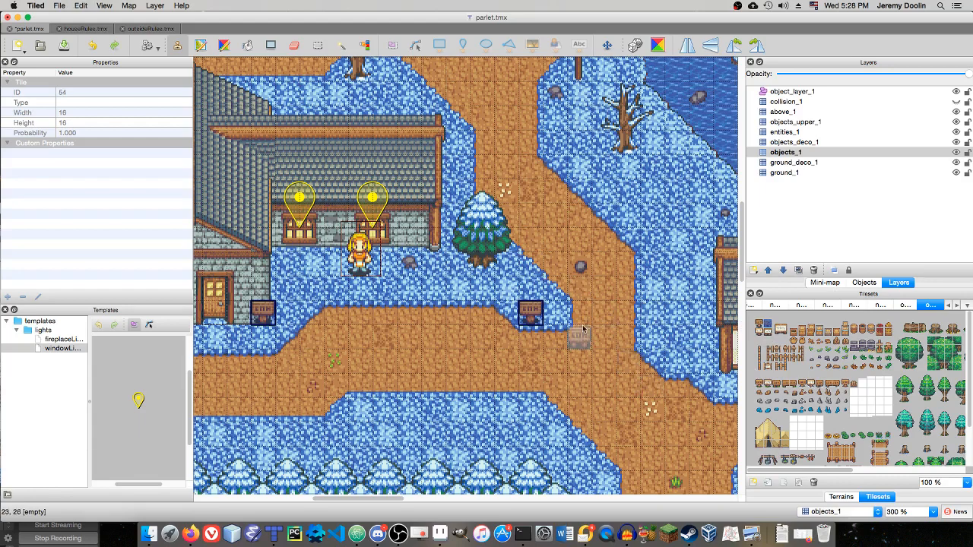
click(793, 91)
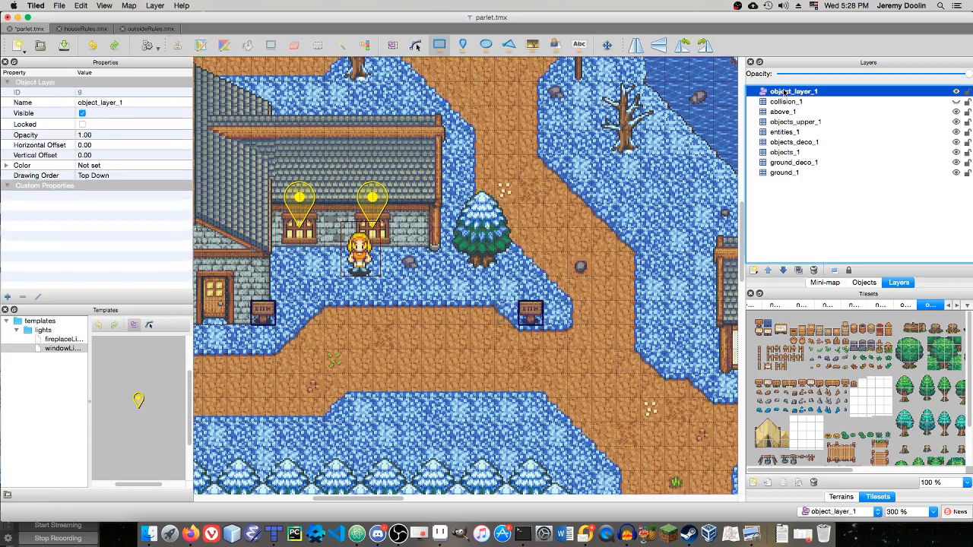
mouse_move(720, 79)
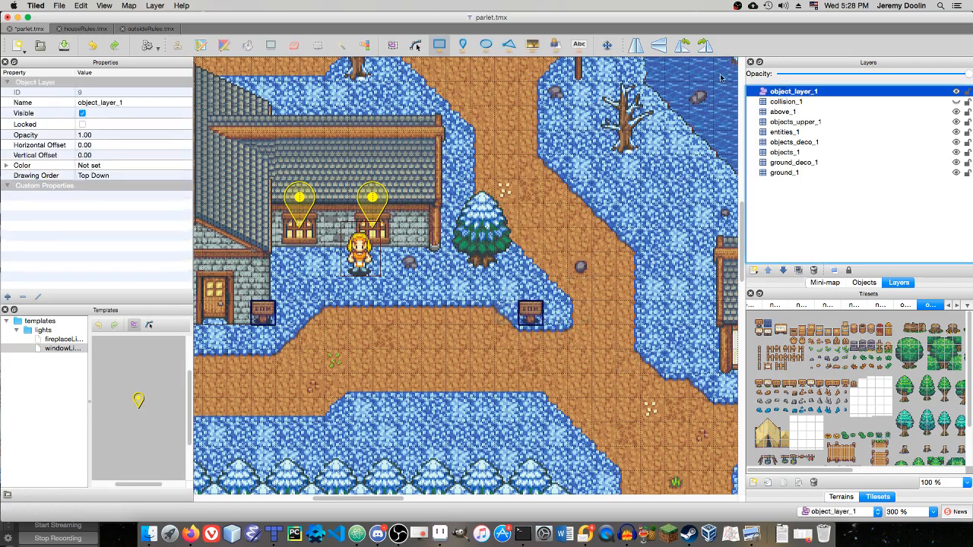
Select the sign object on object_layer_1 and begin its message with 'Ple'
click(530, 310)
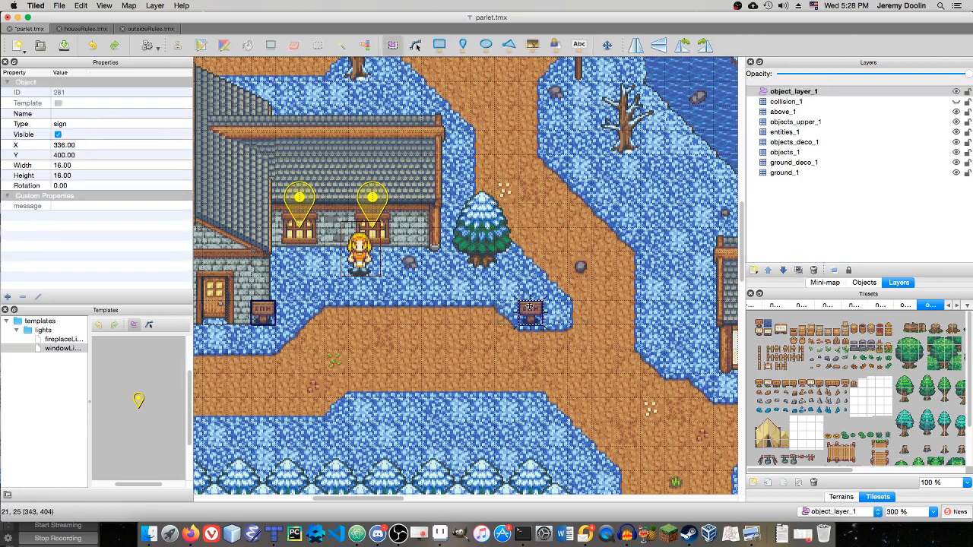
click(28, 207)
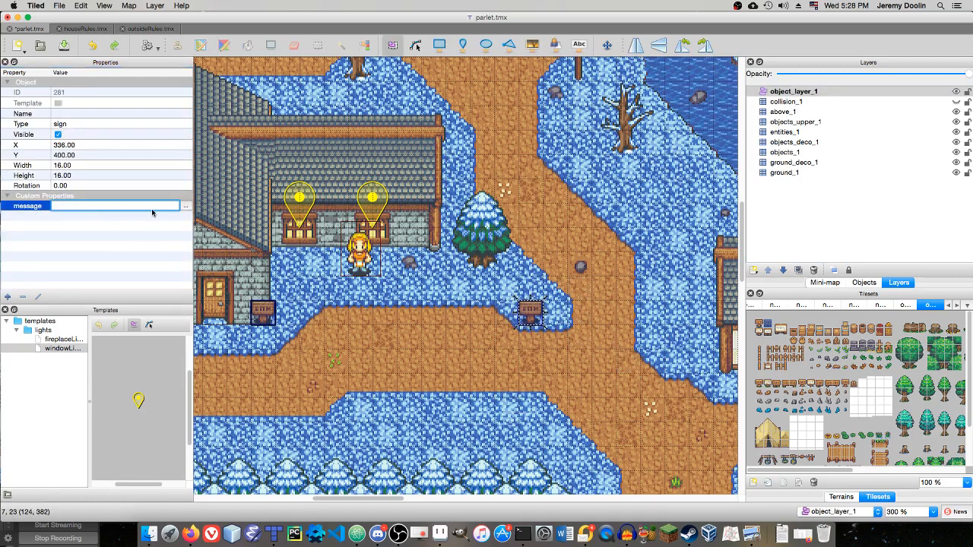
text(Ple)
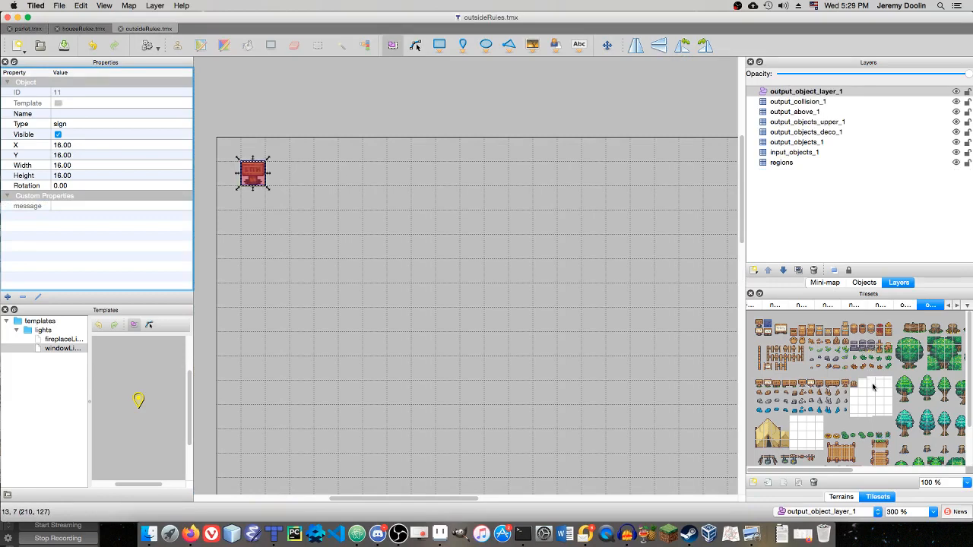
Mark a two-cell region for the next rule and place the gravestone on the upper output layer
click(781, 161)
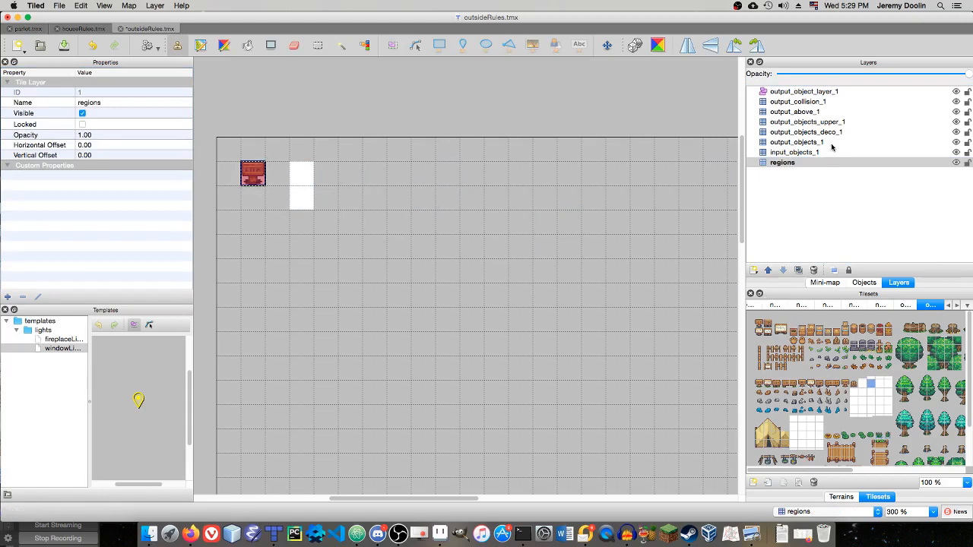
click(796, 152)
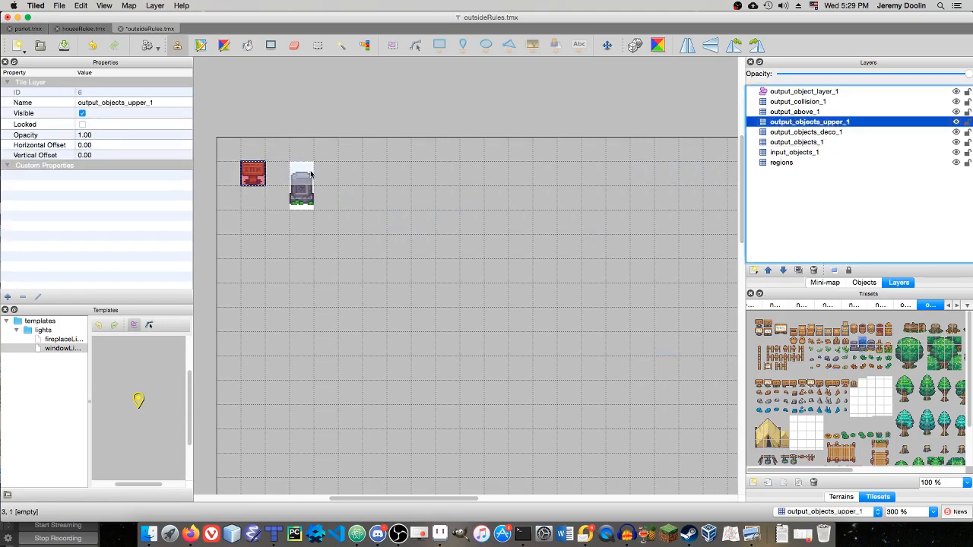
click(494, 250)
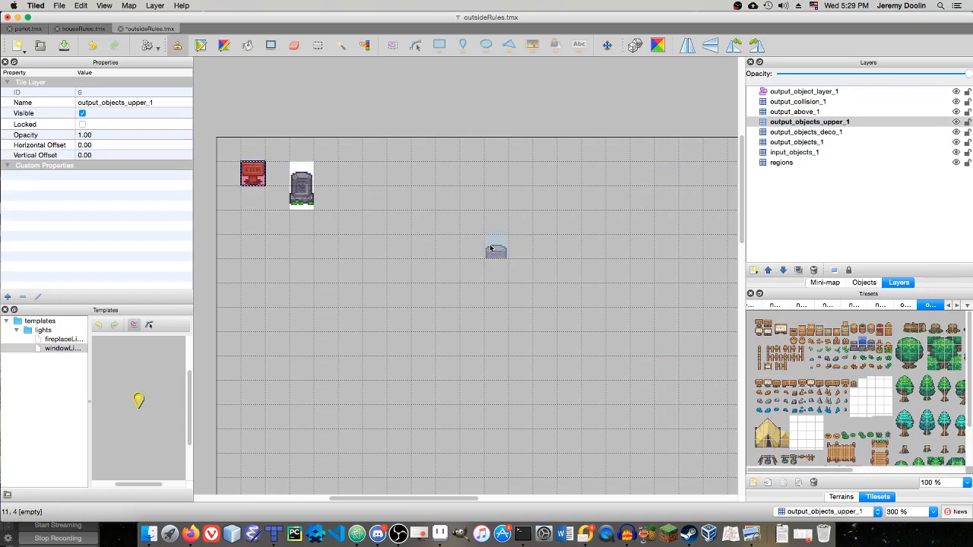
Delete the stray grey tile and review the output collision and object layers
drag(496, 251, 447, 250)
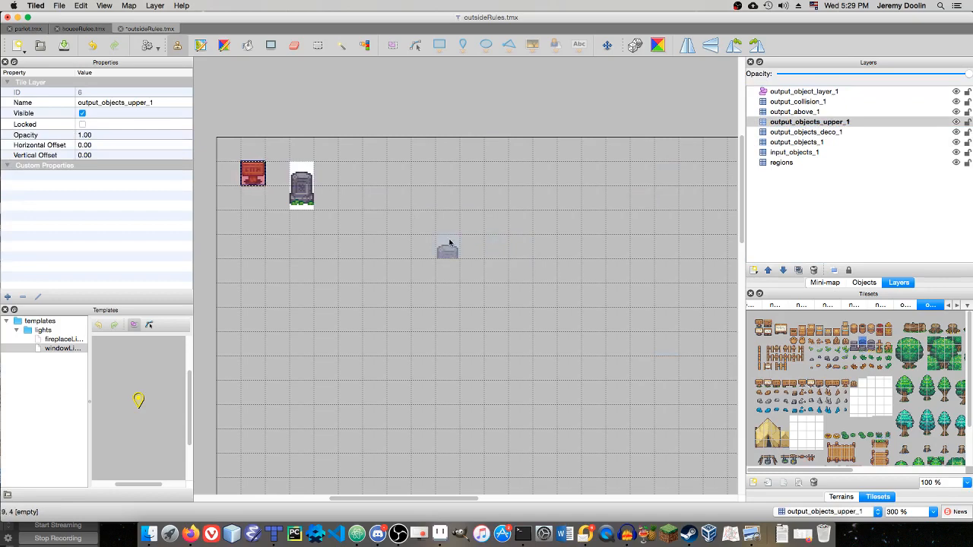
drag(446, 251, 641, 201)
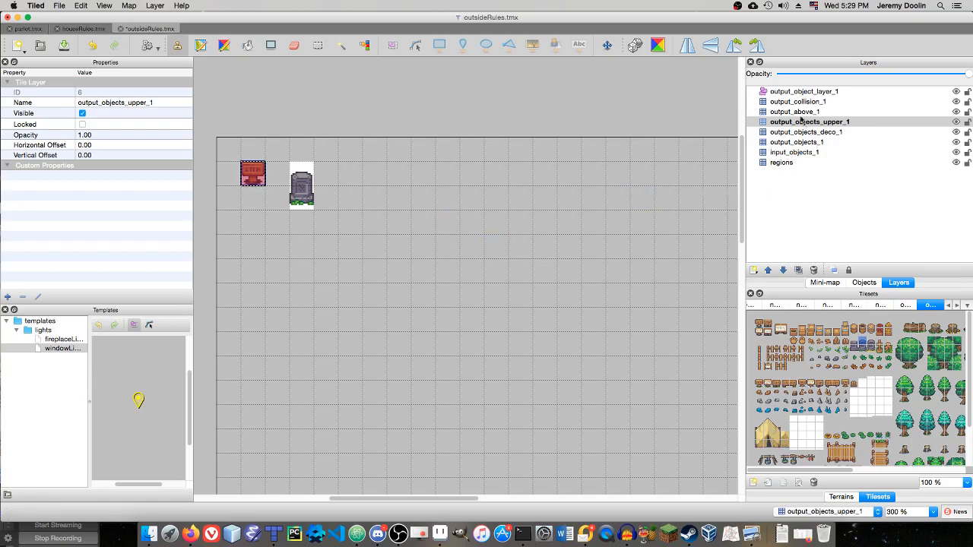
click(800, 100)
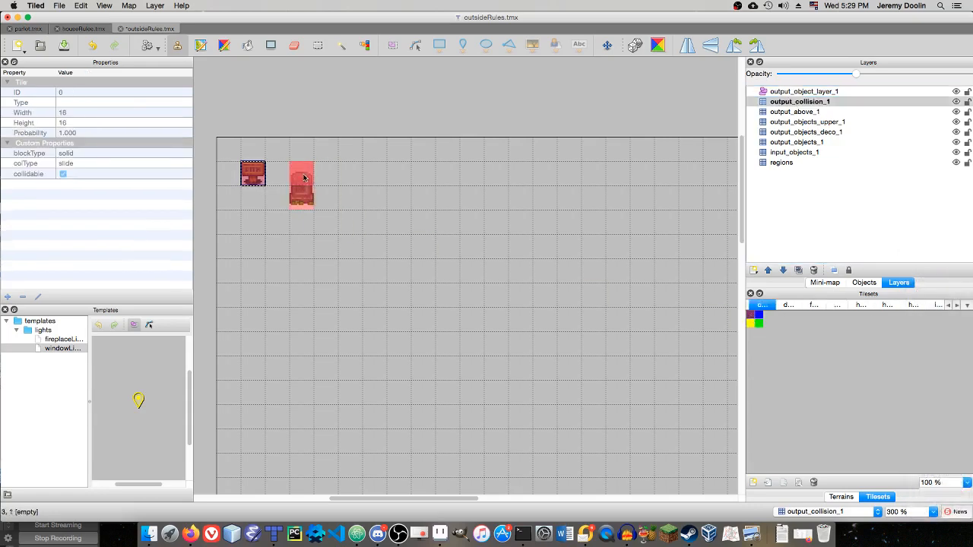
click(447, 222)
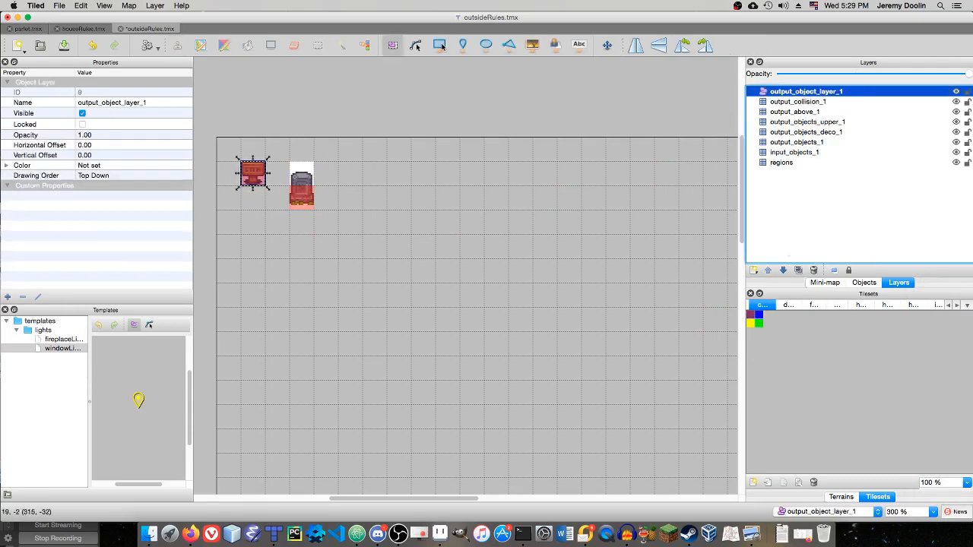
Set the rule's sign object Type to 'sign' so it gains a message property
click(763, 304)
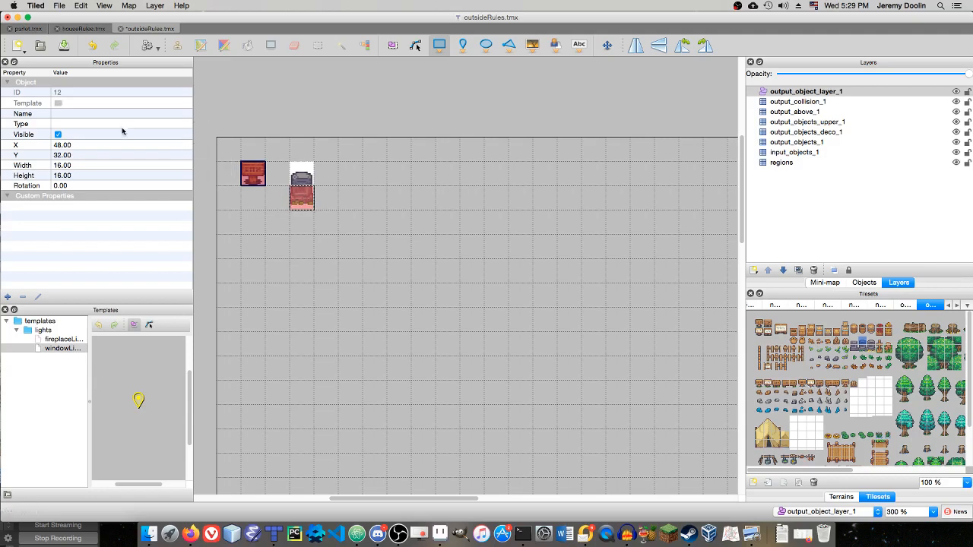
text(sign)
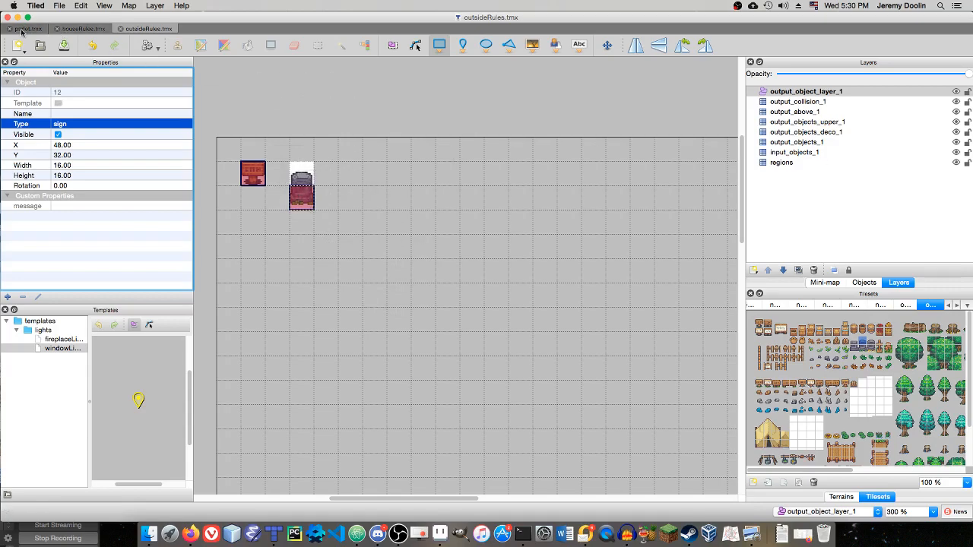
Give the town map's second sign the message 'Here lies John Doe. He died.'
click(25, 27)
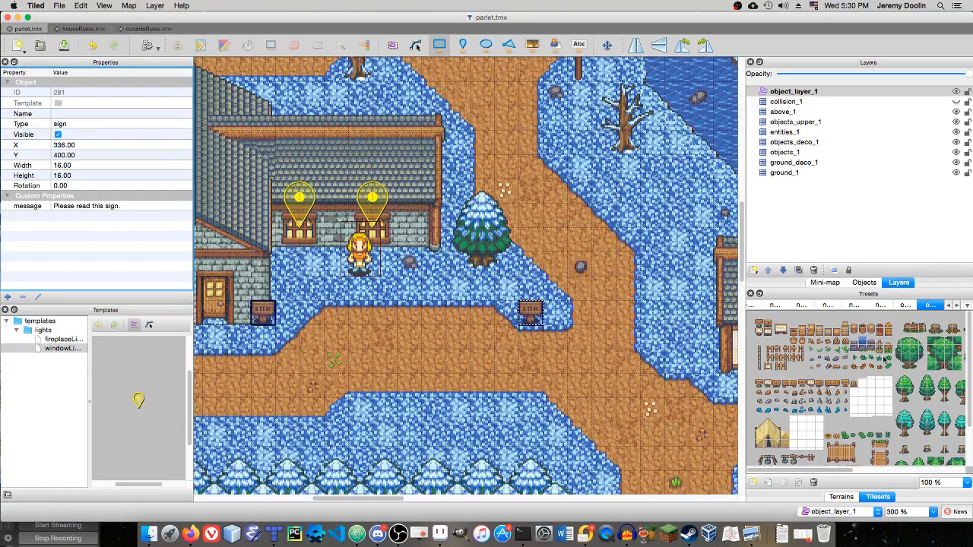
click(487, 311)
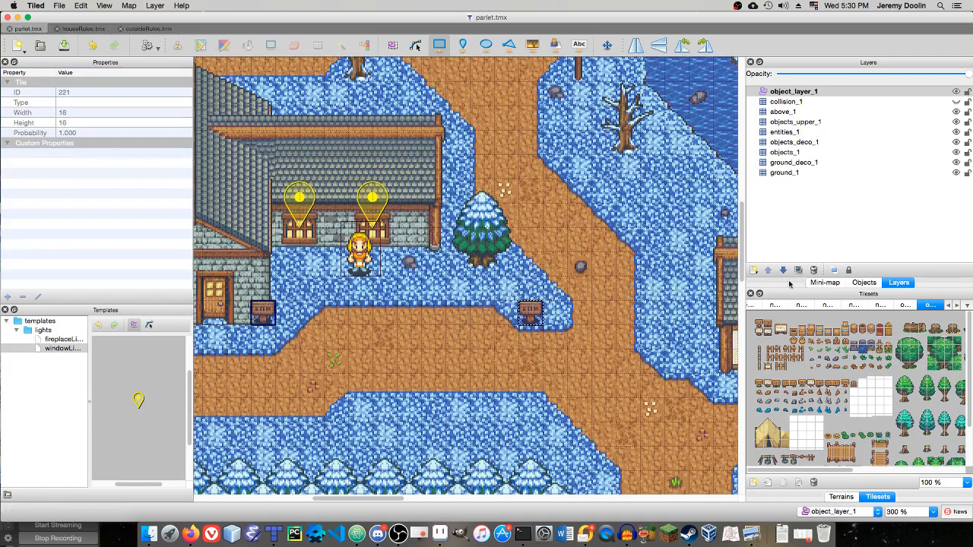
click(788, 152)
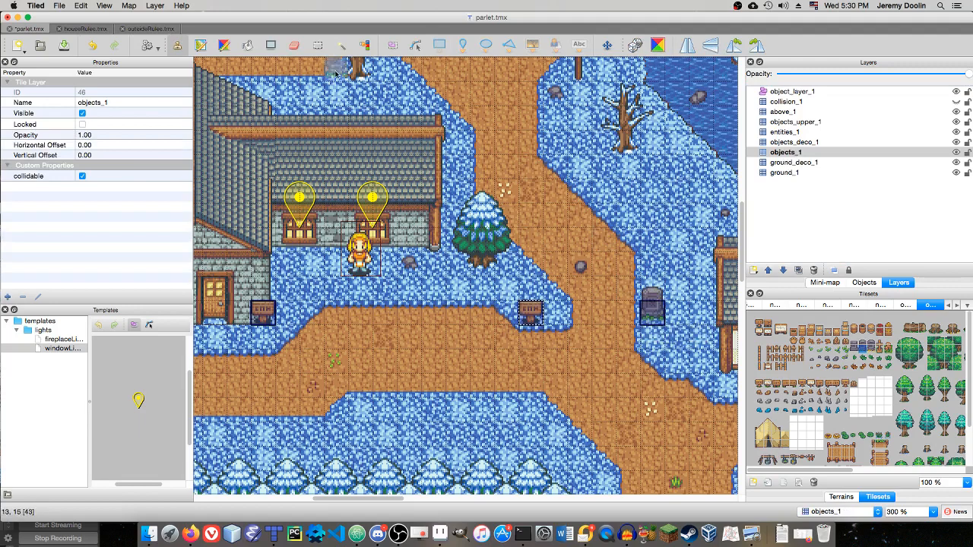
click(793, 91)
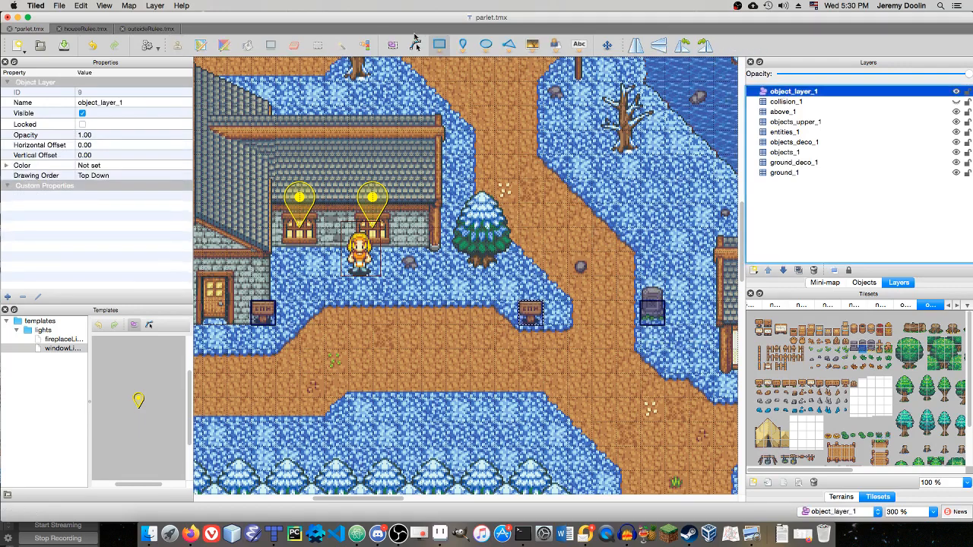
click(654, 312)
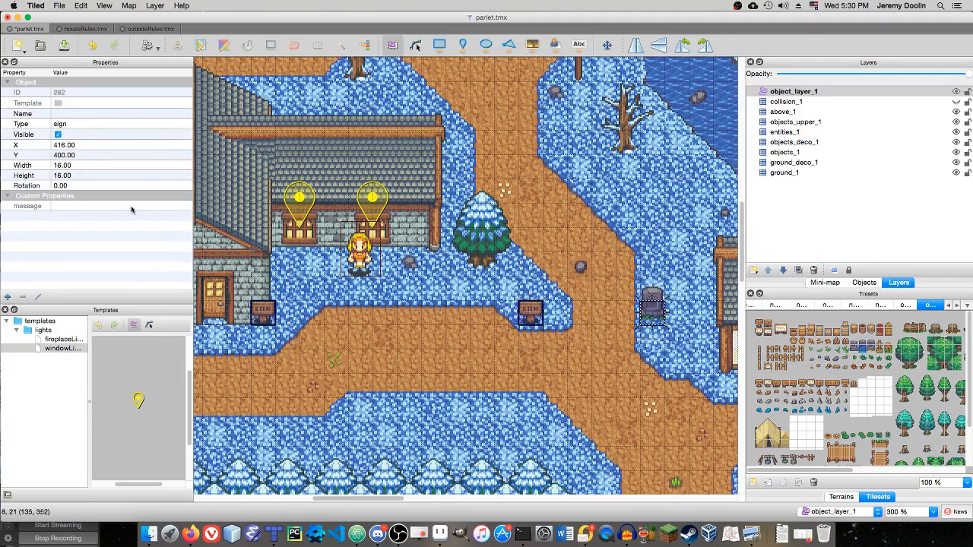
text(Here lies John Doe.  He died.)
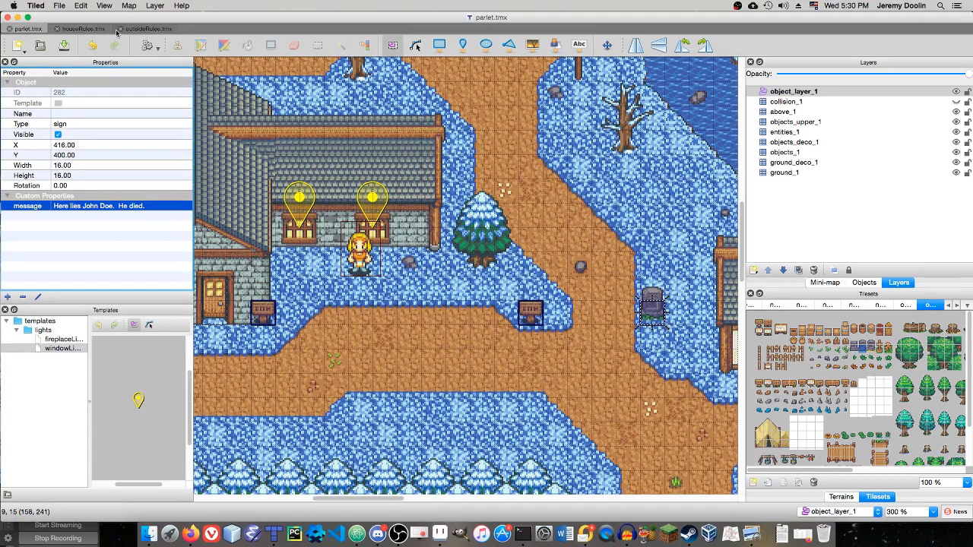
Paint a tree-shaped block of region cells beside the sign and gravestone rules
click(146, 27)
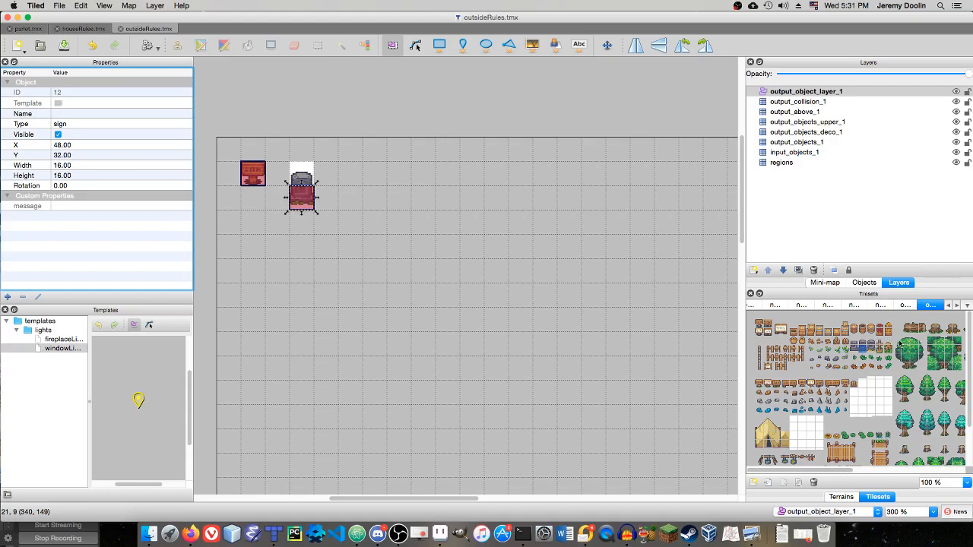
click(909, 348)
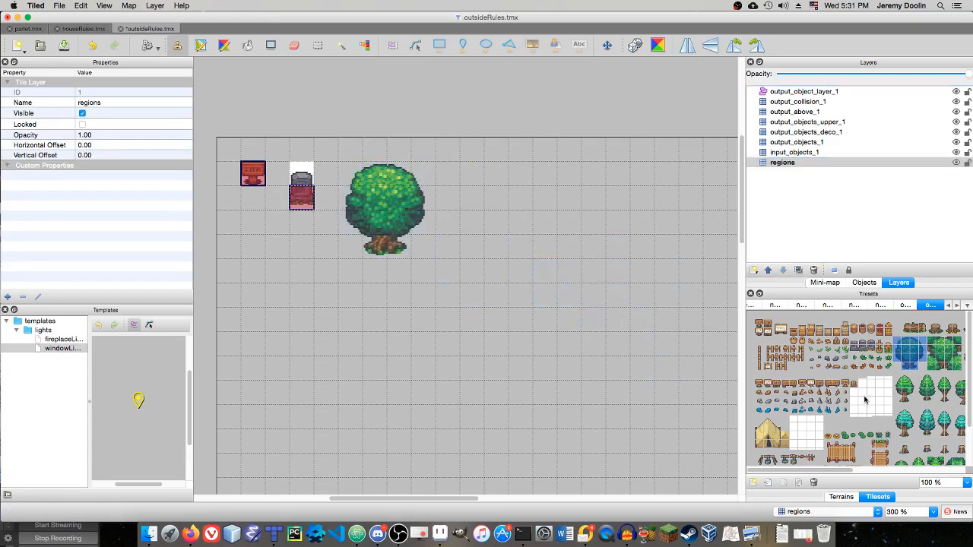
click(863, 392)
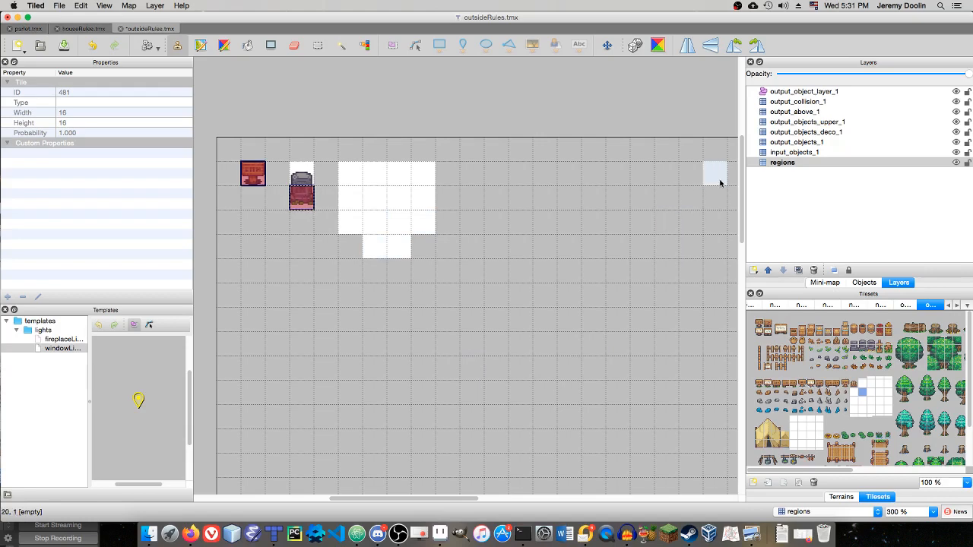
Place the stump on input_objects_1, trunk on output_objects_1 and canopy on output_objects_upper_1
click(795, 152)
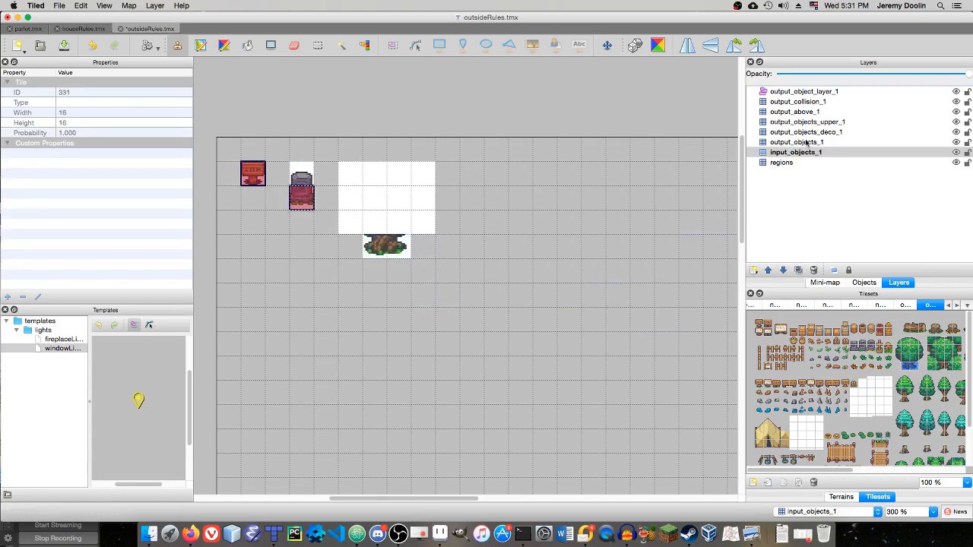
click(796, 143)
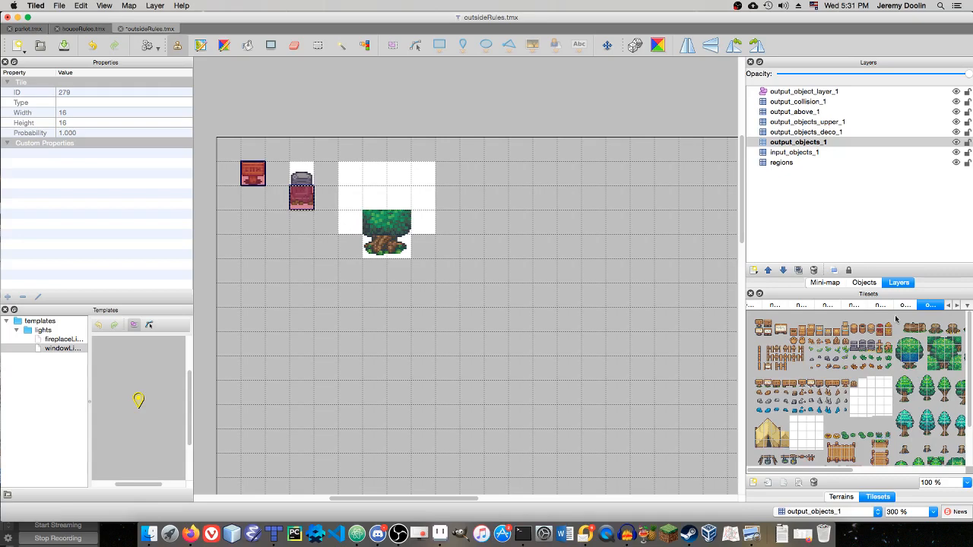
click(807, 122)
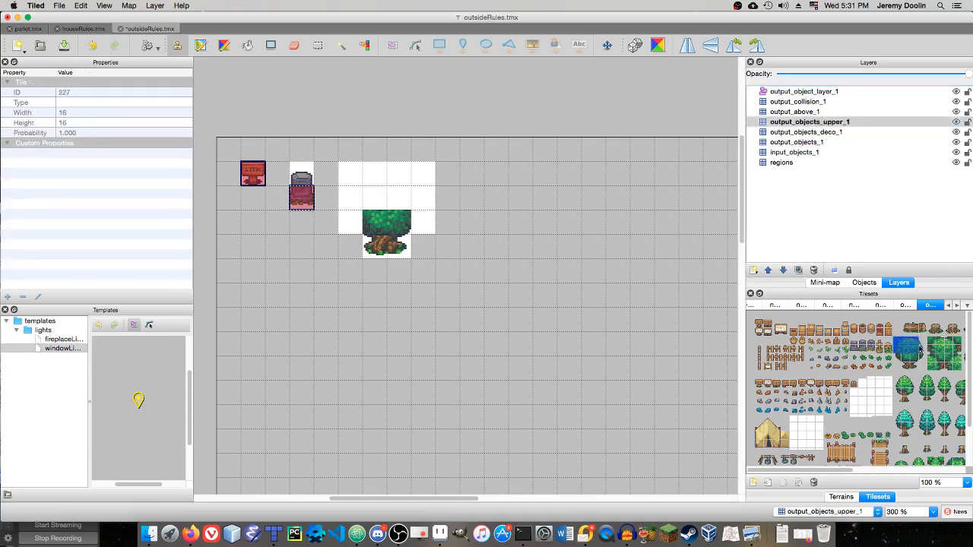
click(920, 350)
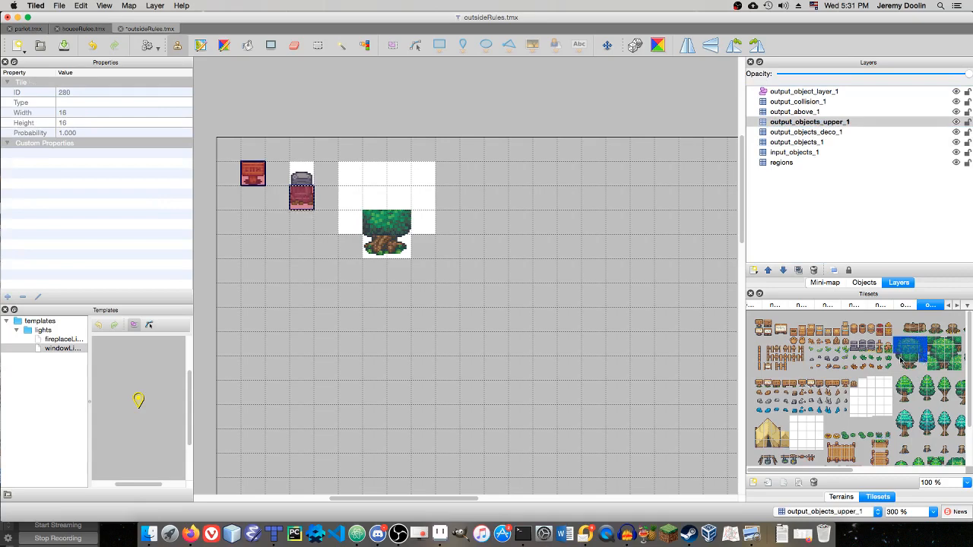
click(386, 149)
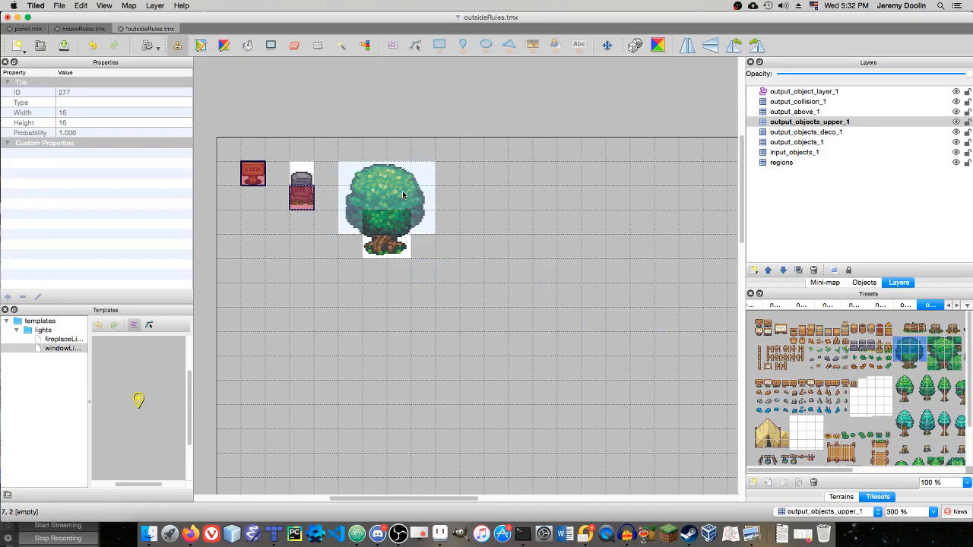
click(605, 247)
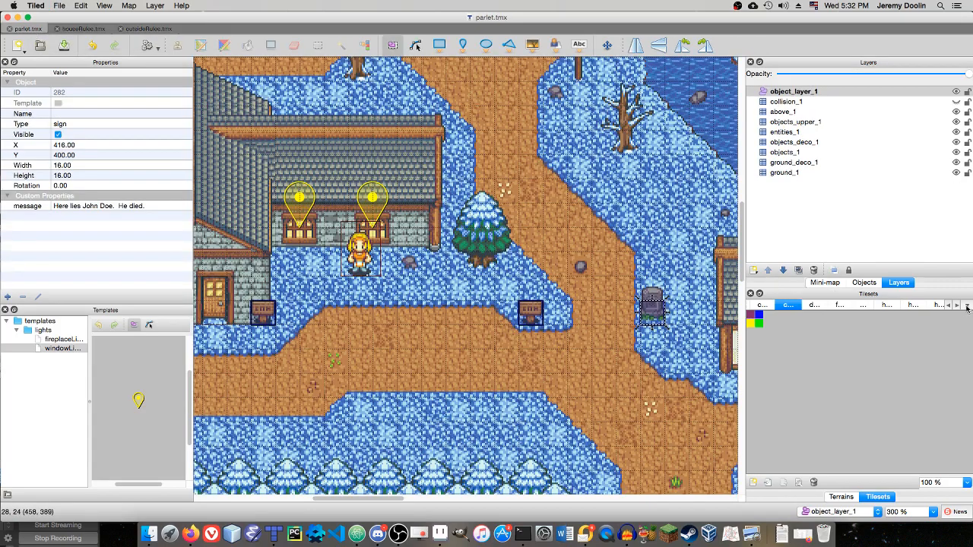
Bring up the main terrain tileset and select objects_1 to stamp a stump
click(929, 304)
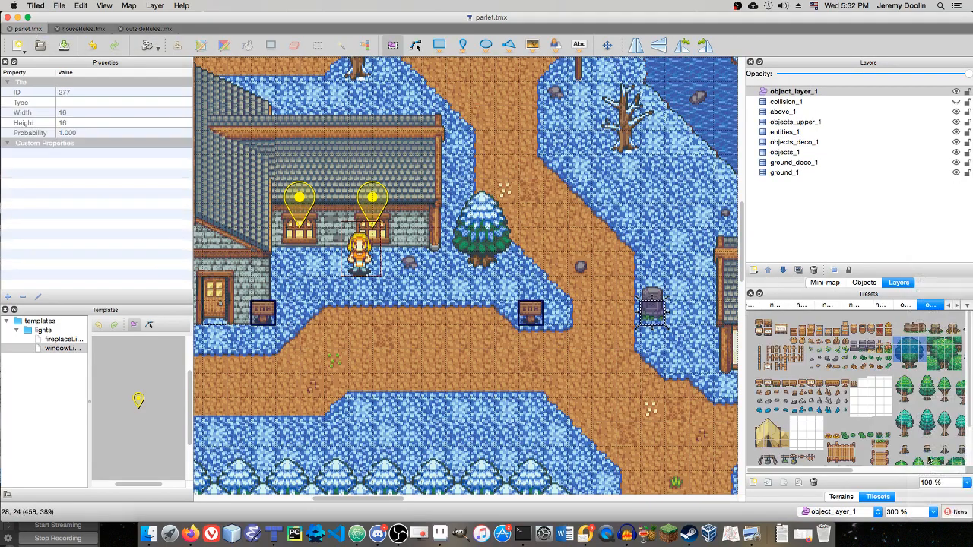
click(912, 357)
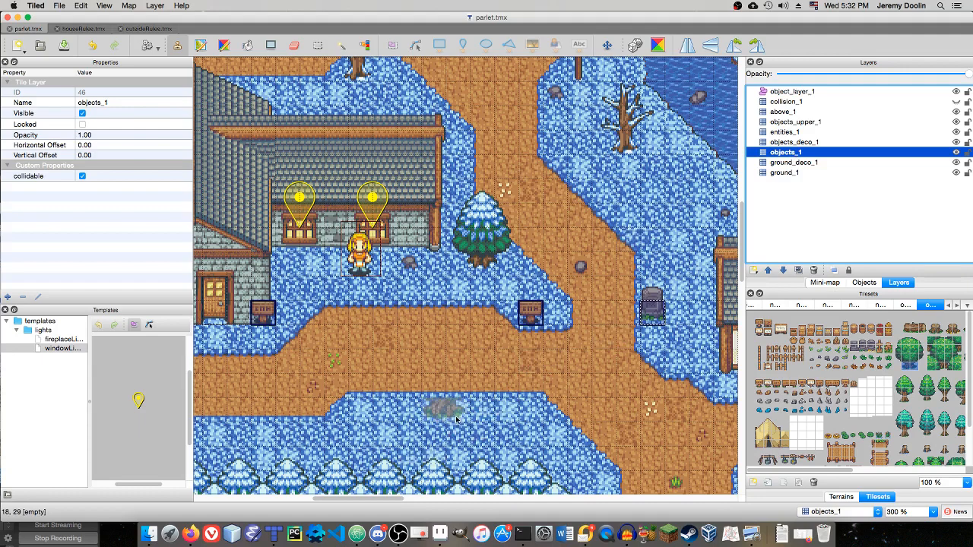
mouse_move(470, 429)
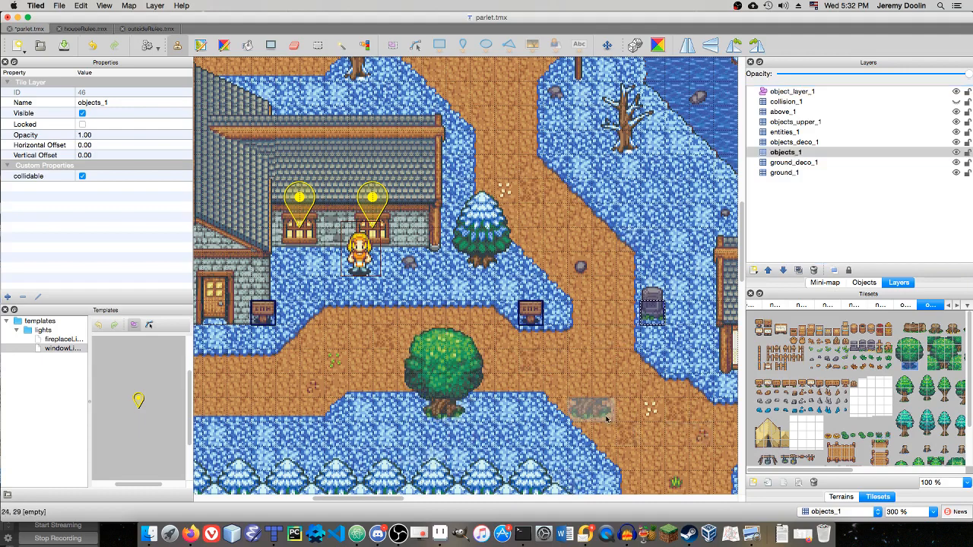
mouse_move(611, 414)
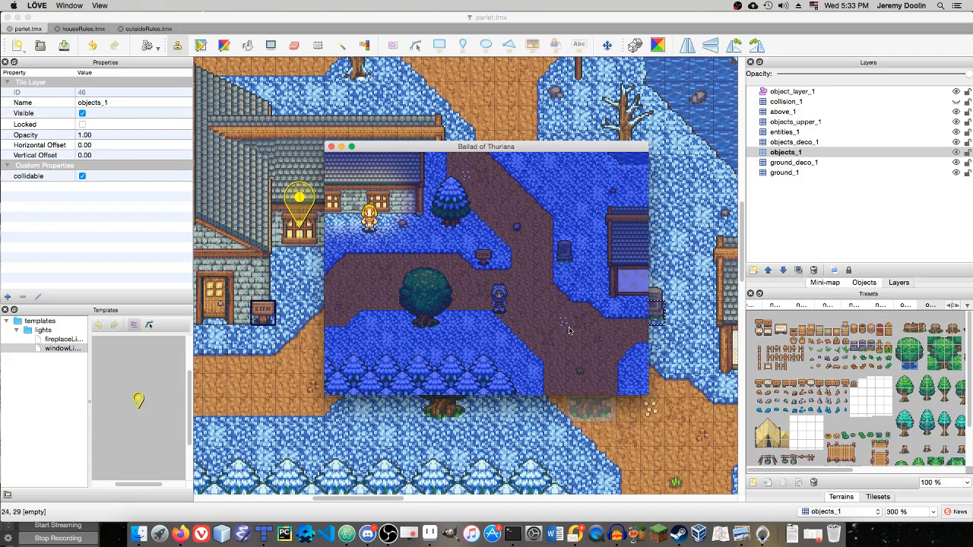
mouse_move(532, 298)
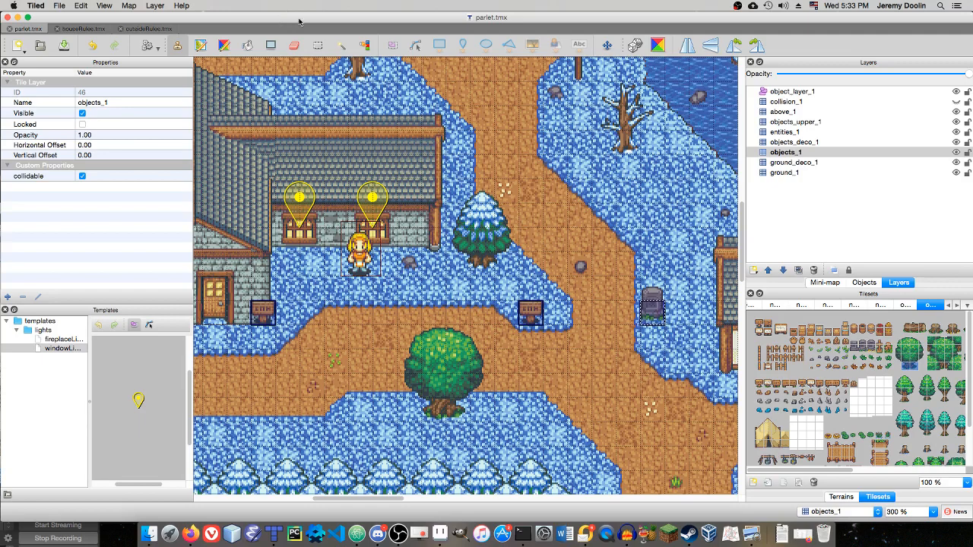
mouse_move(310, 19)
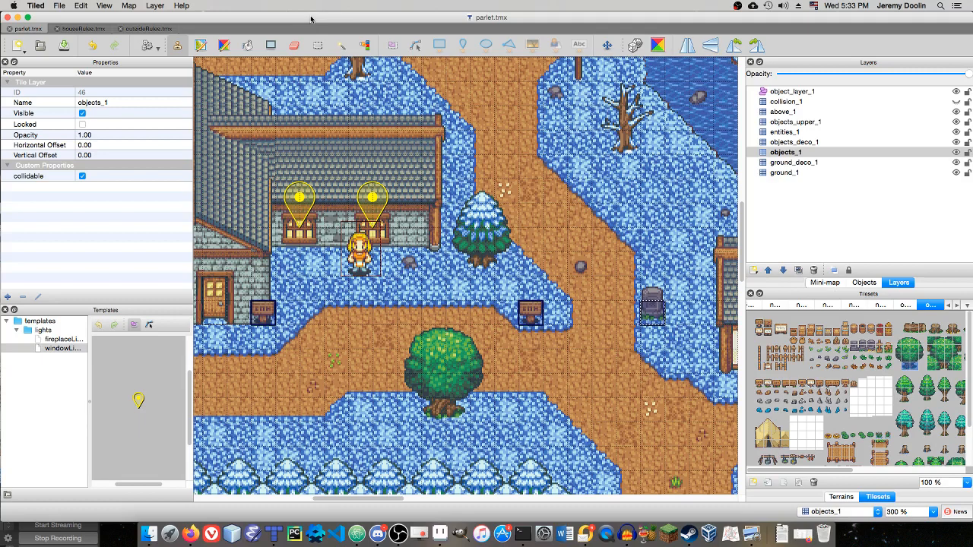